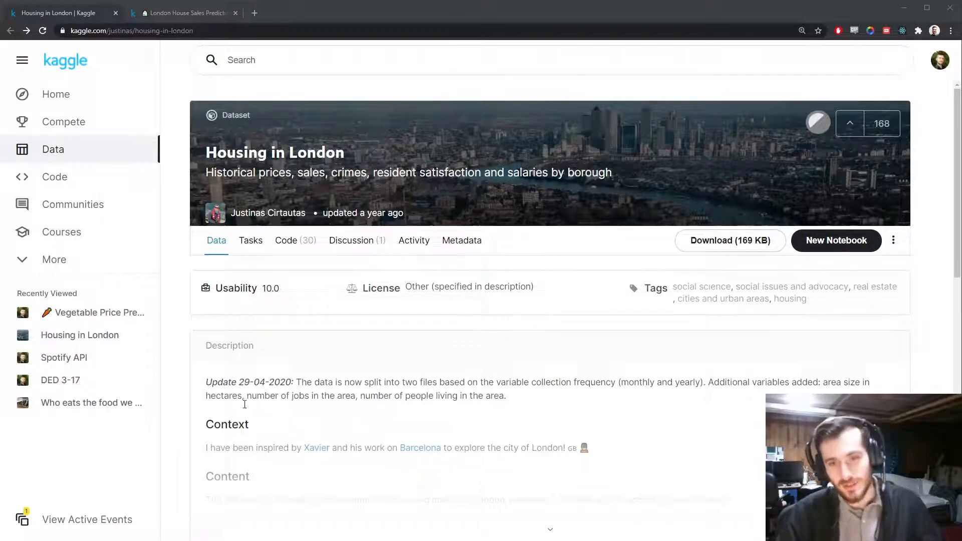
Preview the monthly CSV in Data Explorer, then return to the London House Sales Prediction notebook
scroll(down, 3)
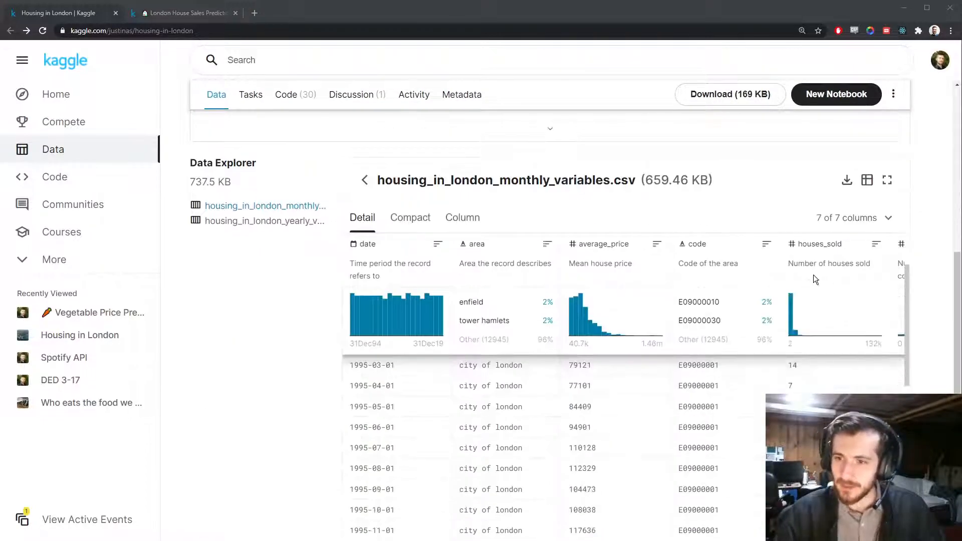
mouse_move(316, 345)
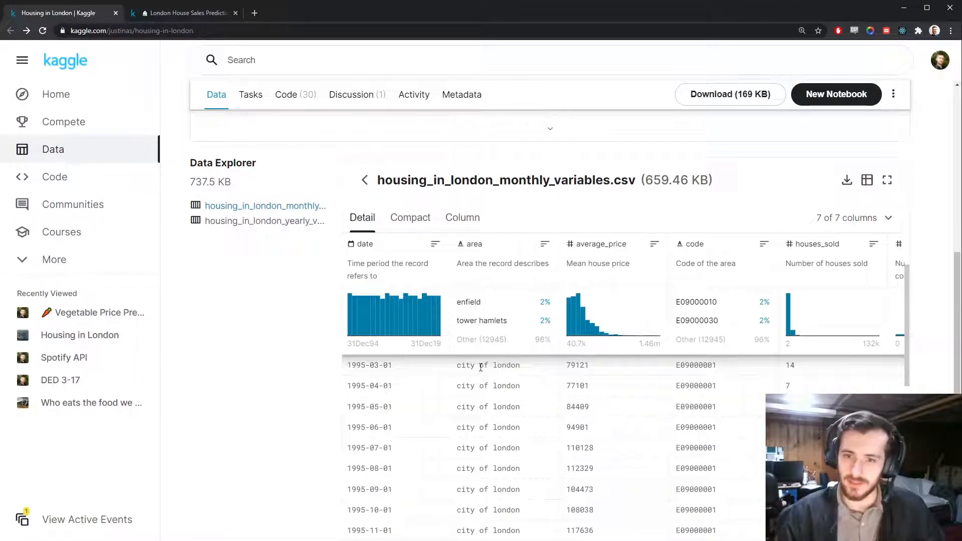
click(187, 13)
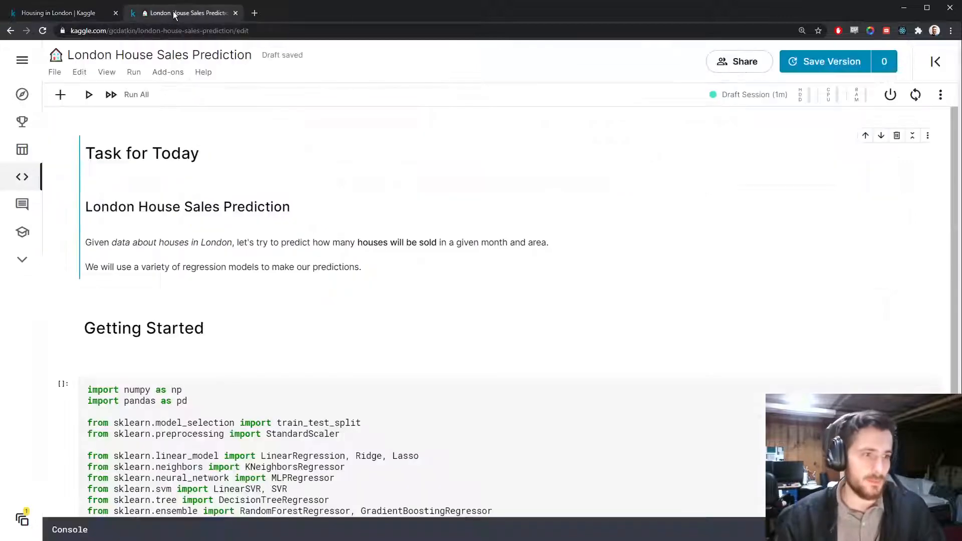
Load housing_in_london_monthly_variables.csv into data and show it with data.info(): 13,549 rows, 7 columns
scroll(down, 3)
text(data = pd.read_csv(''))
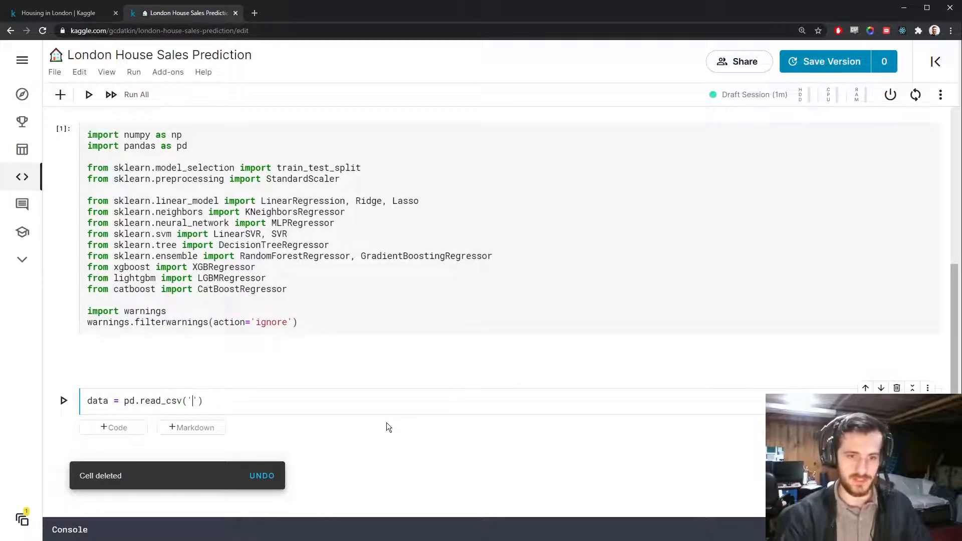
click(935, 62)
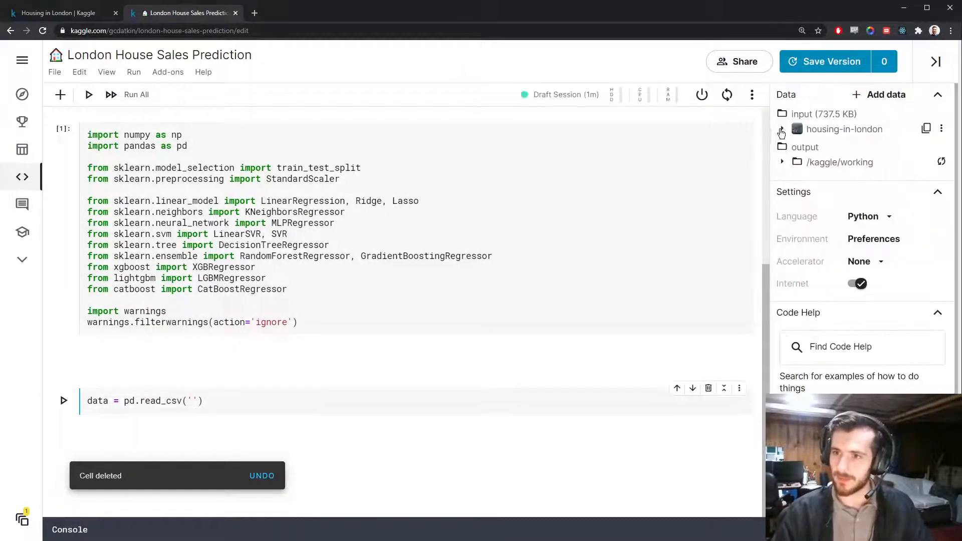
click(782, 129)
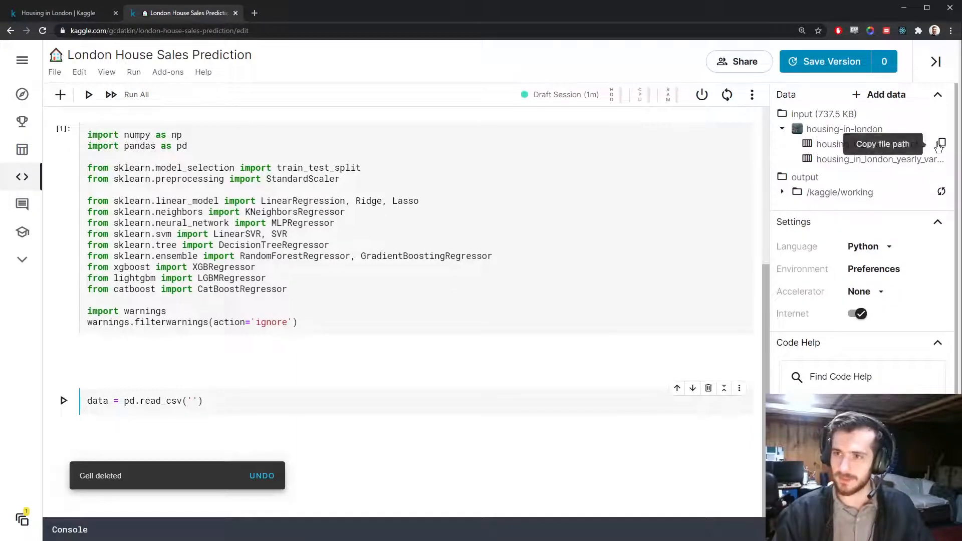
text(../input/housing-in-london/housing_in_london_monthly_variables.csv)
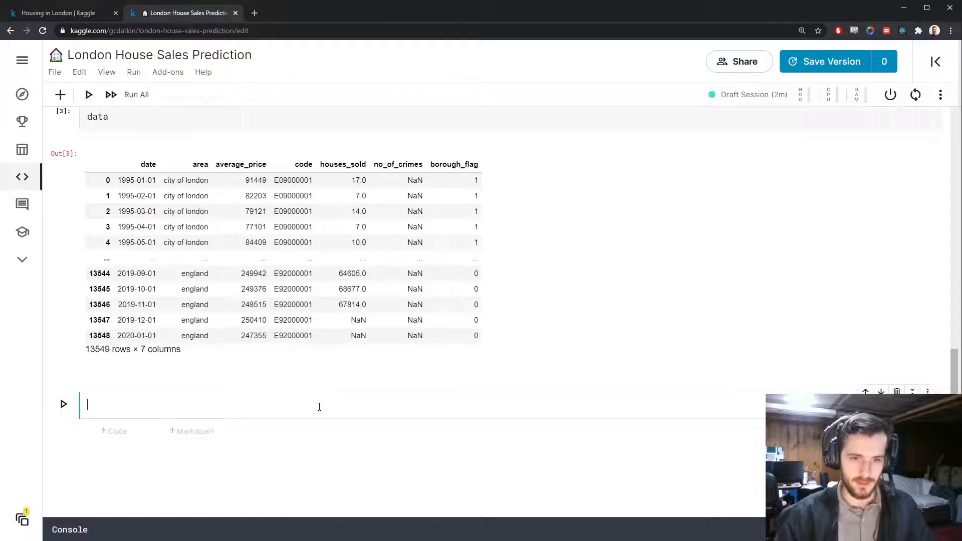
text(data.info())
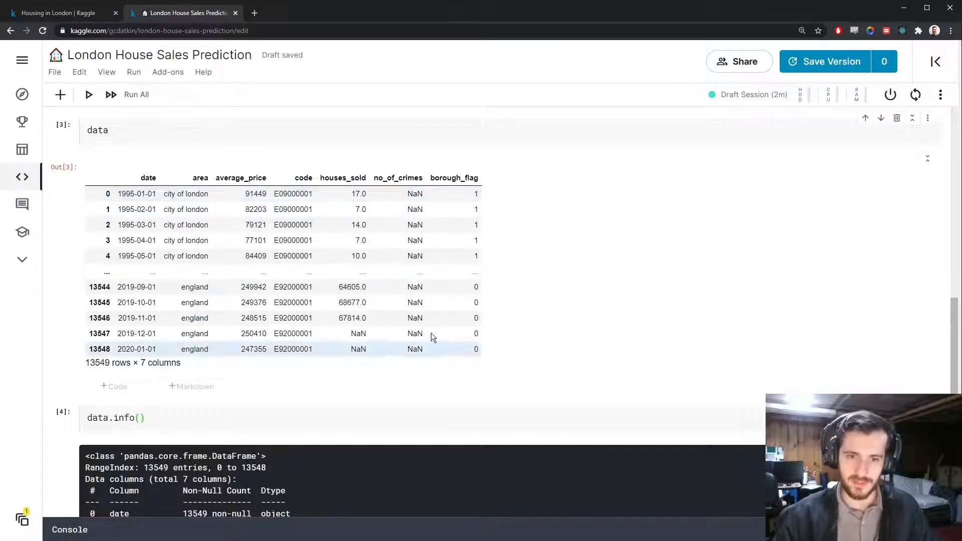
scroll(down, 3)
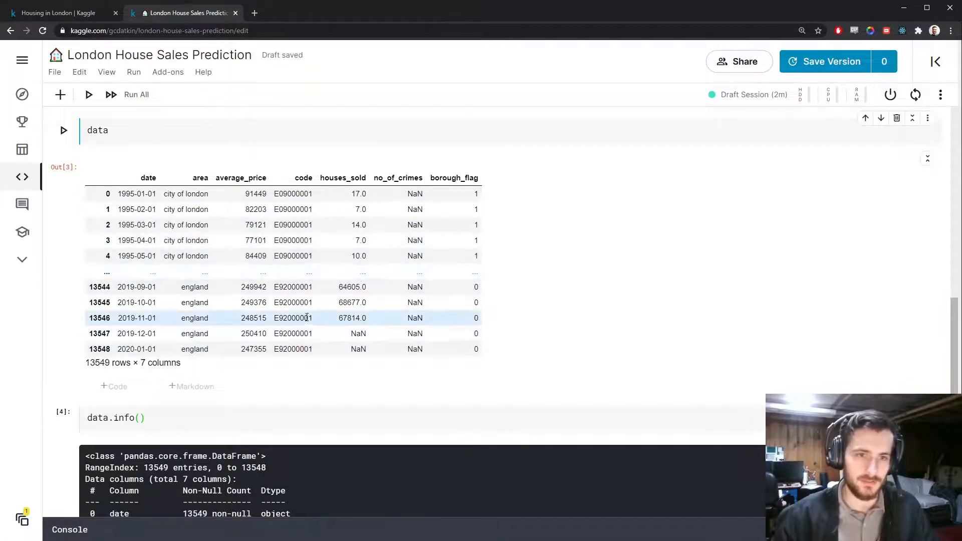
double_click(186, 194)
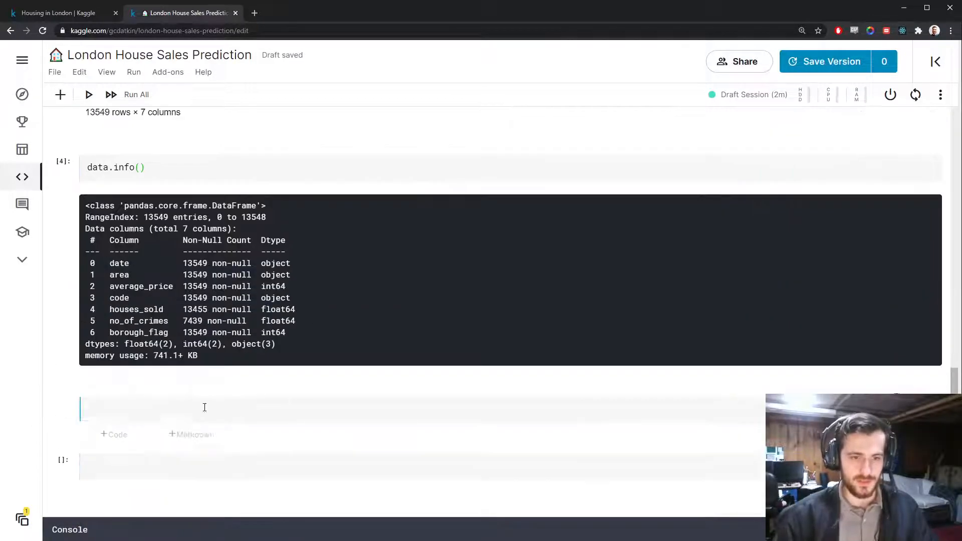
Add a '# Preprocessing' Markdown heading and start a preprocess_inputs(df) function
text(# Preproces)
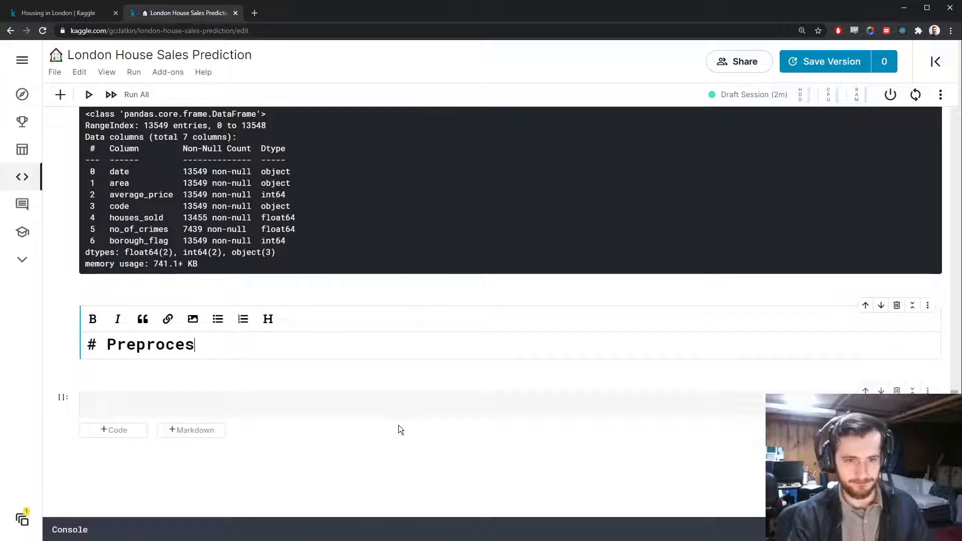
text(def preproc)
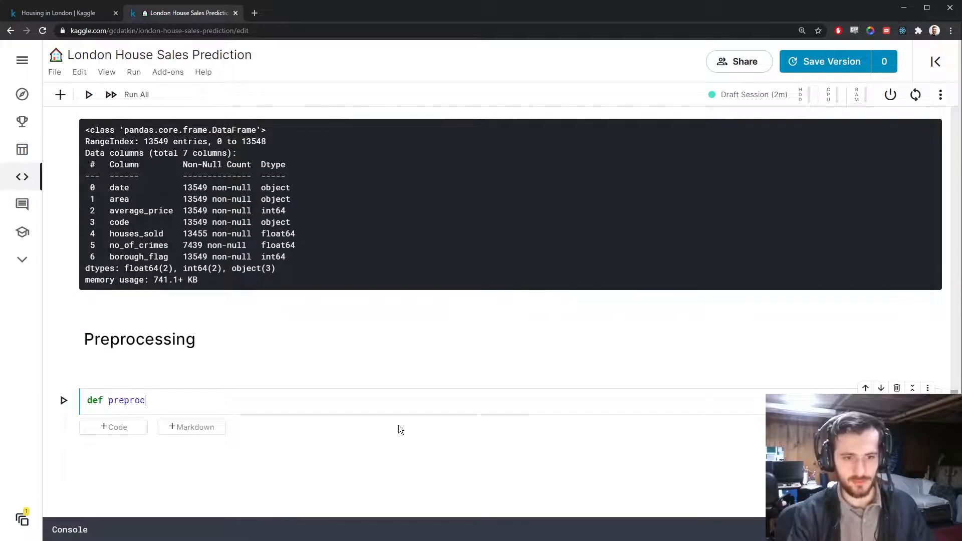
text(ess_inputs(df)
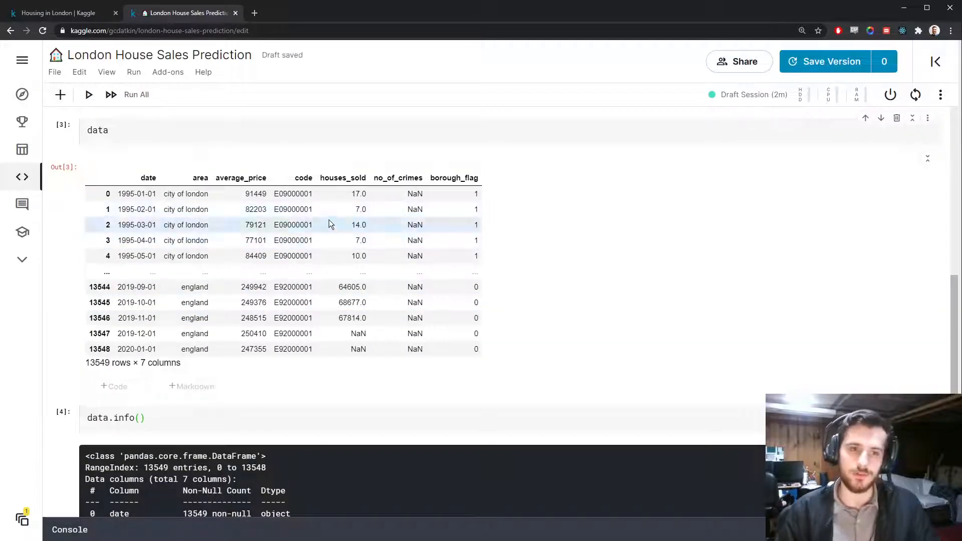
mouse_move(214, 288)
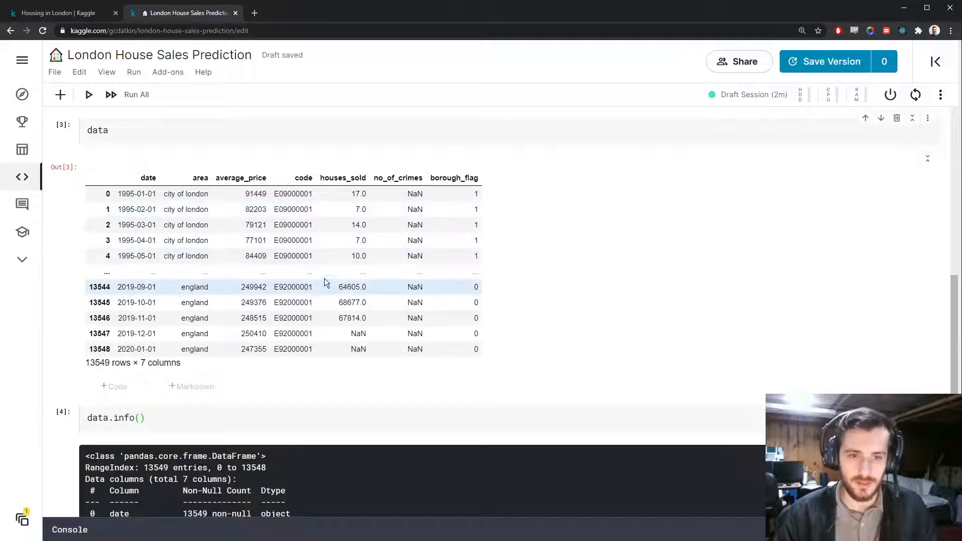
double_click(200, 177)
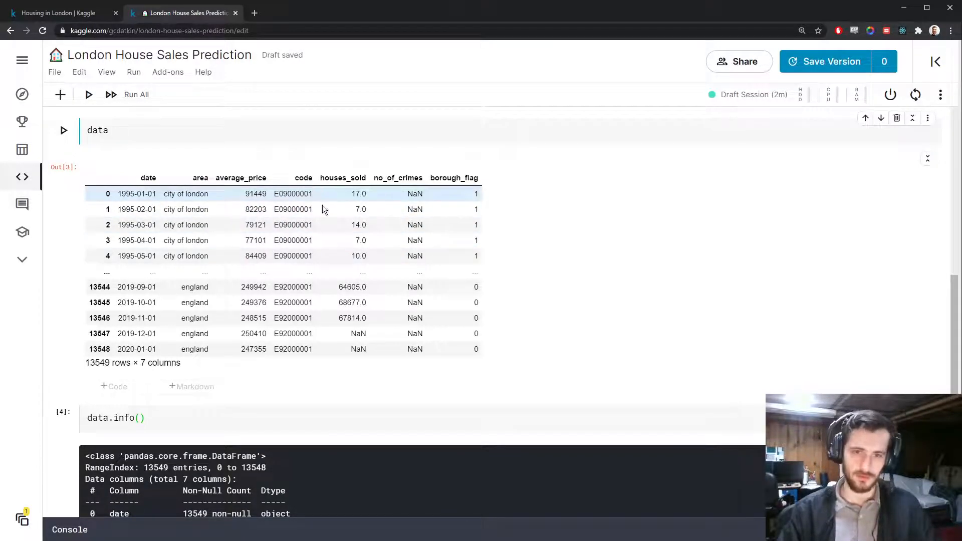
Drop the code column under a 'Drop redundant columns' comment and run the function
scroll(down, 3)
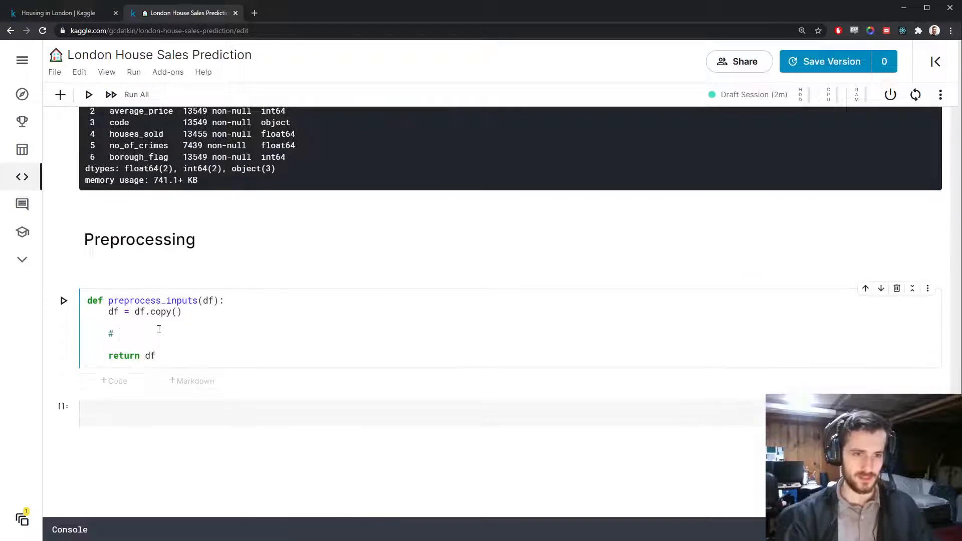
text(Drop redundant)
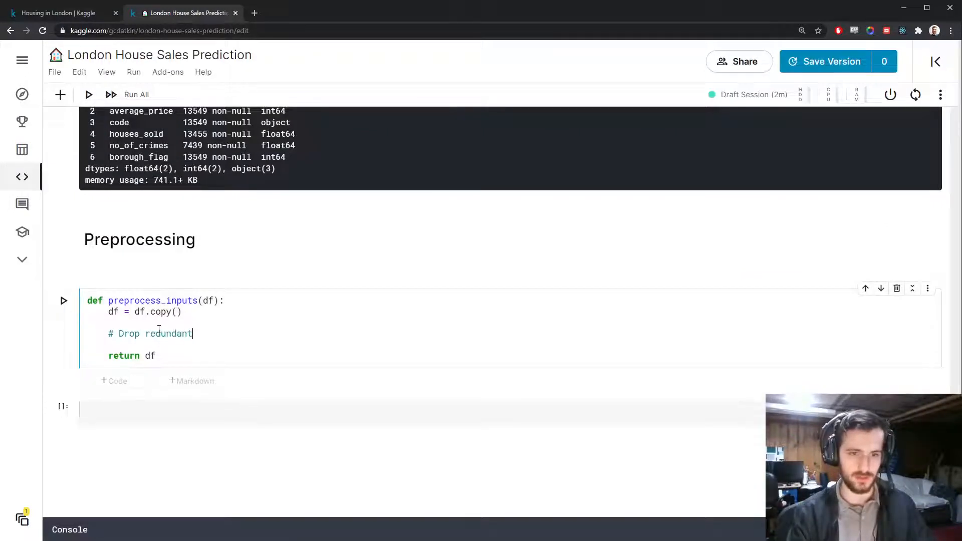
text(columns)
text(df = df.drop('code', )
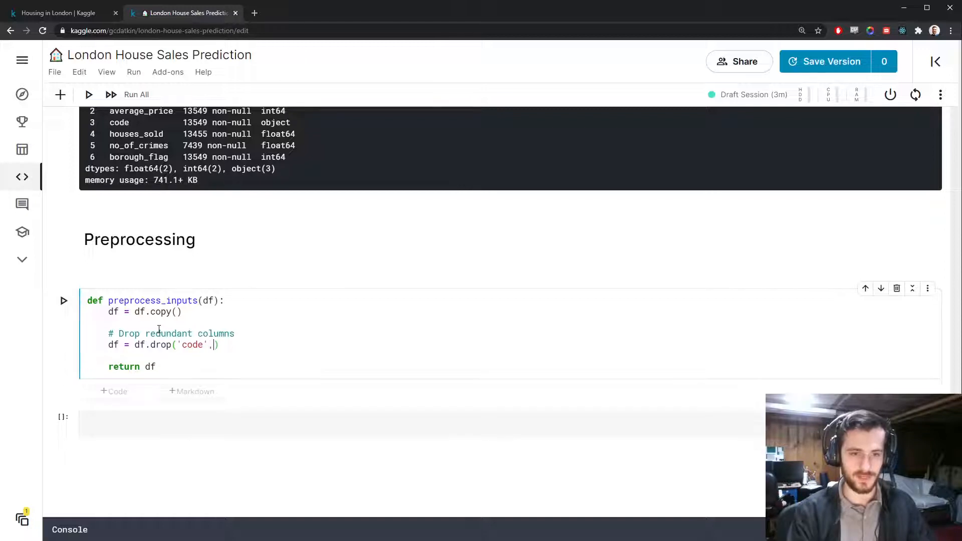
text(axis=1)
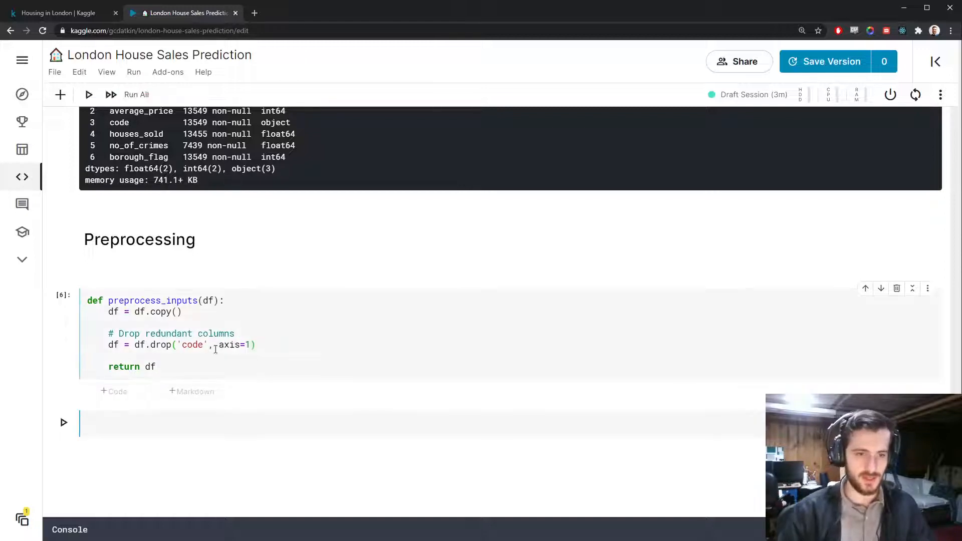
Create X = preprocess_inputs(data), then display X and X.isna().mean()
text(X = pre)
text(X.isna().mean())
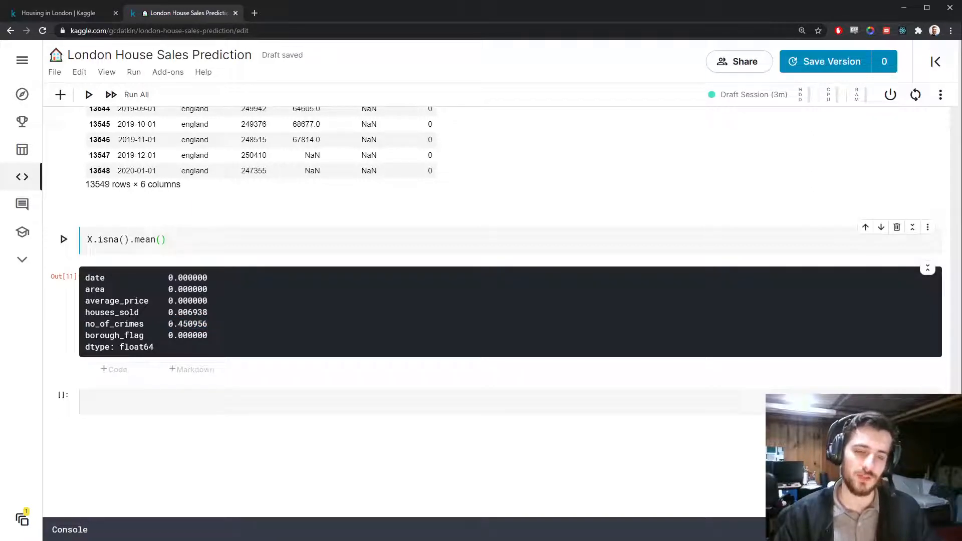
mouse_move(236, 331)
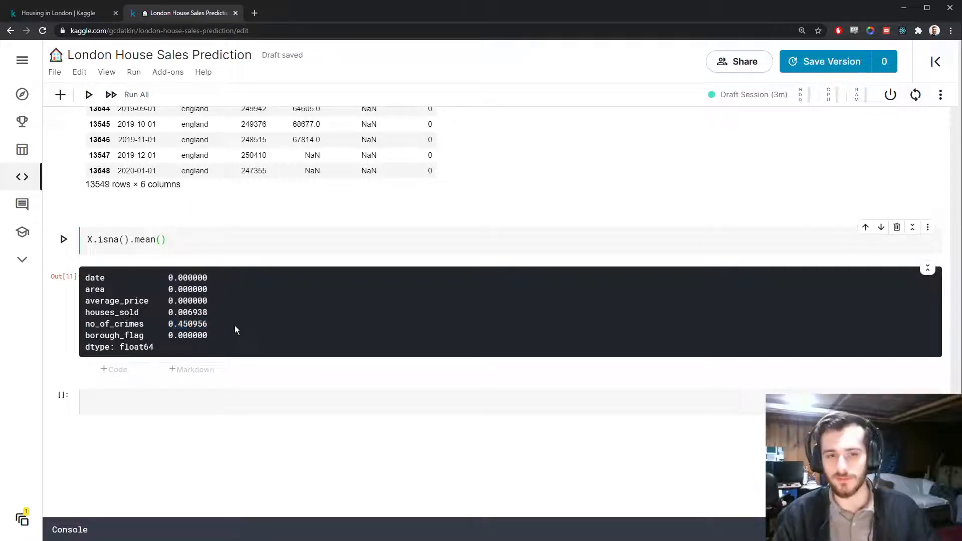
double_click(188, 323)
text(# Drop col)
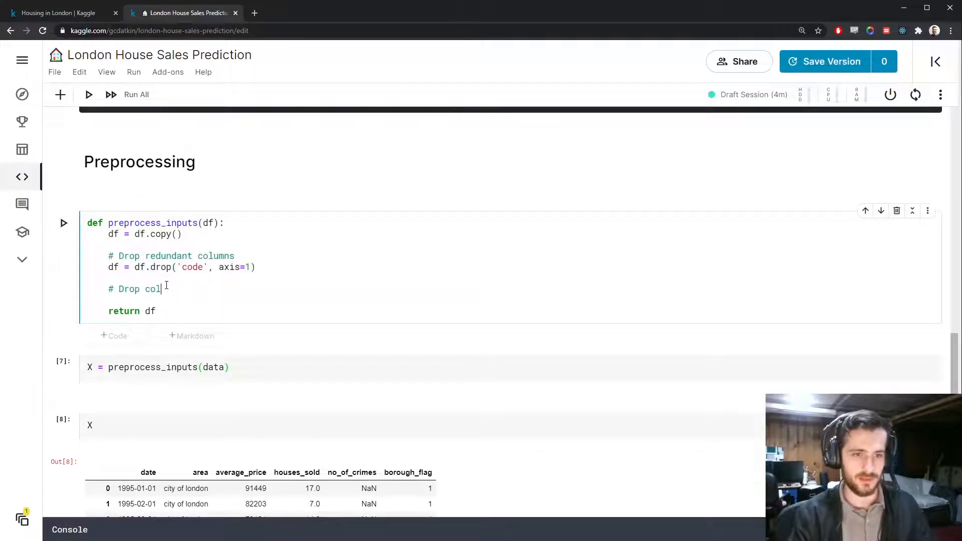
Also drop no_of_crimes in preprocess_inputs and recompute X, now five columns
text(umns with too many missing values)
text(df = d)
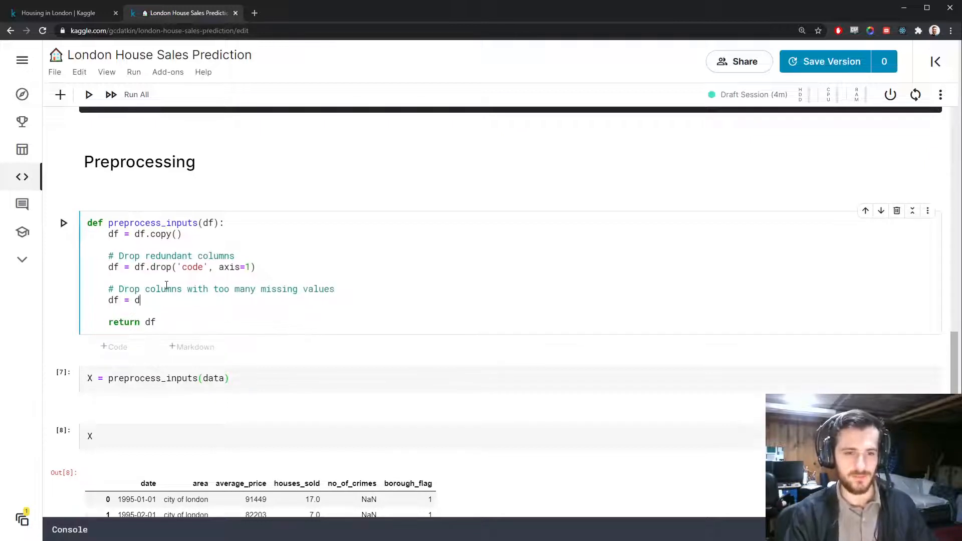
text(f.drop('no_of_crimes)
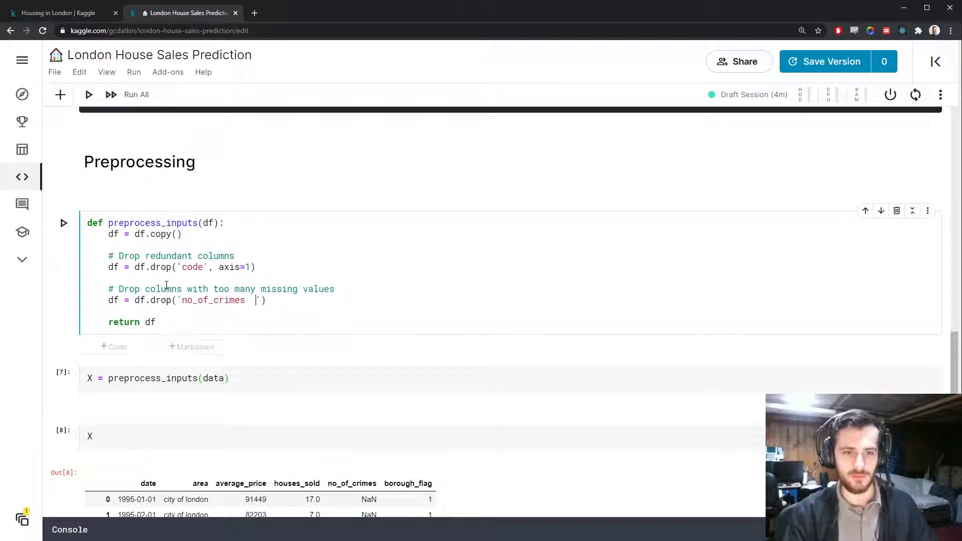
text(, axis=)
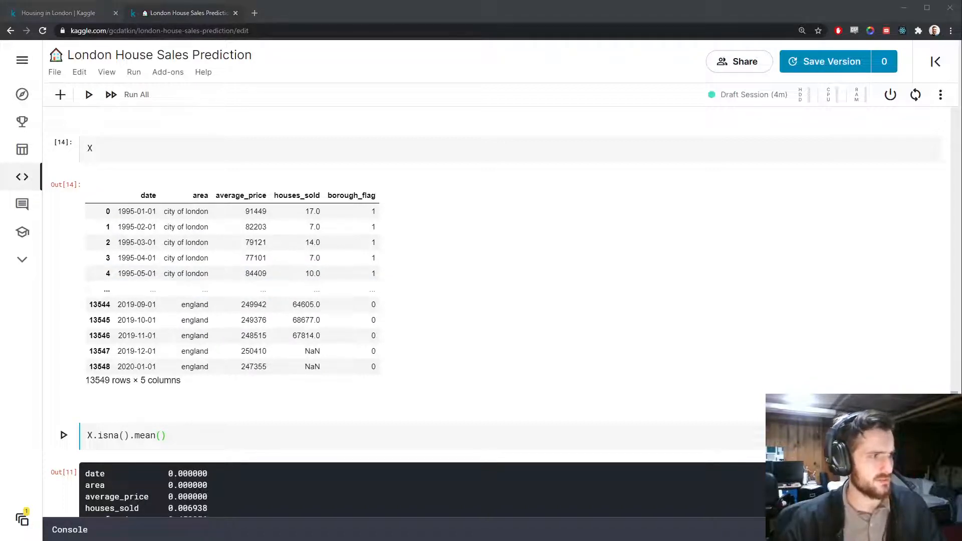
scroll(down, 3)
text(su)
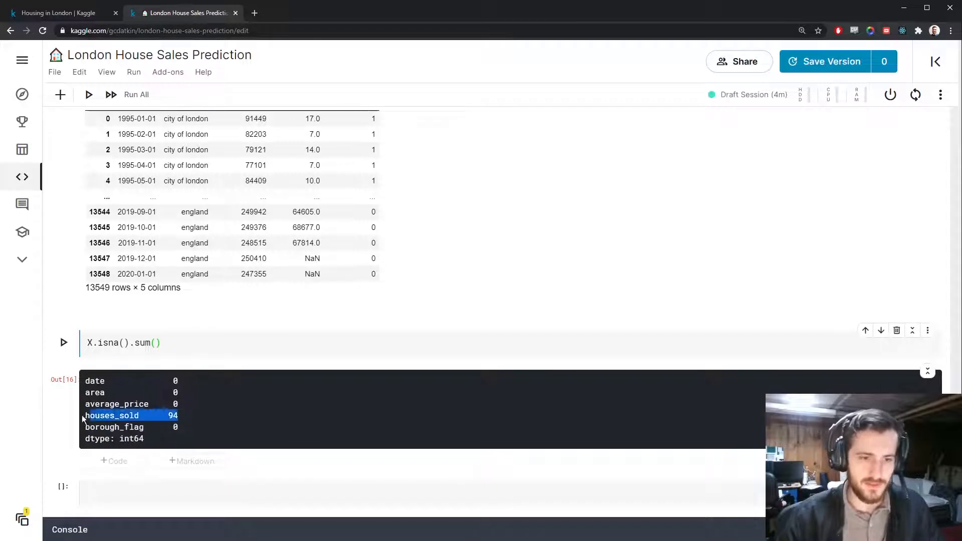
scroll(down, 3)
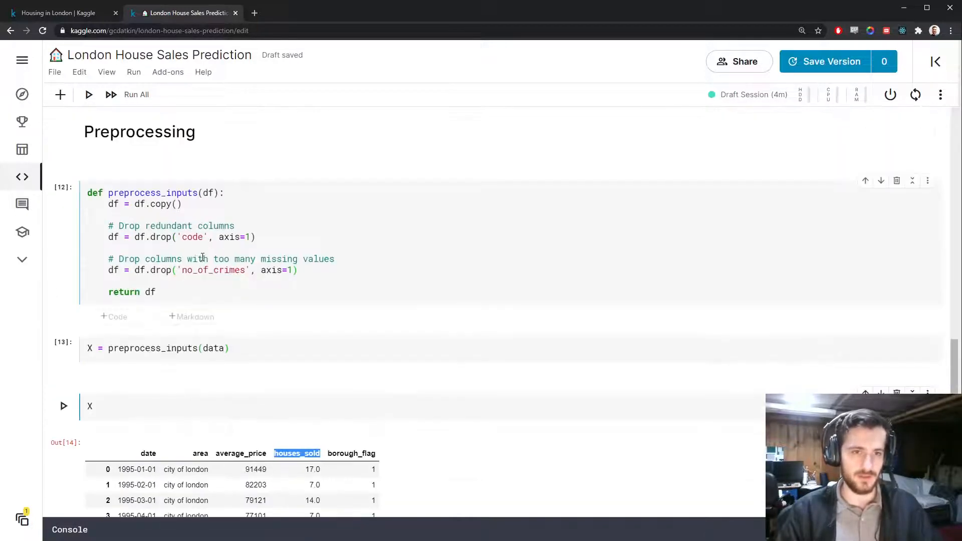
Inspect the 94 rows missing houses_sold and store their index as missing_target_rows
text(# Drop rows)
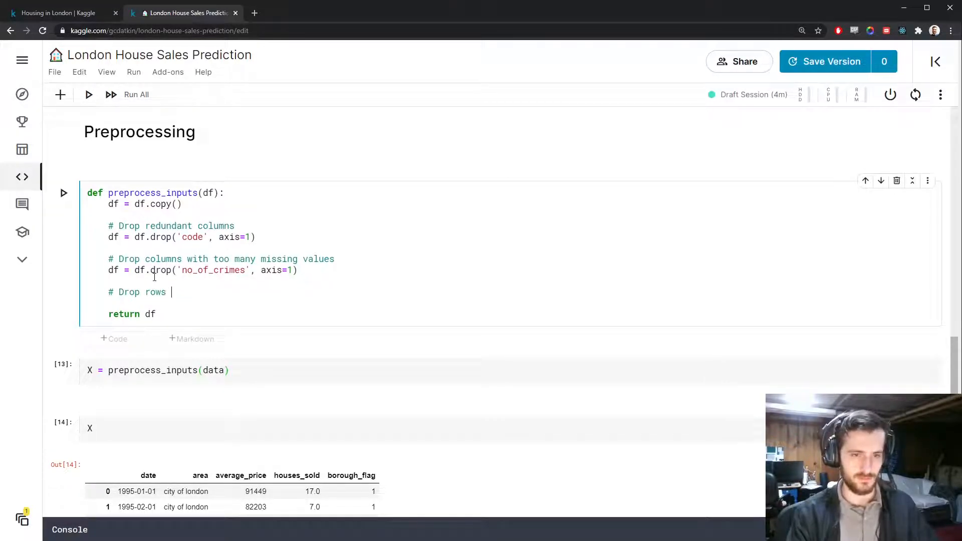
text(ew)
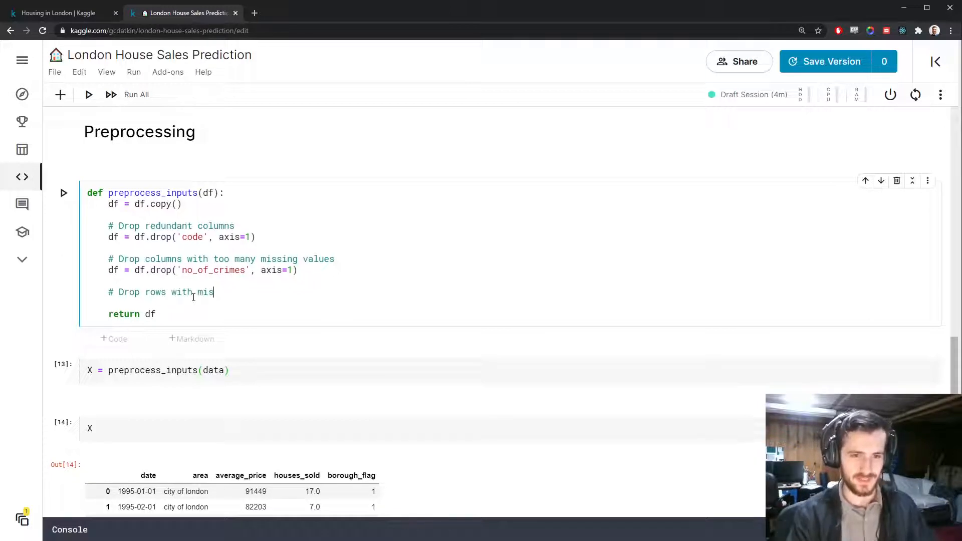
text(sing target calues)
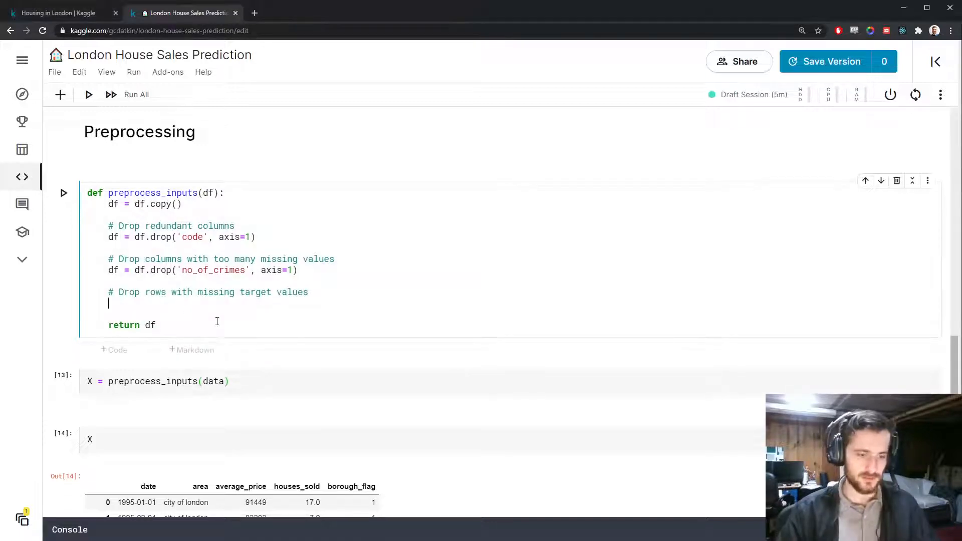
text(missing)
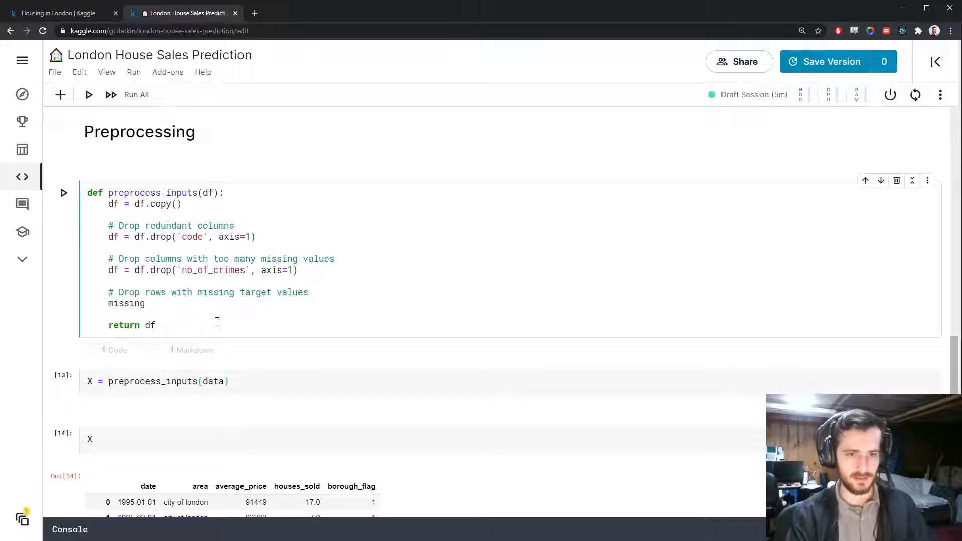
text(_target_rows =)
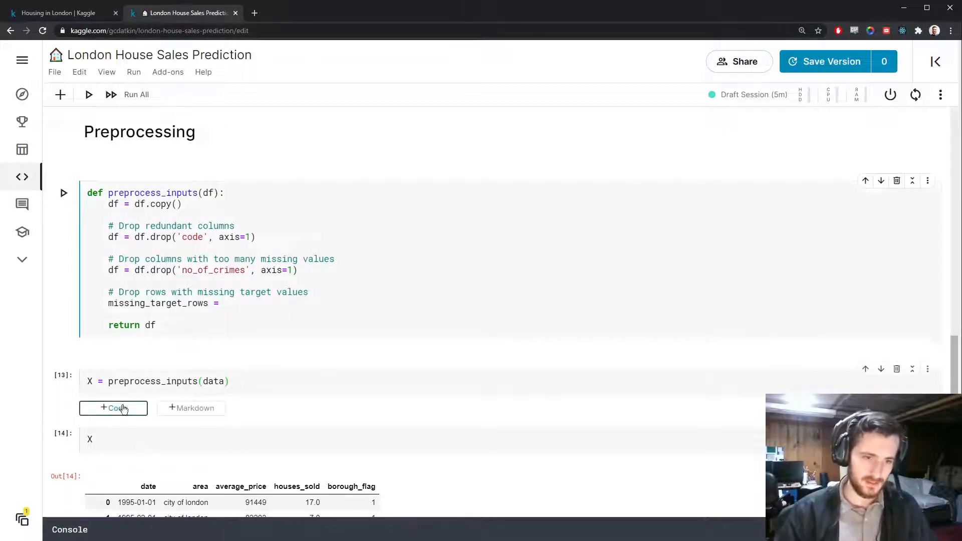
text(X[p)
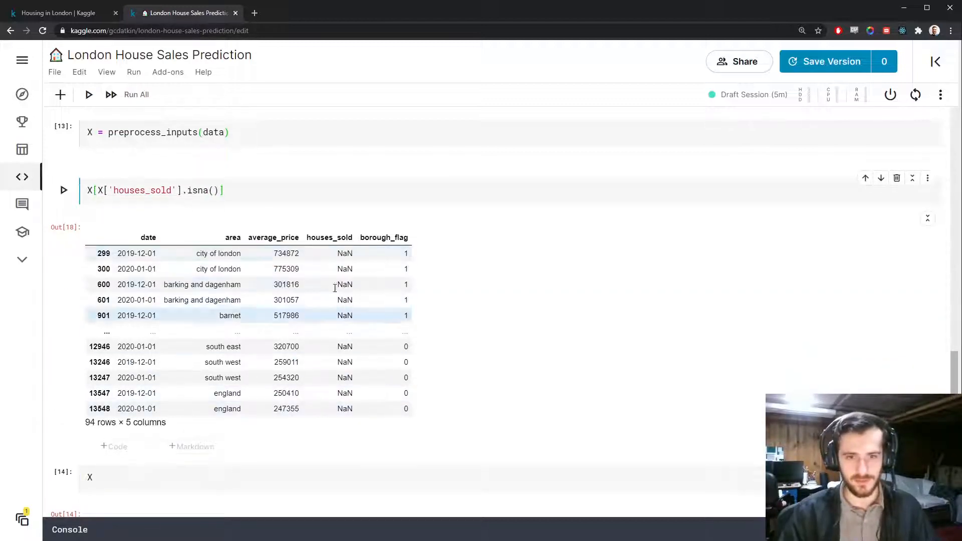
text(.isna()].index)
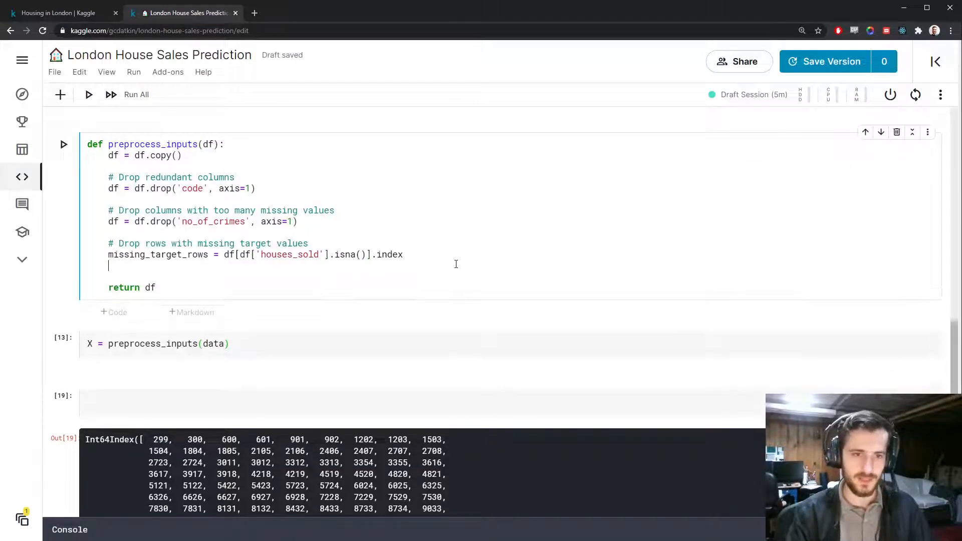
Drop missing_target_rows with a reset index, leaving 13,455 rows, and delete the check cell
text(df = df.drop(missing_target_row)
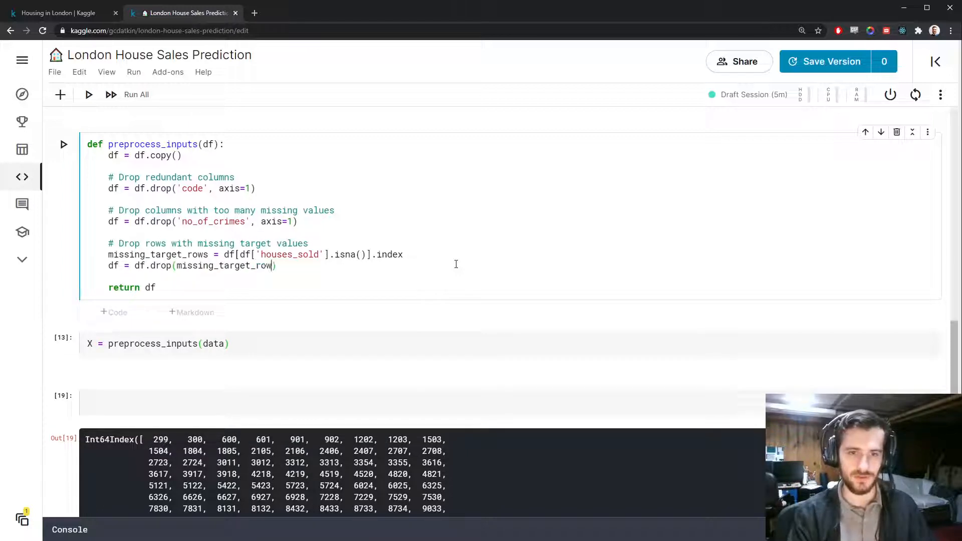
text(s, axis=0)
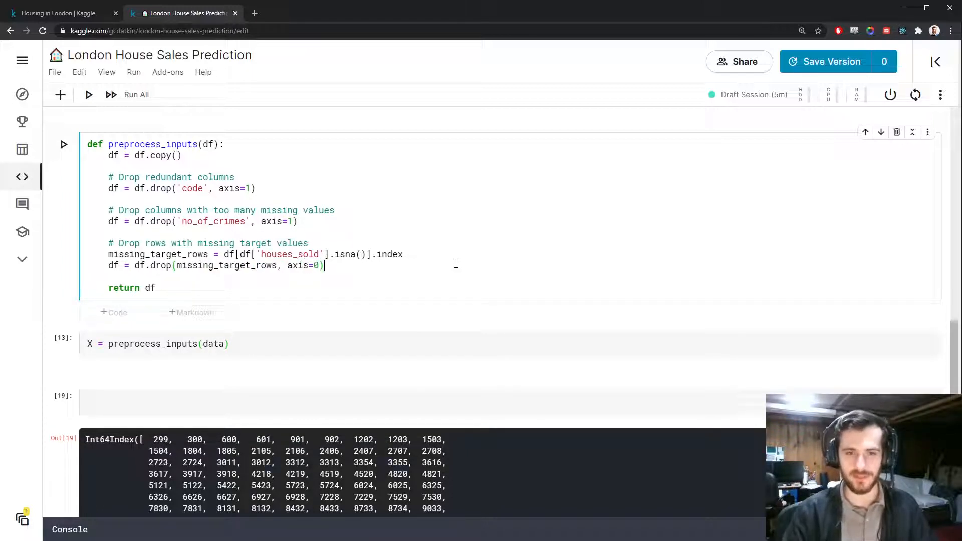
text(.reset_inde)
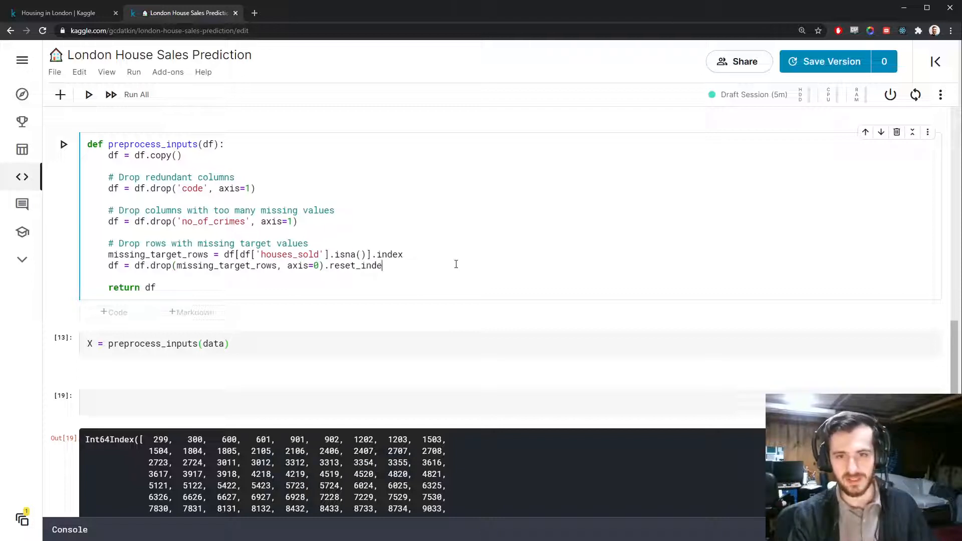
text(x(drop=True))
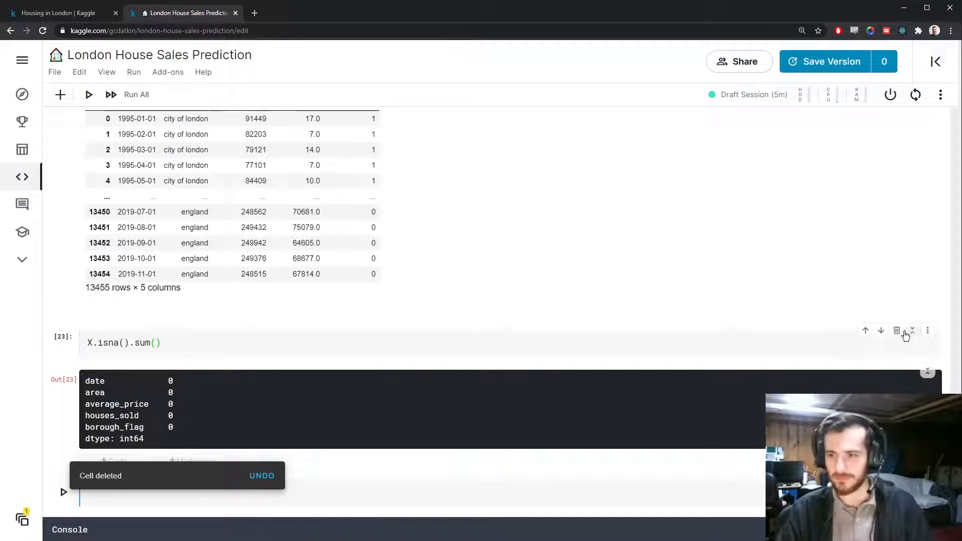
click(897, 330)
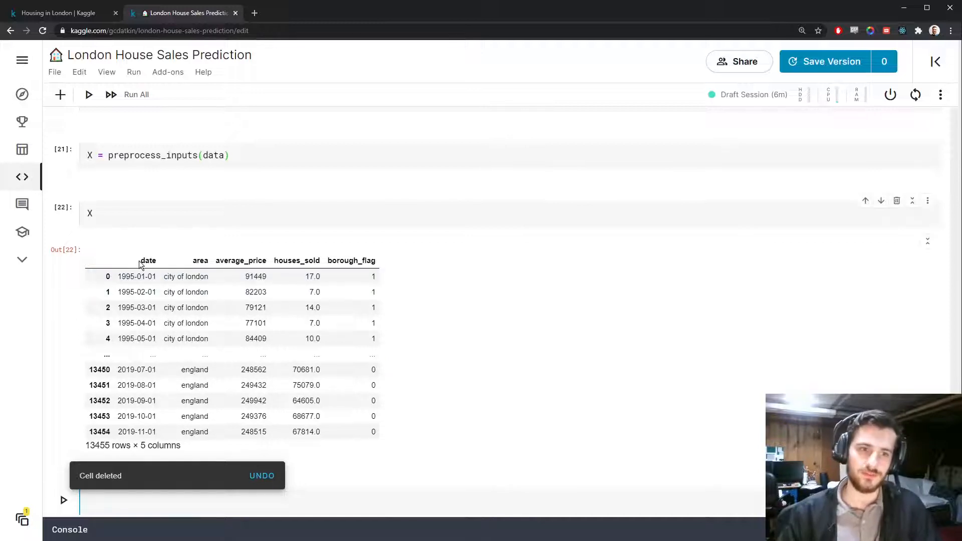
double_click(142, 277)
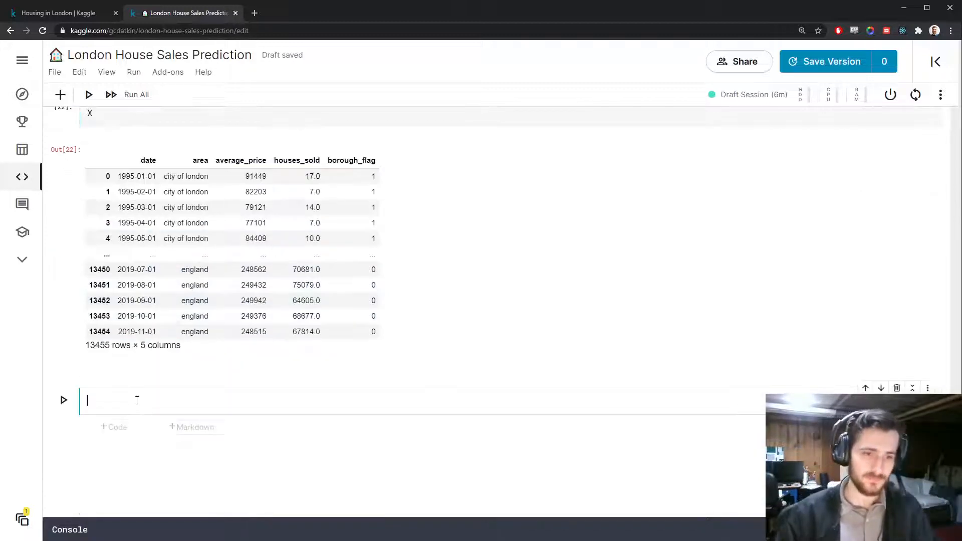
Test pd.to_datetime(X['date']).apply(lambda x: x.year), yielding years 1995 to 2019
text(pd.to_datetime(X['date)
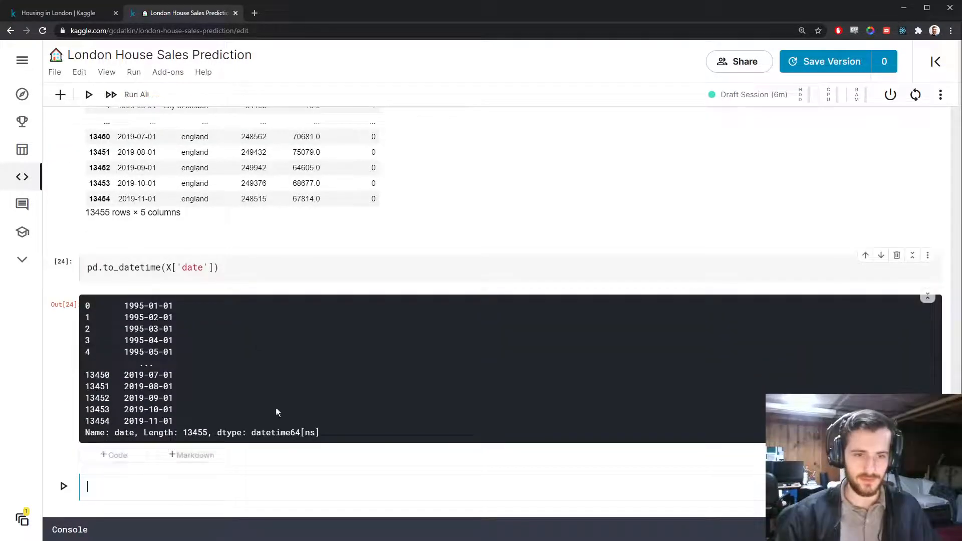
text(.apply()
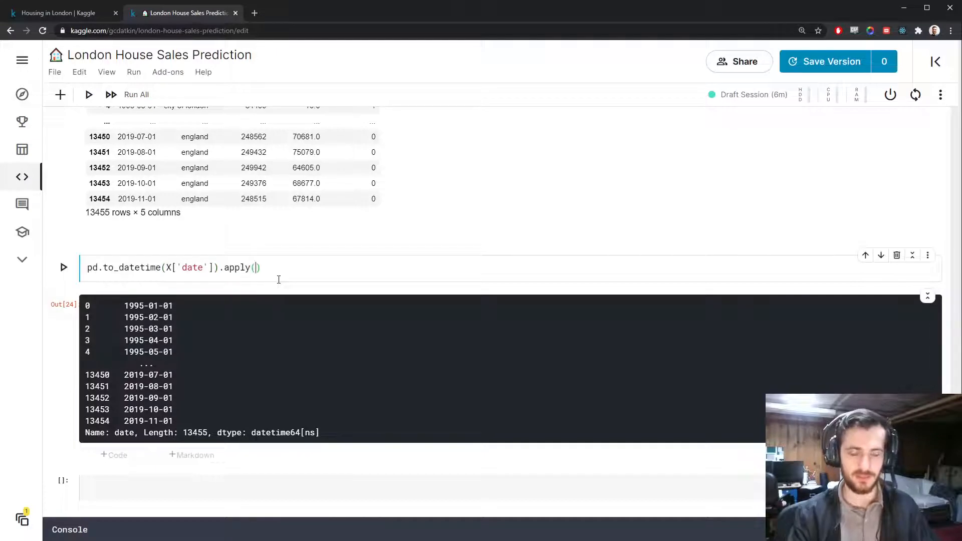
text(lambda x)
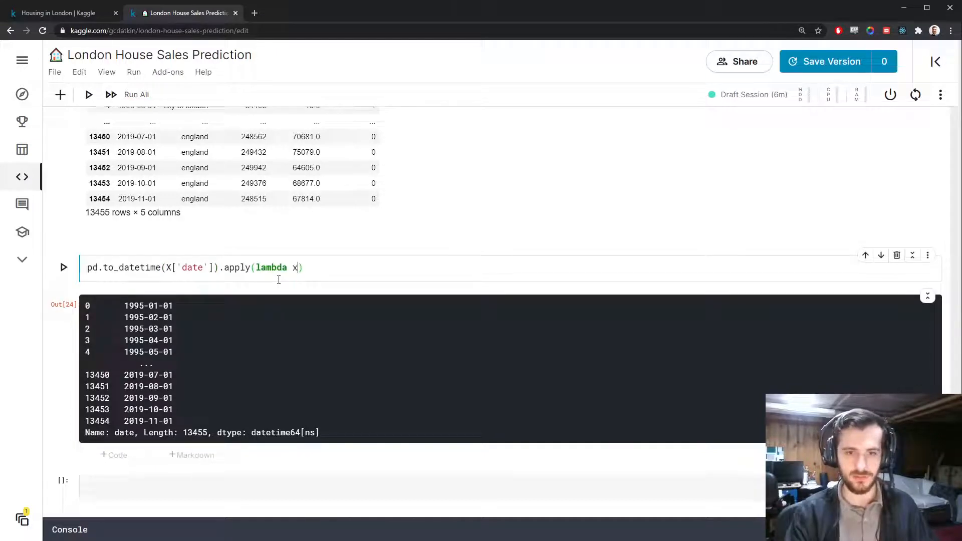
text(: x.year)
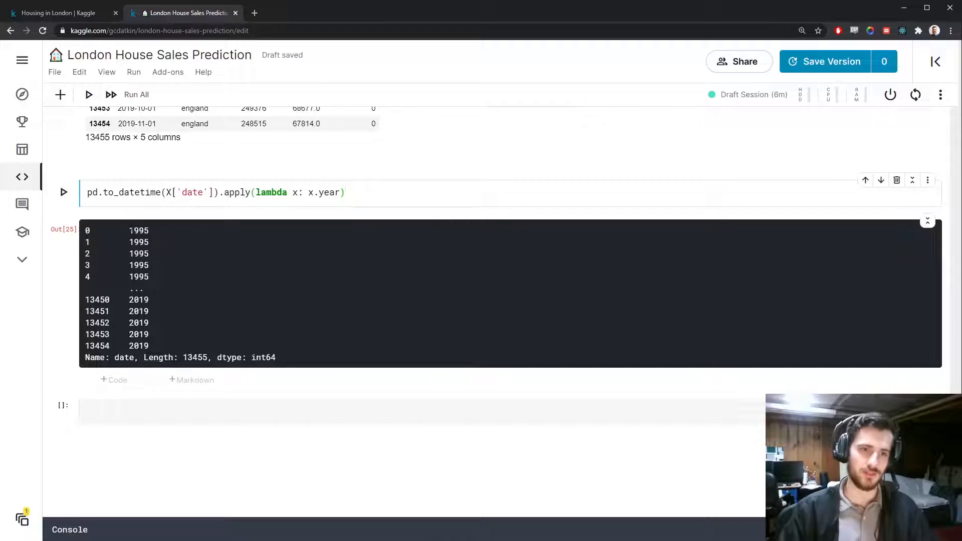
double_click(262, 357)
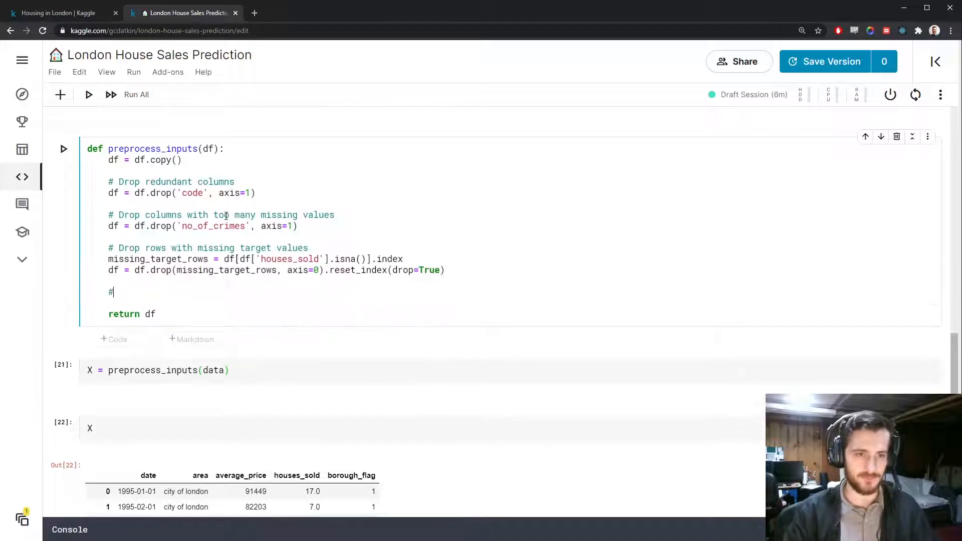
Under '# Extract date features', convert date, add year and month columns, then drop date
text(Extract date features)
text(df[)
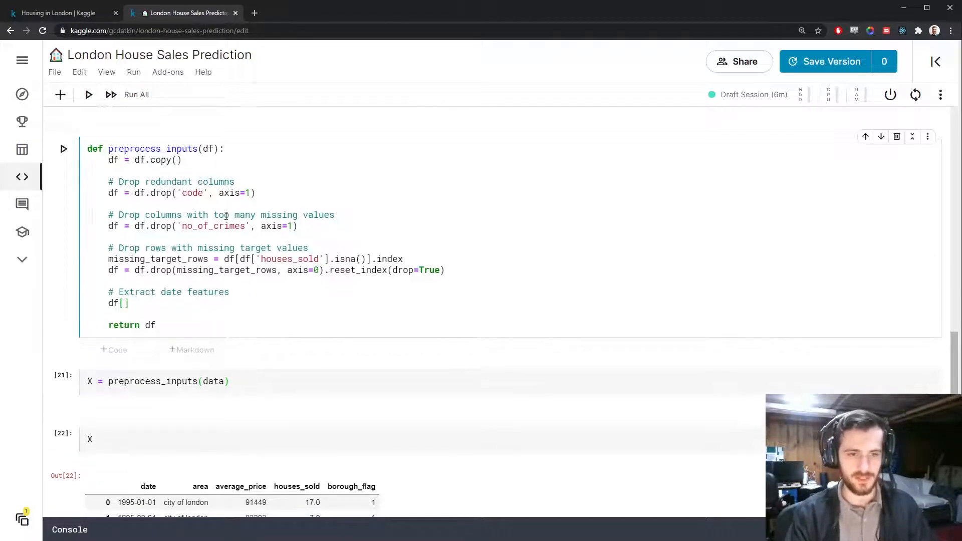
text('date'] = d)
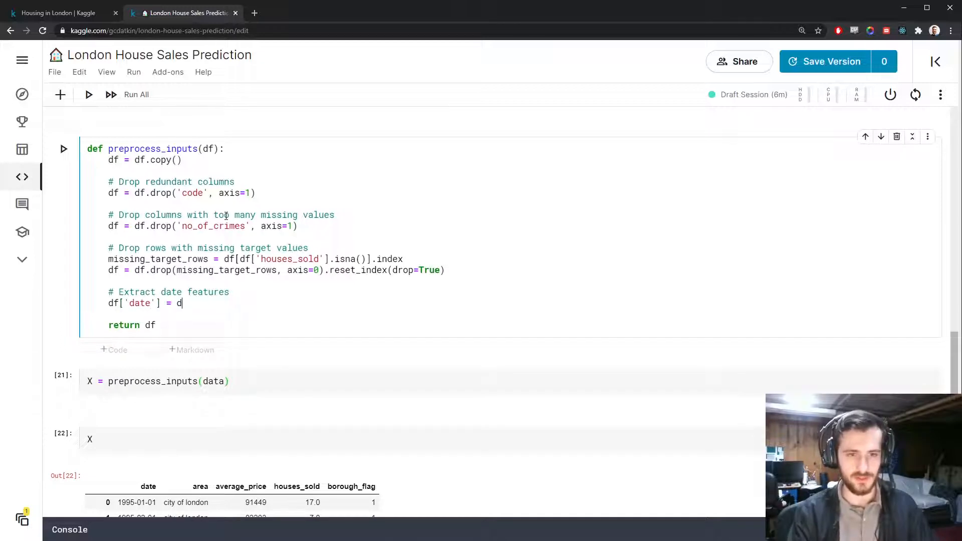
text(pd.to_datei)
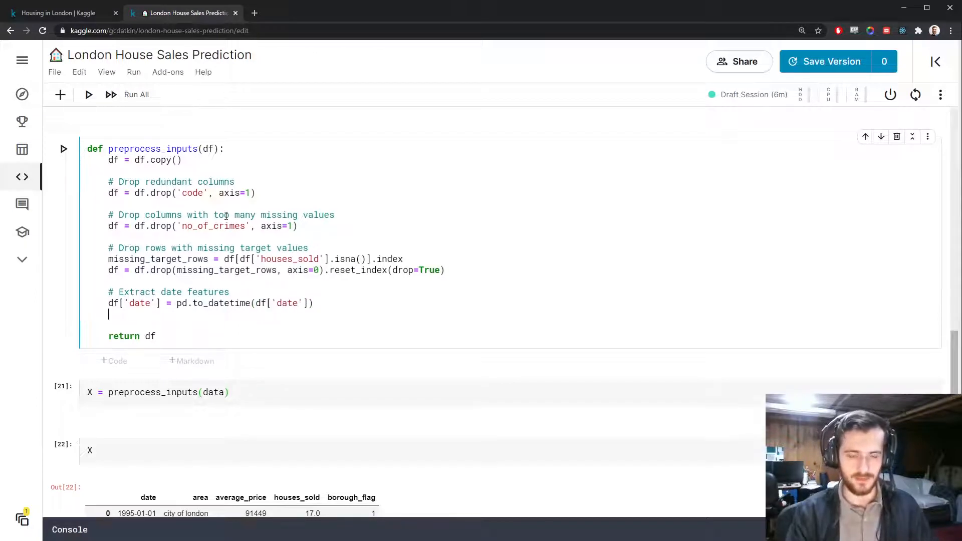
text(df[''])
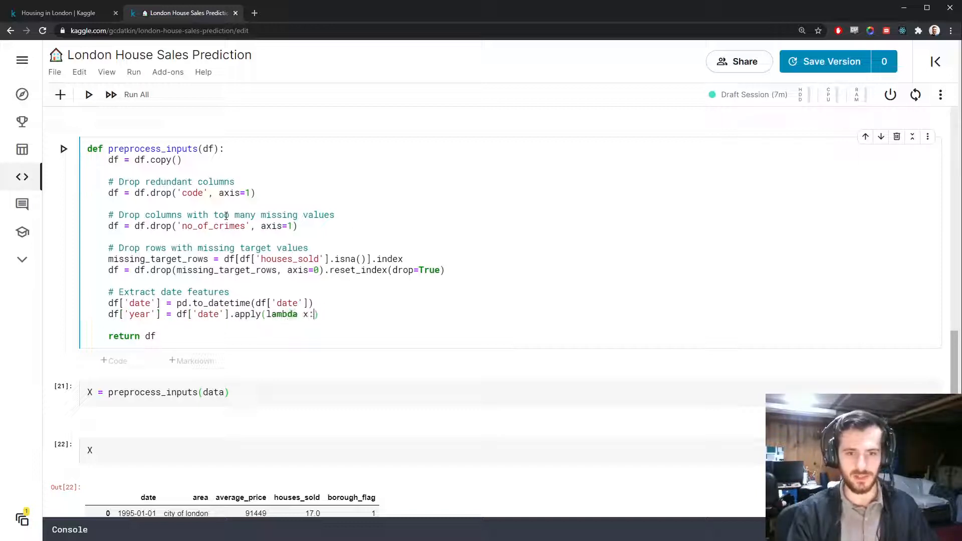
text(x.year)
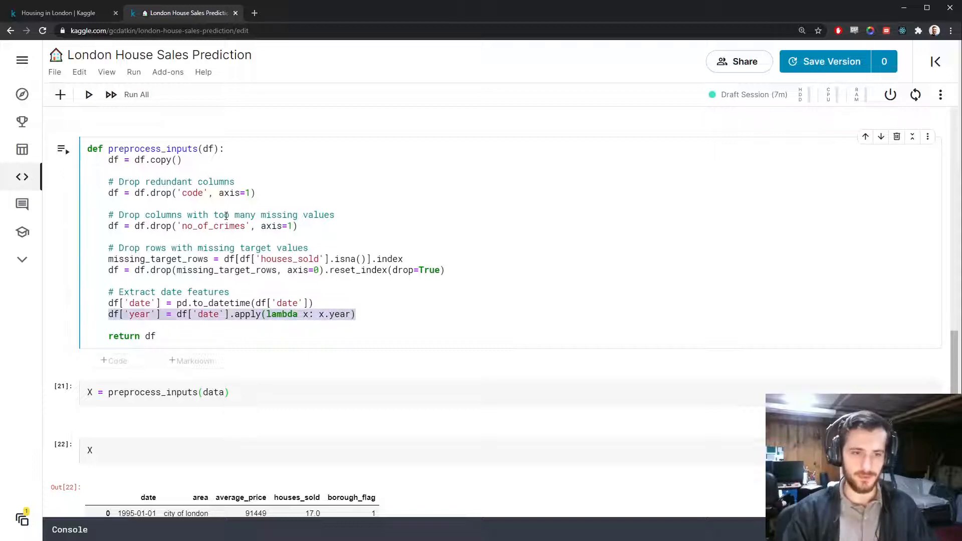
text(df['year'] = df['date'].apply(lambda x: x.year))
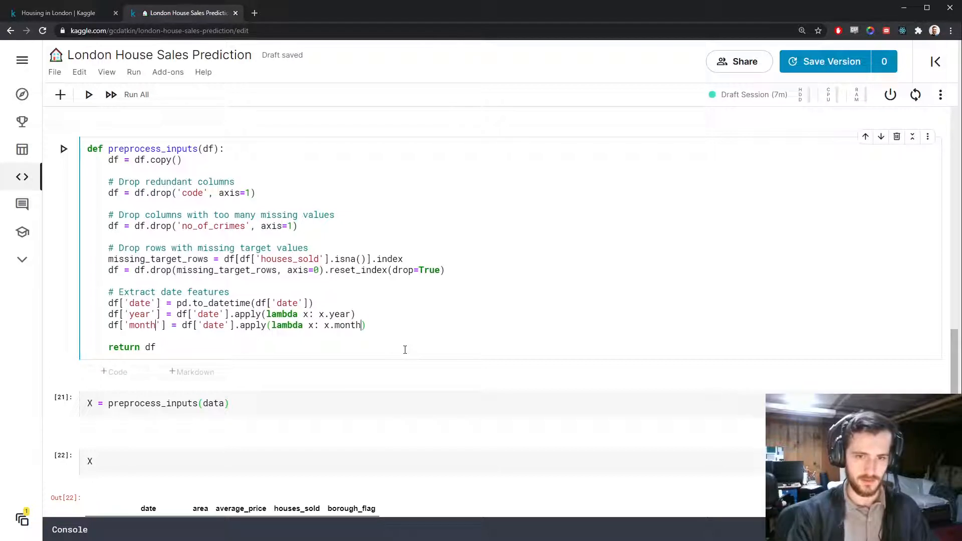
text(df = d)
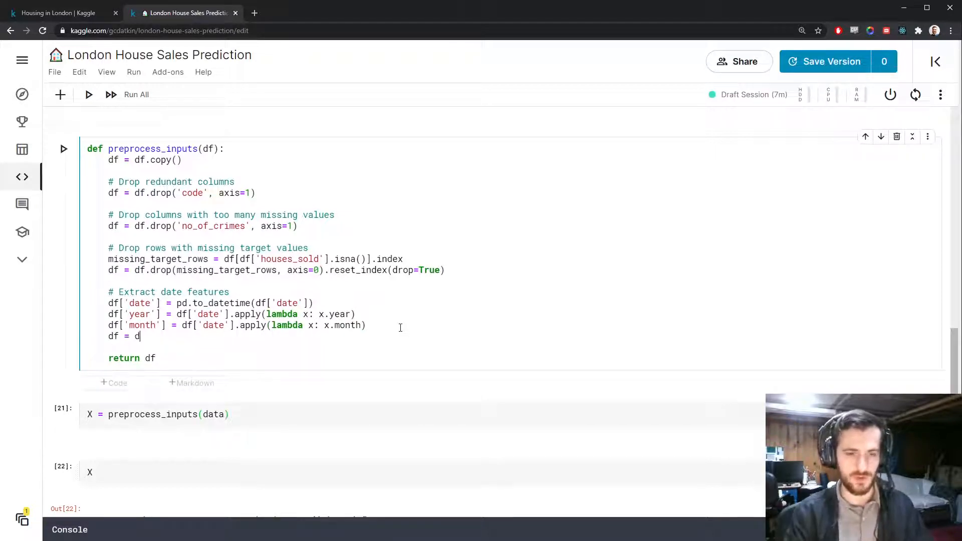
text(f.drop('date',)
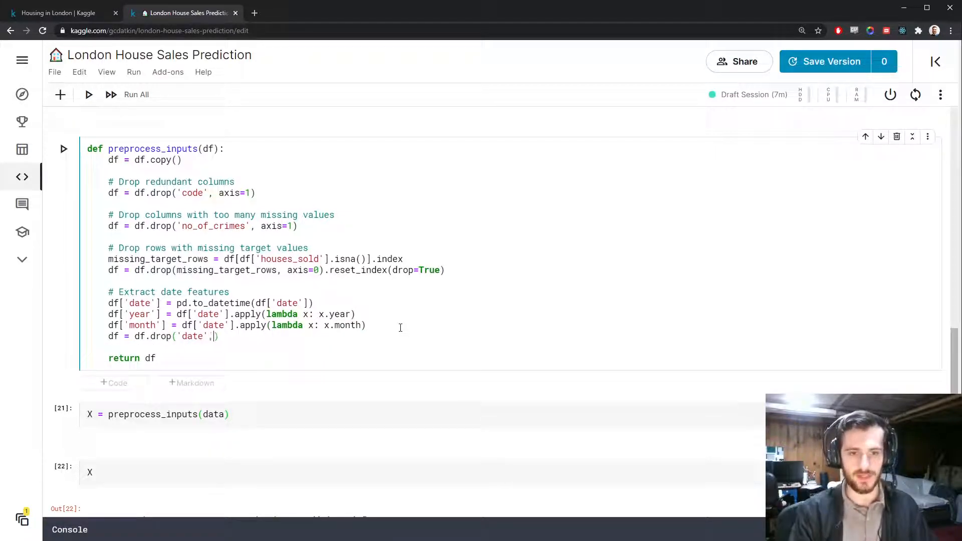
text(axis=1))
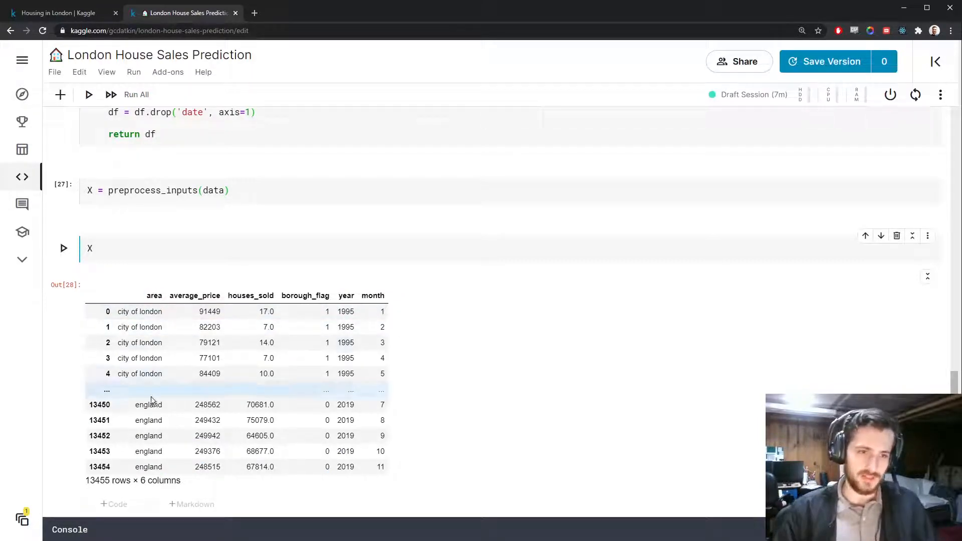
Preview pd.get_dummies(X['area'], prefix='area'), producing 45 area_ dummy columns
scroll(down, 3)
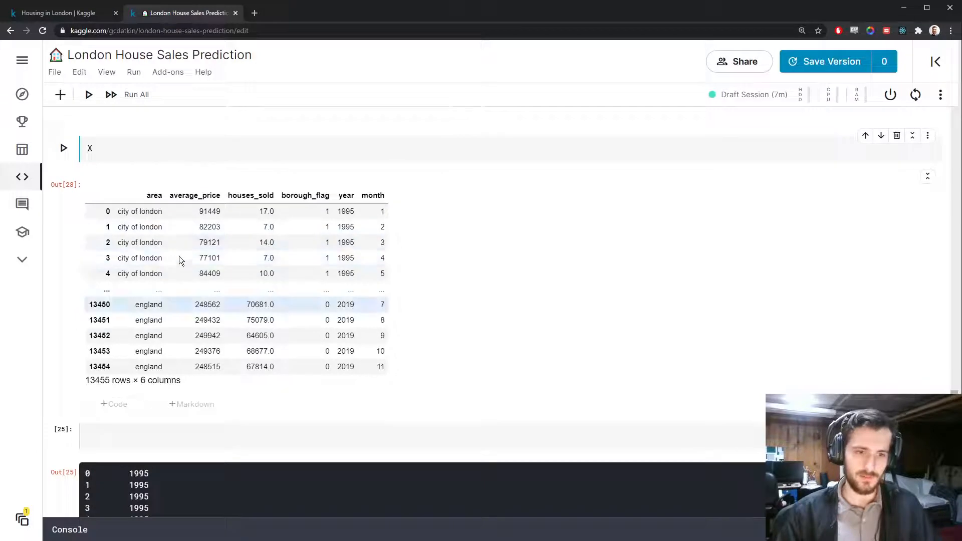
text(X['at'])
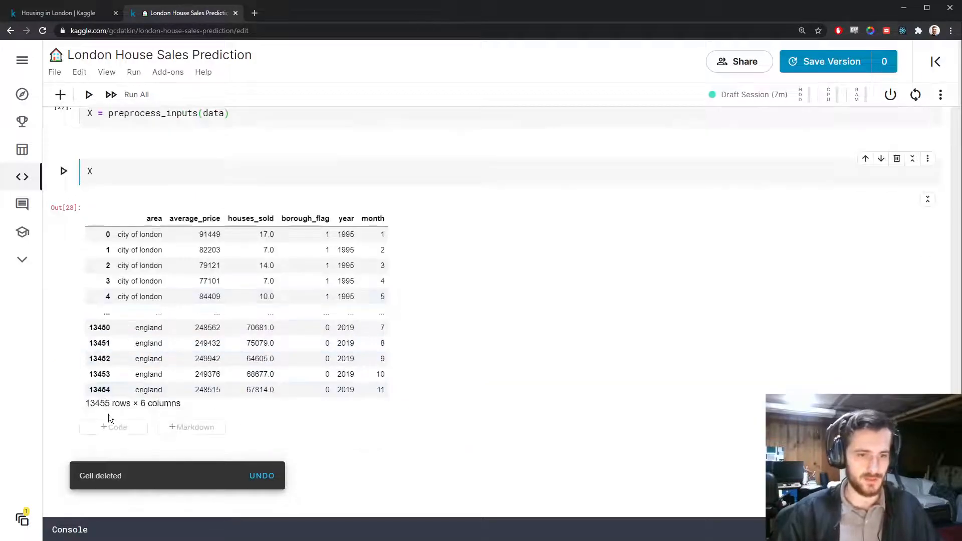
text(pd.get)
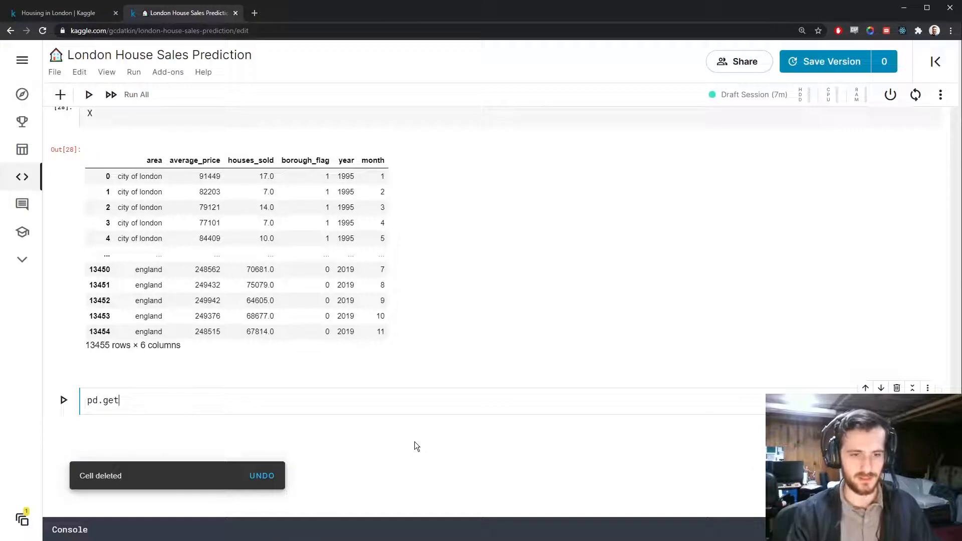
text(_dummies())
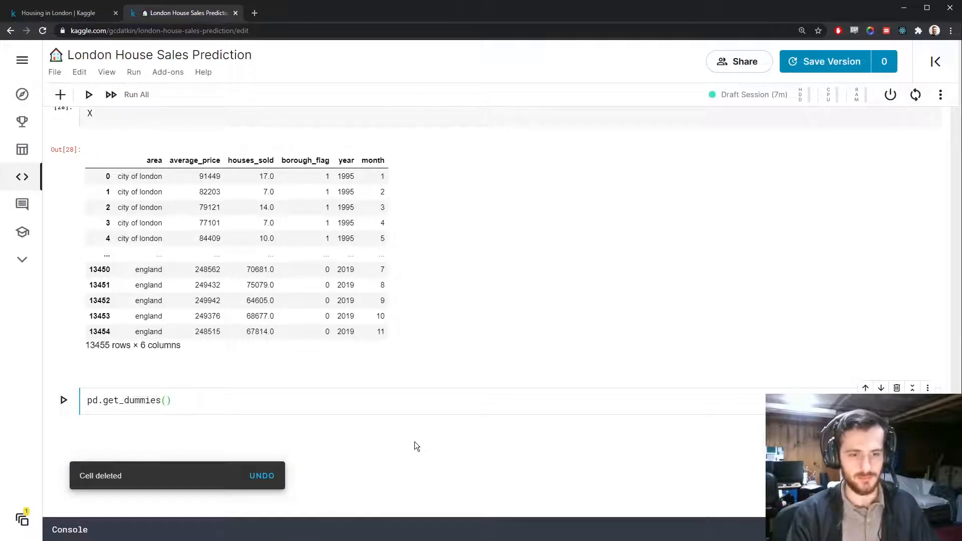
text(X['area'])
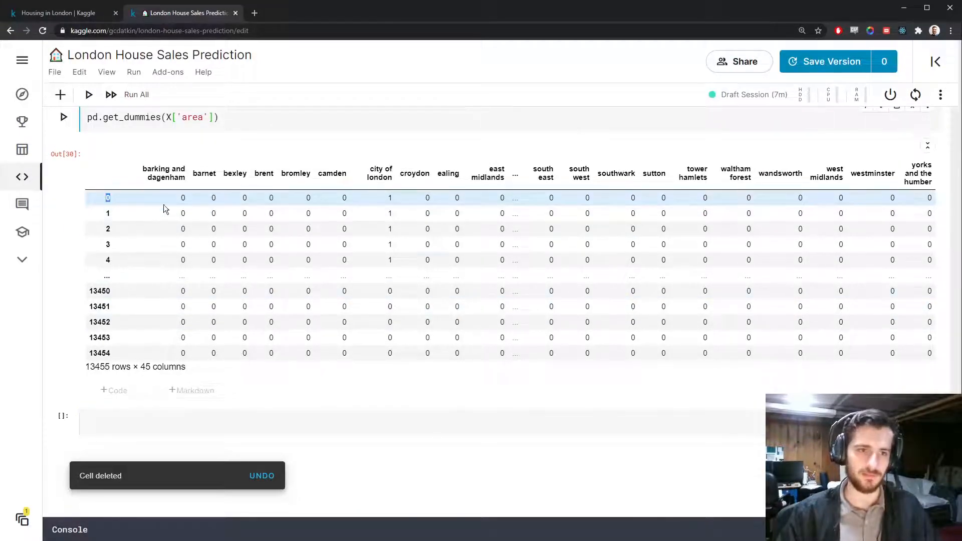
text(, rpe)
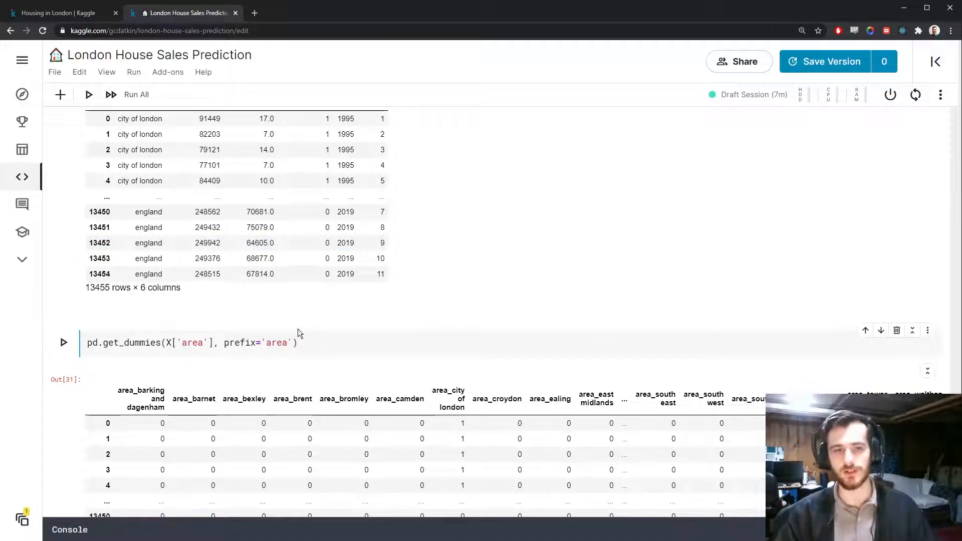
click(317, 342)
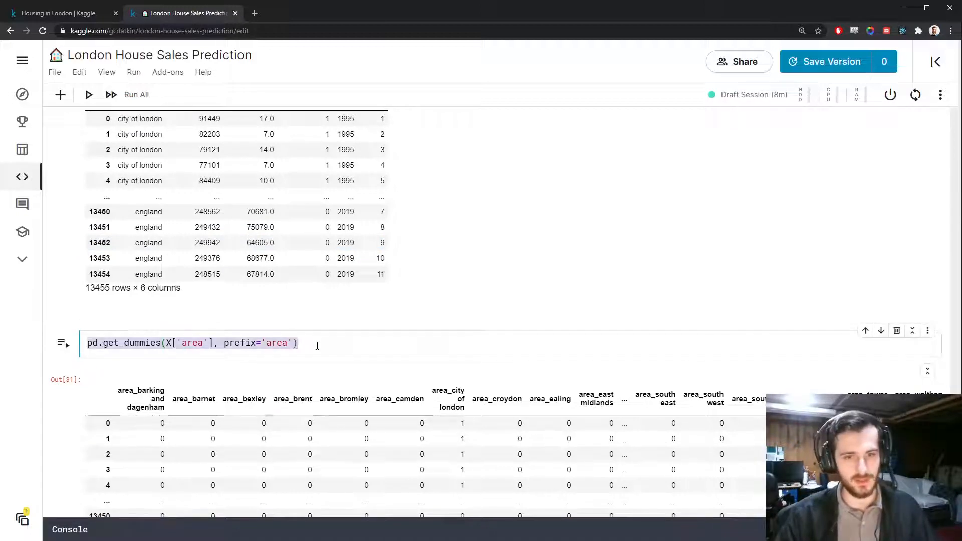
click(897, 330)
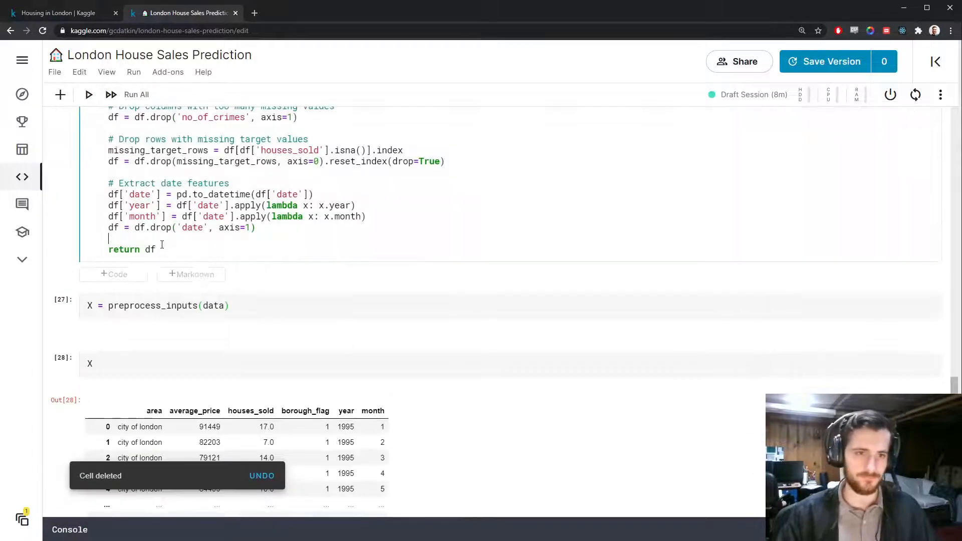
Concatenate one-hot area dummies to df, drop 'area', and rerun so X has 50 columns
text(# One-hot encode the area column)
text(area_dummies = pd.get_dummies(X['area'], prefix='area)
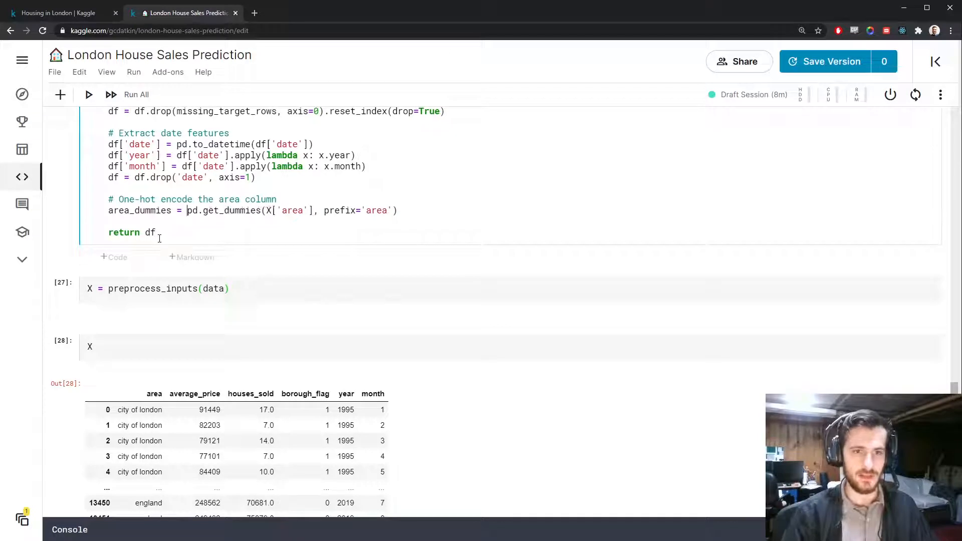
text(df)
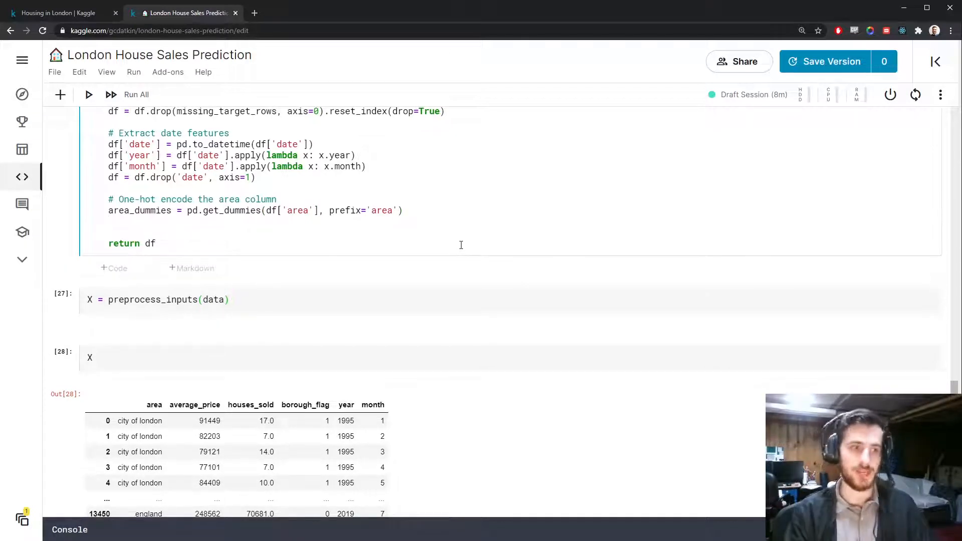
text(df = pd.concat([df, du)
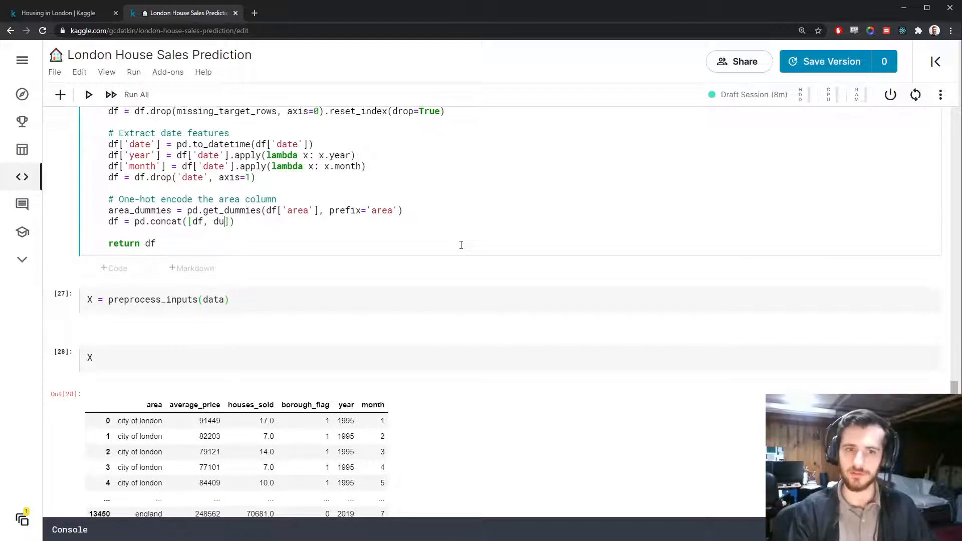
text(area)
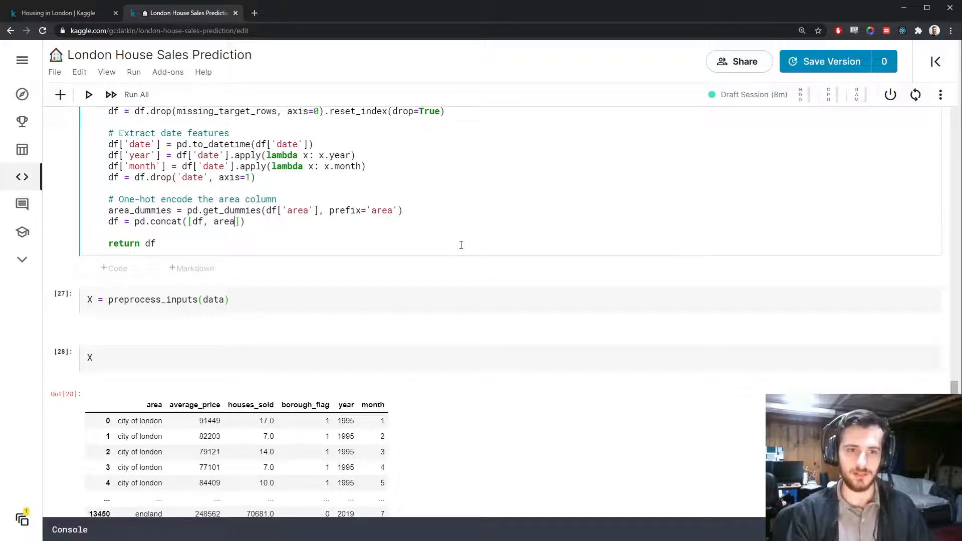
text(_dummies], axis=1)
text(df = df.drop()
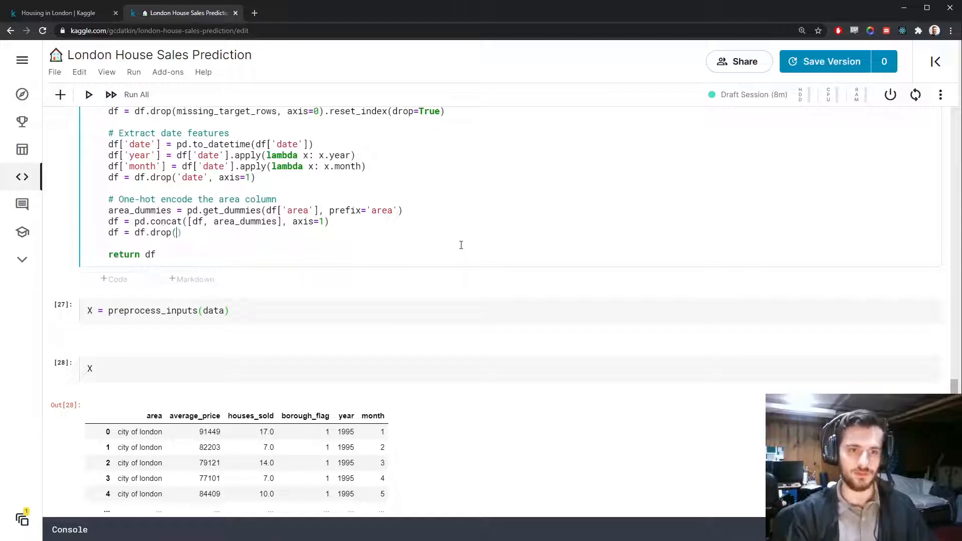
text('area', axis=)
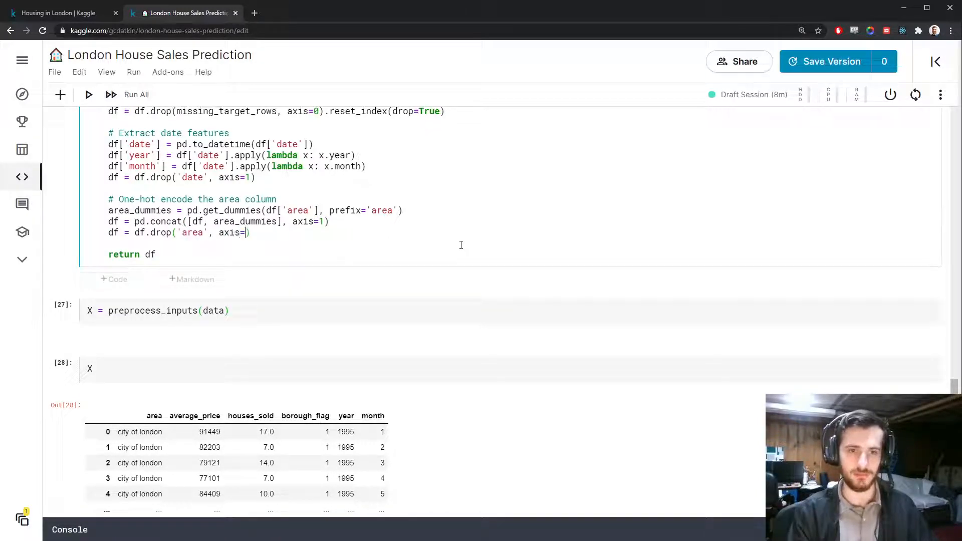
click(137, 94)
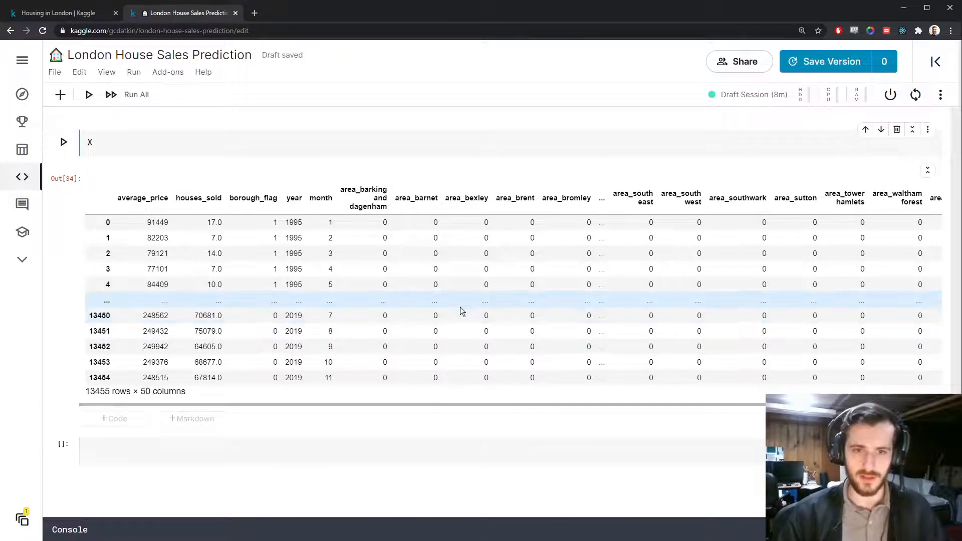
Under a '# Split df into X and y' comment, set y to houses_sold and X to the remaining columns
double_click(198, 198)
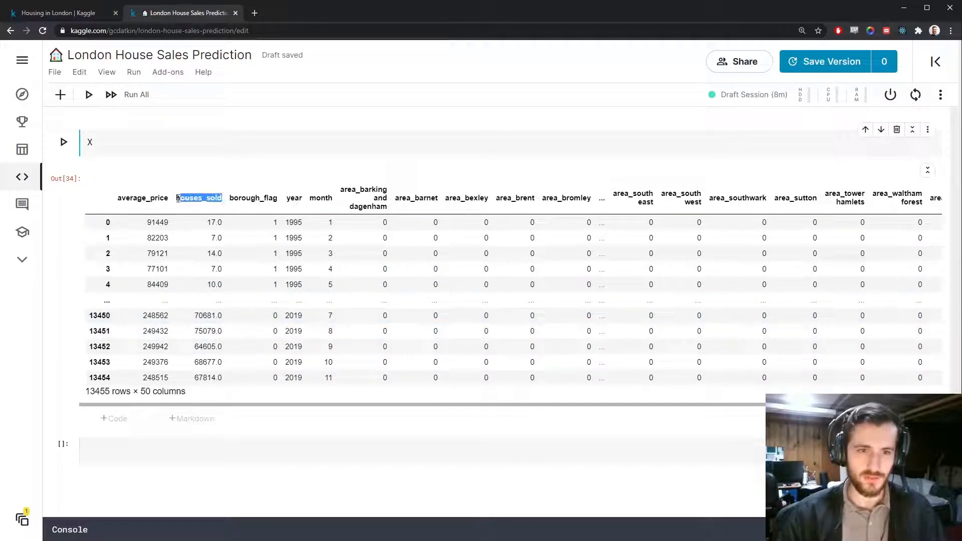
scroll(down, 3)
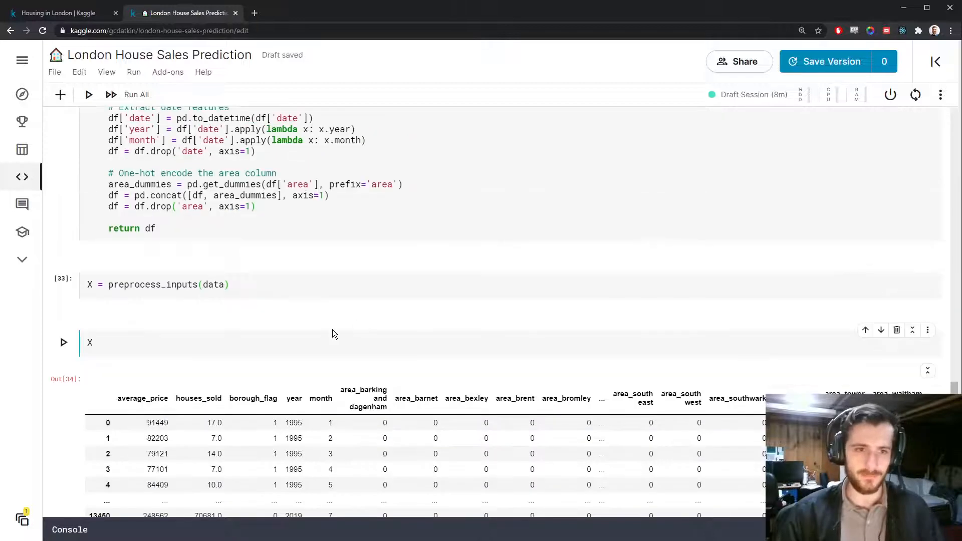
text(# Sp)
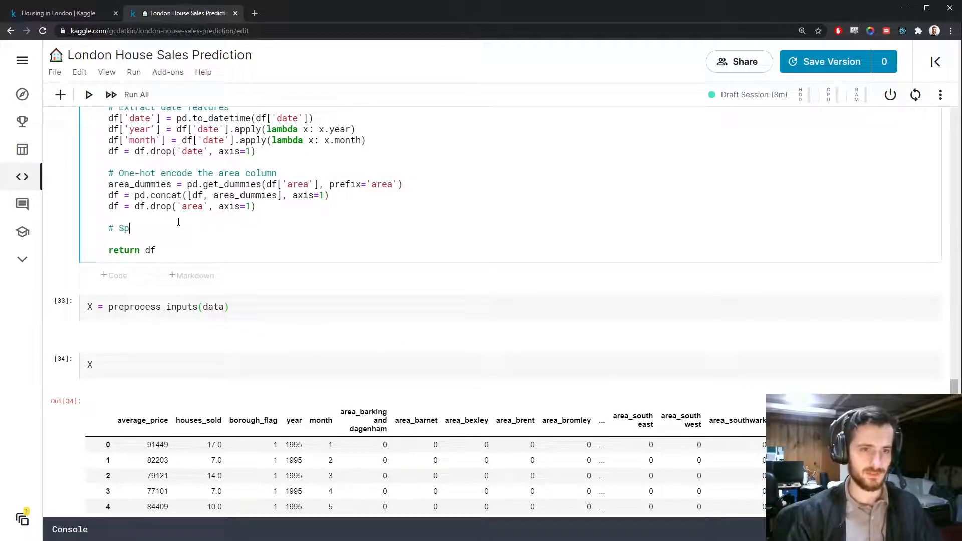
text(lit df into X and y)
text(y = df[')
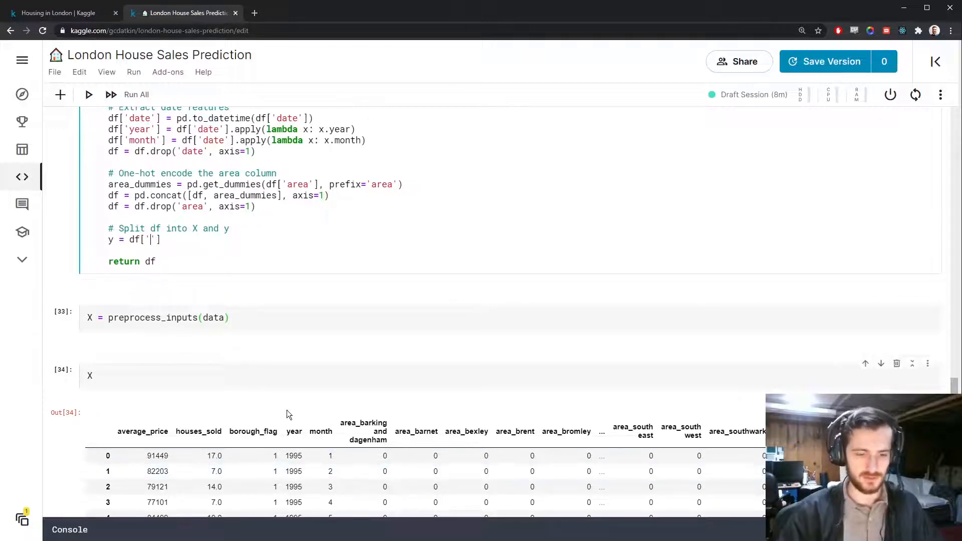
text(houses_sold)
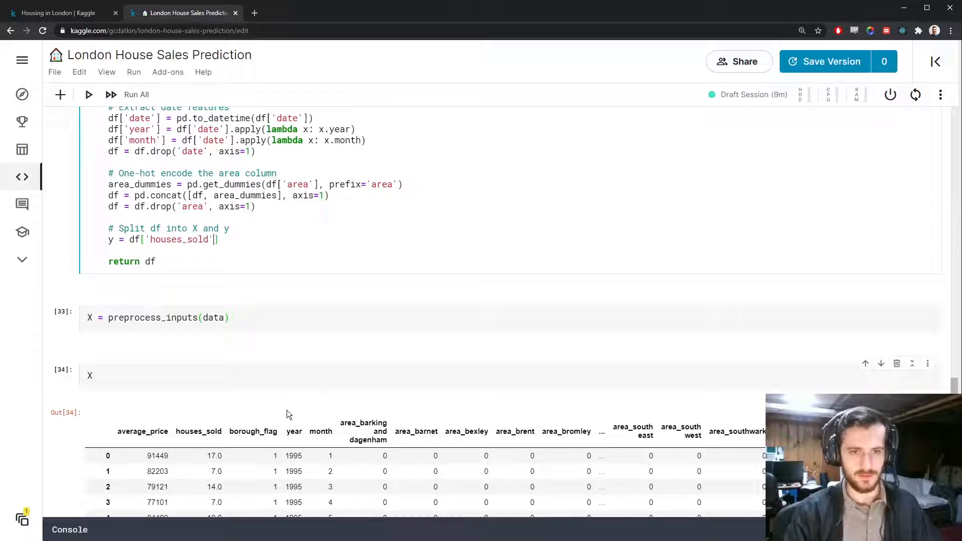
text(X = df.drop())
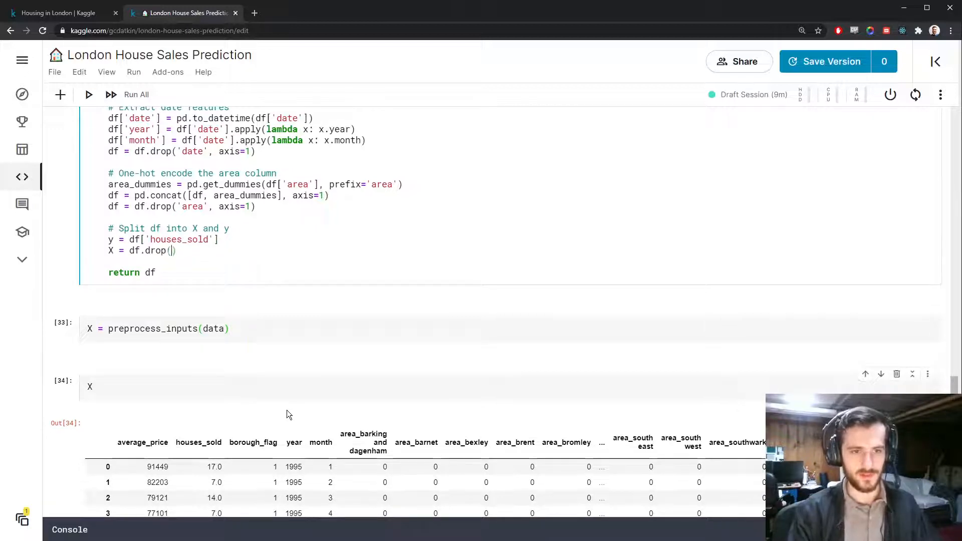
text('houses_so)
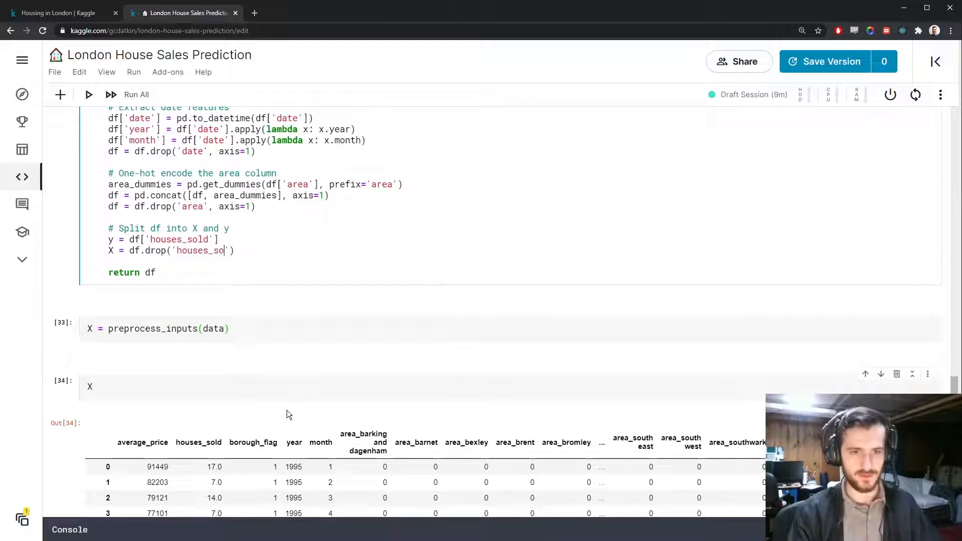
text(ld', axis=1))
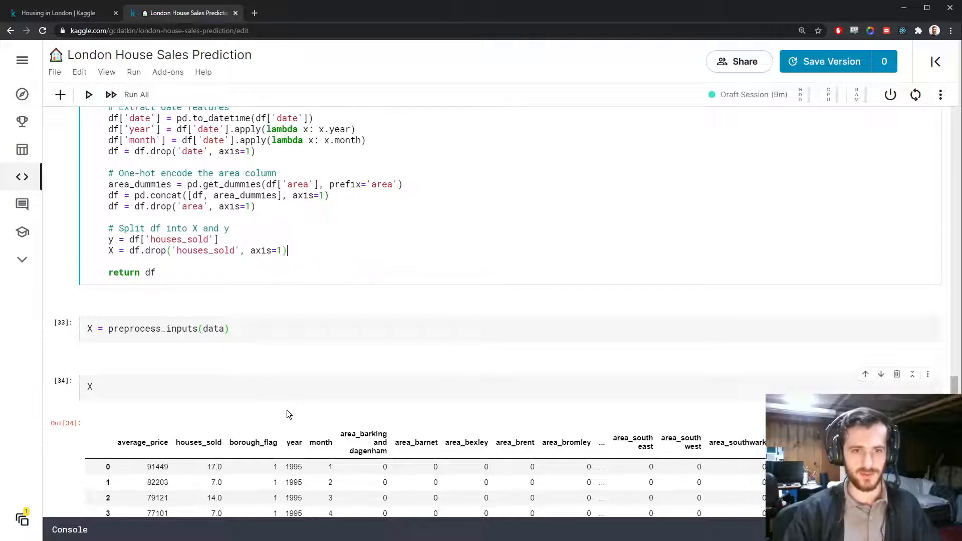
text(# Train-test split)
text(train_test_split(X)
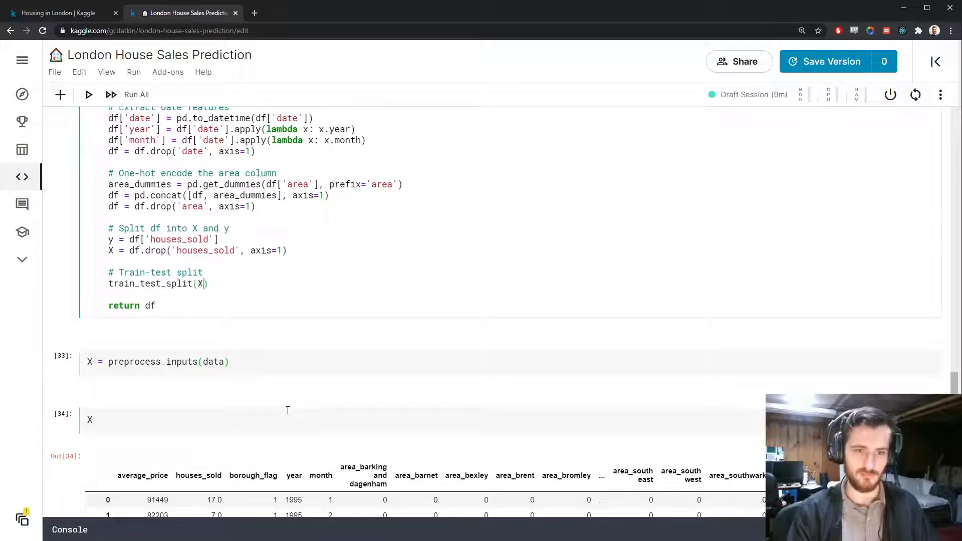
Split into X_train, X_test, y_train, y_test with train_size 0.7, shuffle and random_state=1
text(, y, train)
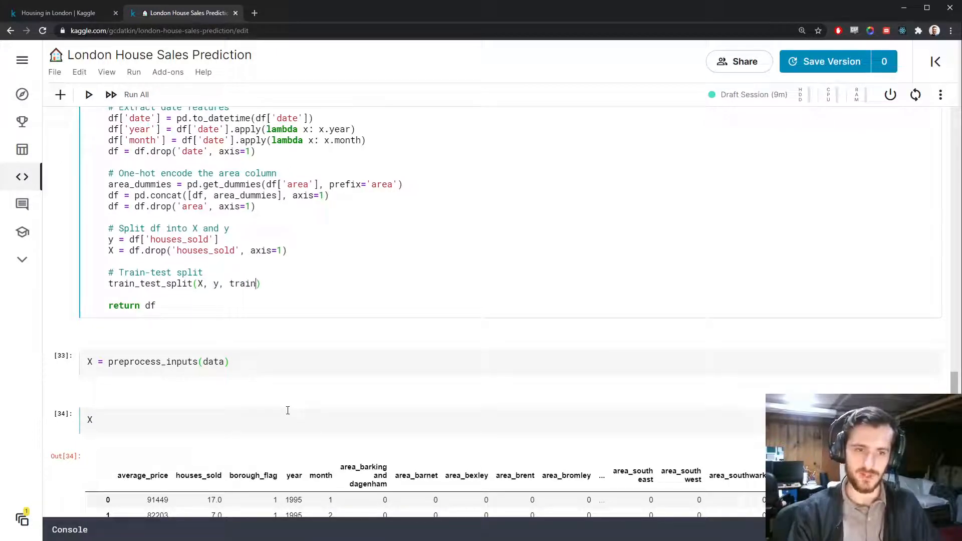
text(_size=-)
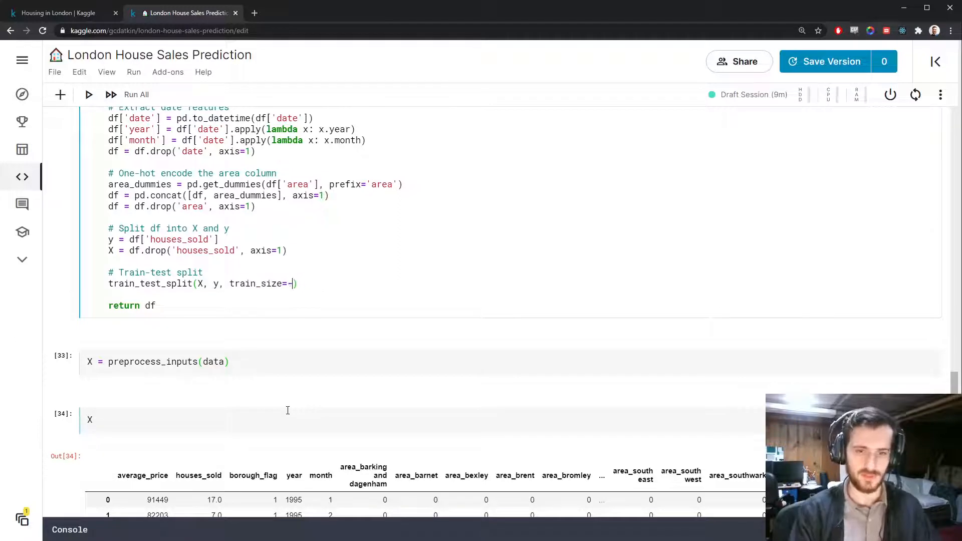
text(0.7, shuffle=True,)
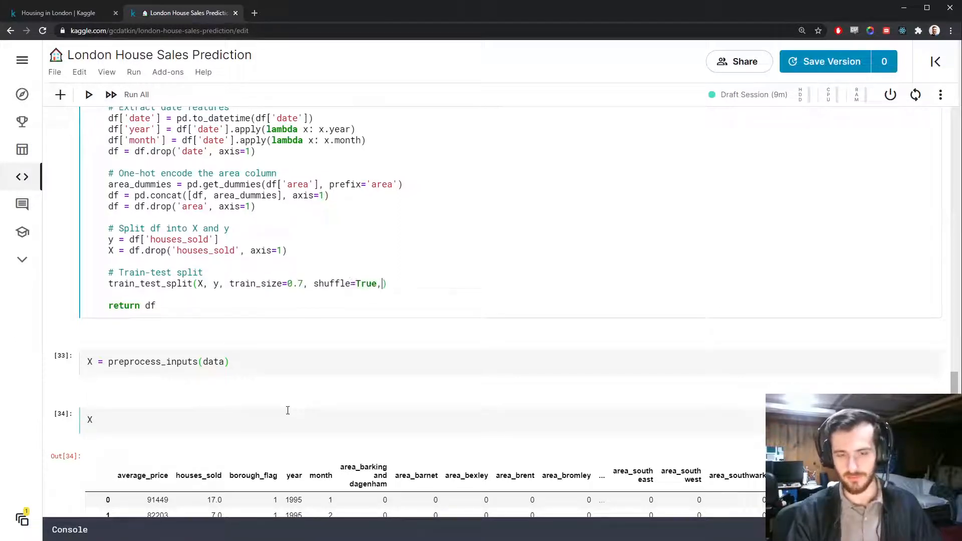
text(random_state=1)
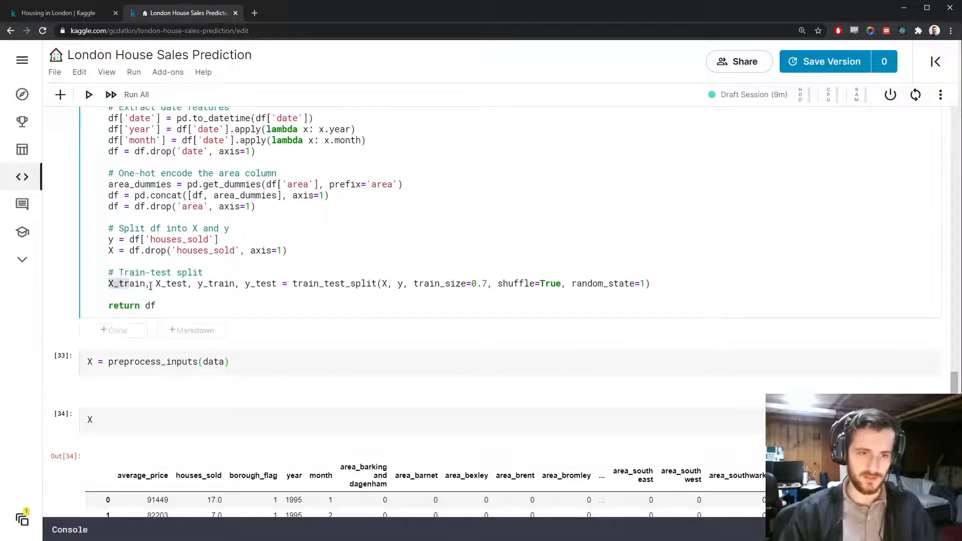
text(X_train, X_test, y_train, y_test)
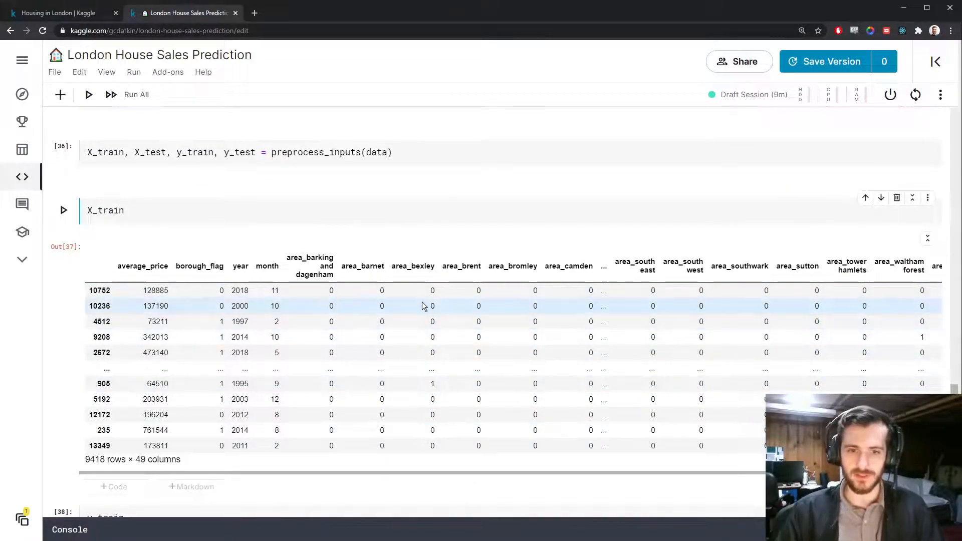
mouse_move(460, 371)
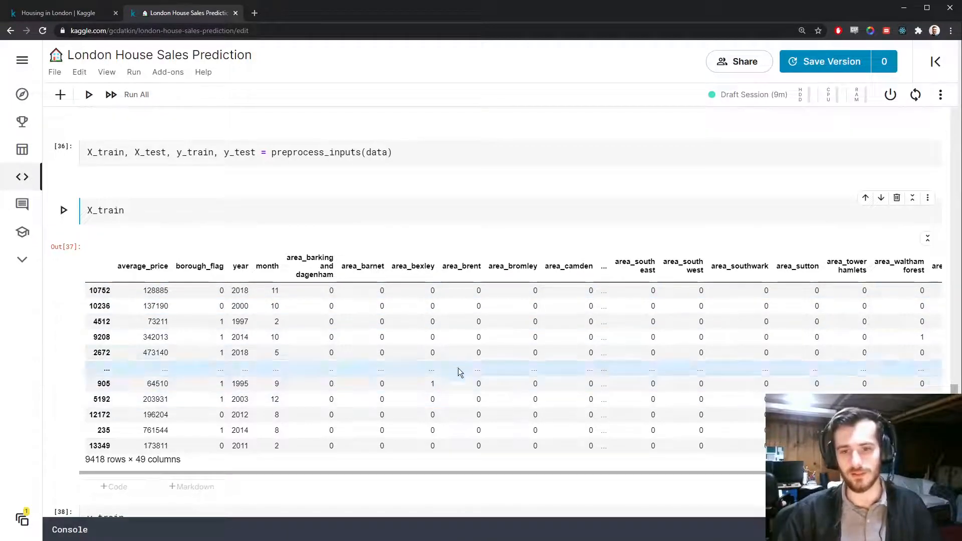
mouse_move(442, 341)
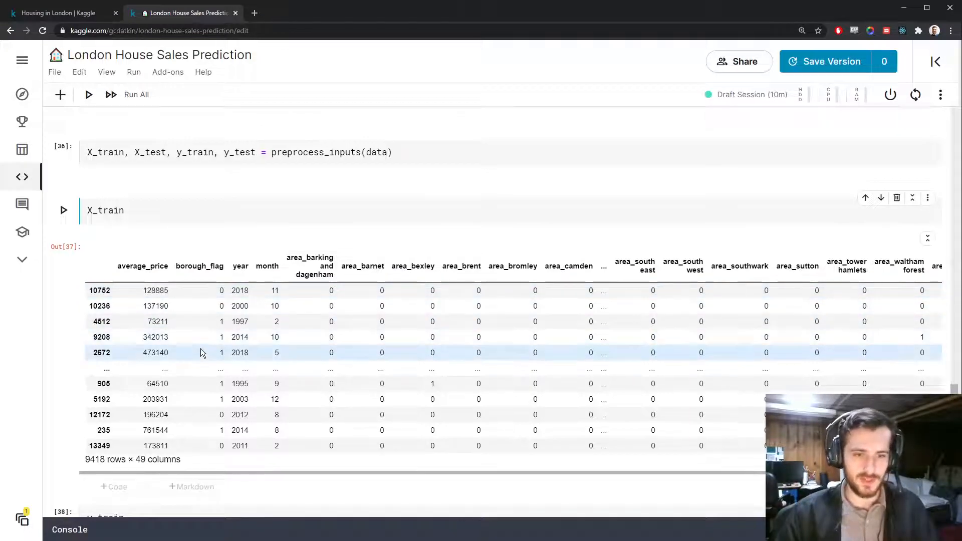
Scroll down past preprocess_inputs, which now returns the four train/test sets
scroll(down, 3)
text(# Sca)
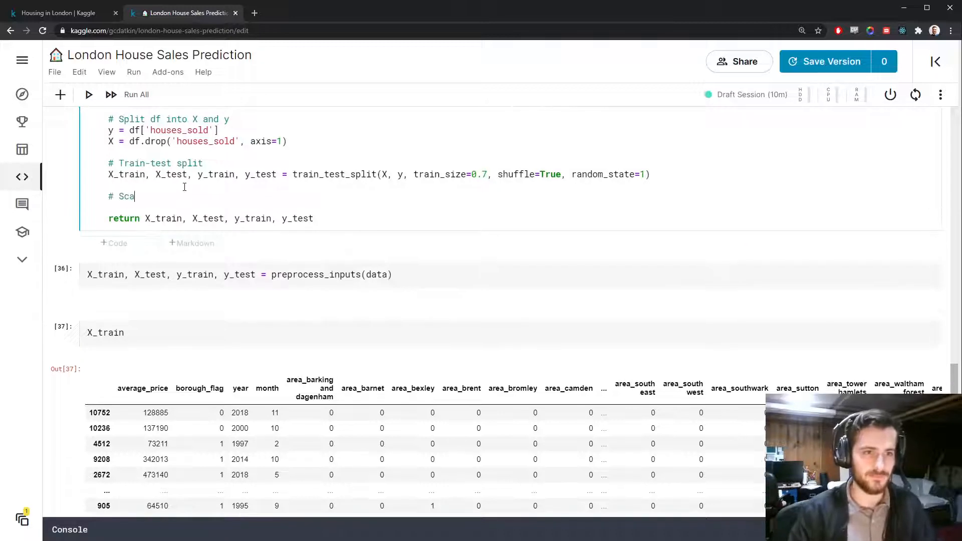
Fit a StandardScaler on X_train and rebuild it as a DataFrame with original index and columns
text(le X)
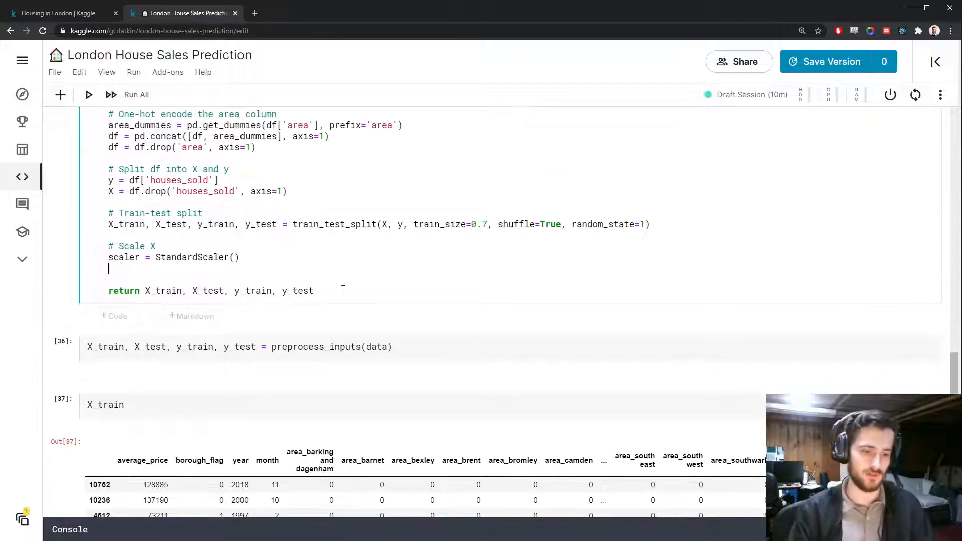
text(scaler.fit(X))
text(X_tr)
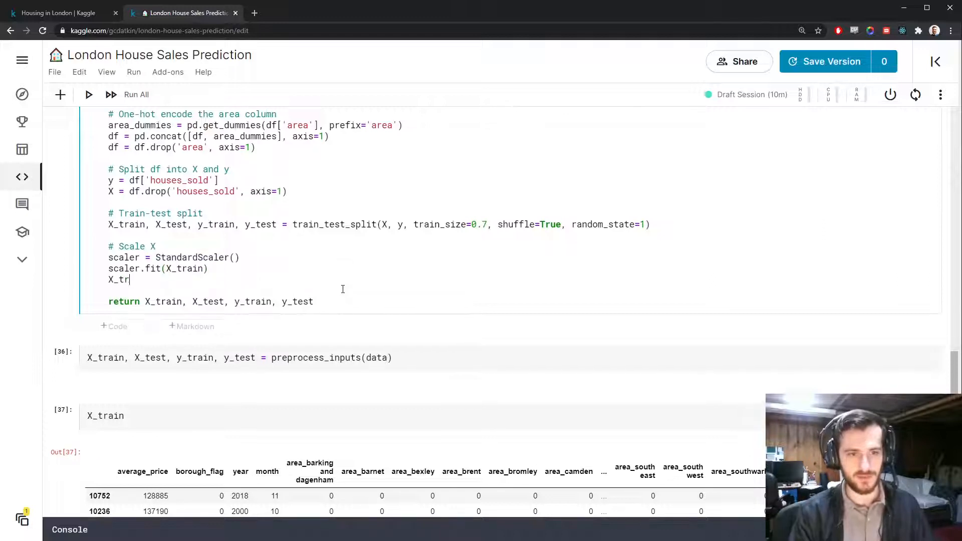
text(ain = scaler.tyr)
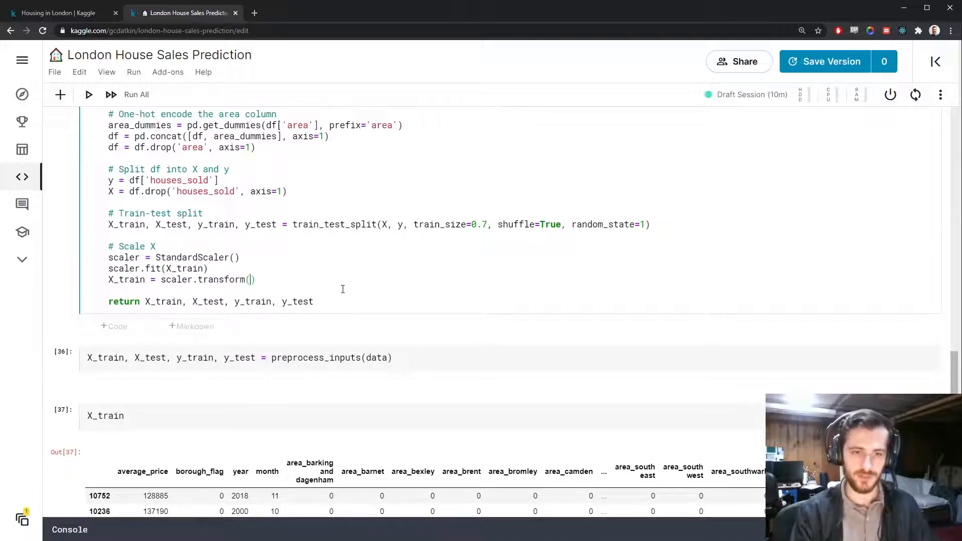
text(X_train)
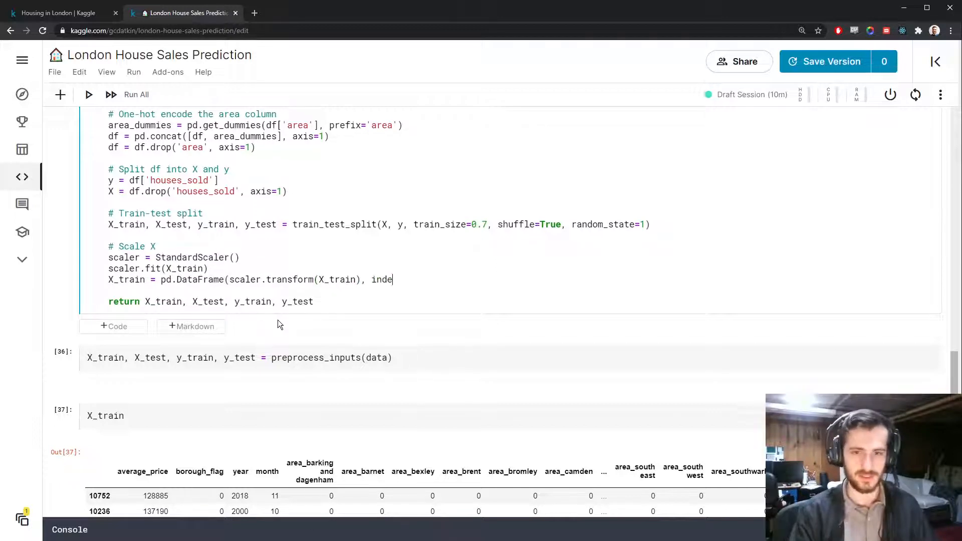
text(ex=X_train.index, columns=)
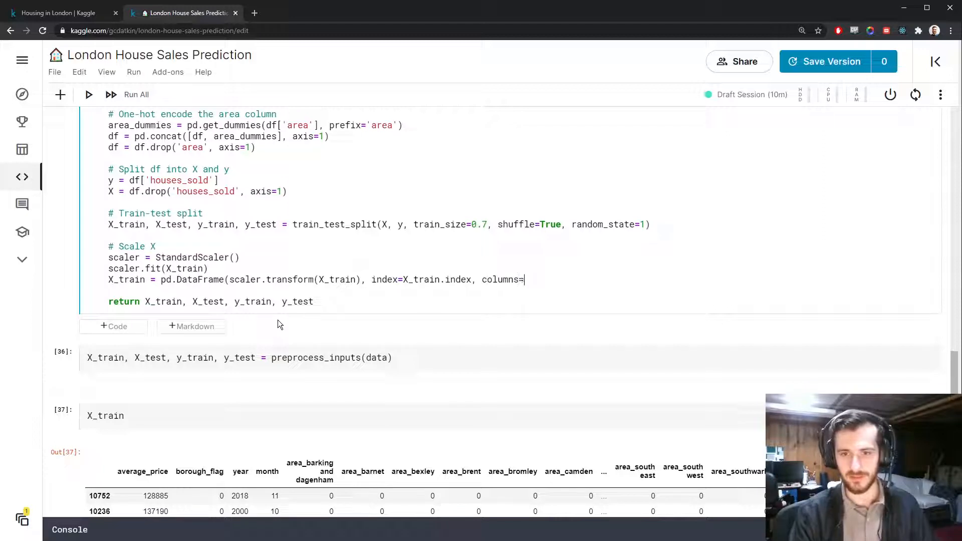
text(X_train.co)
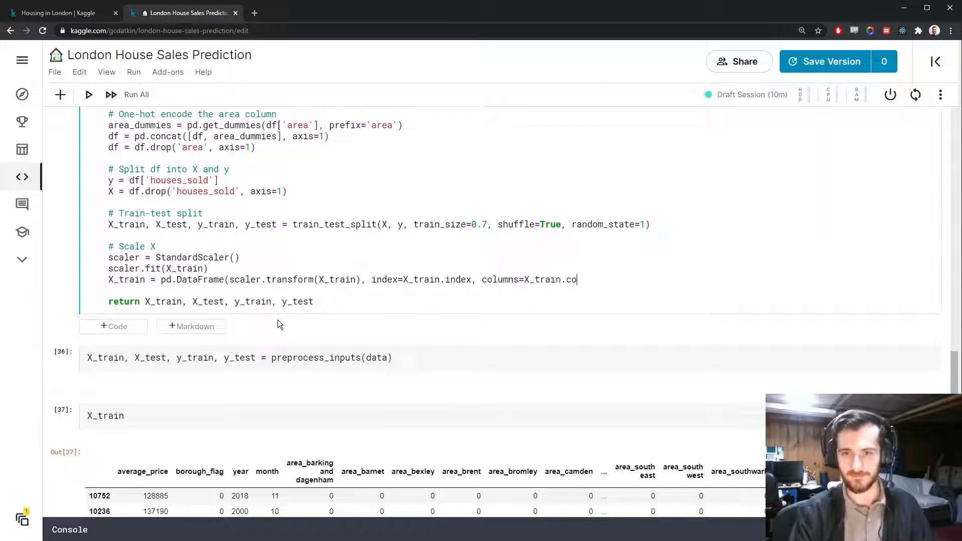
text(lumns))
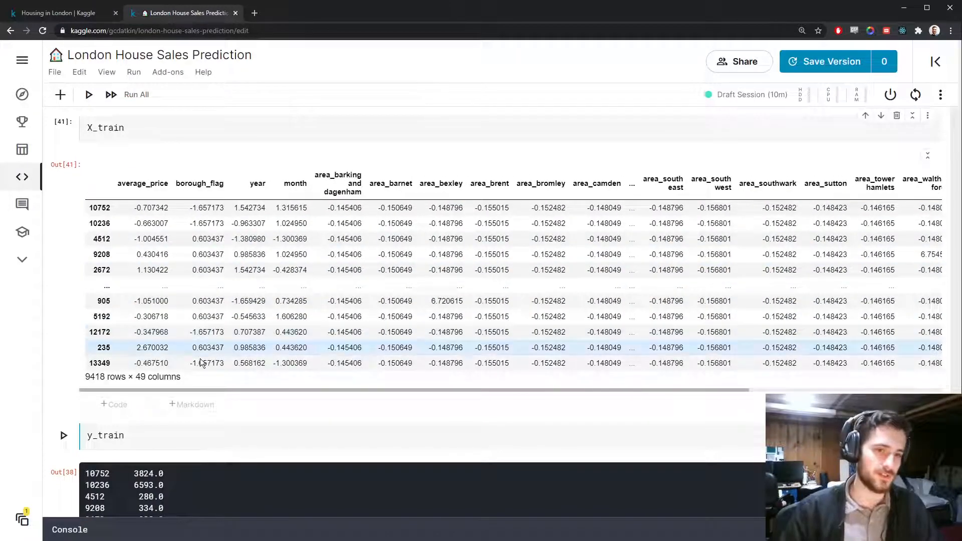
text(# Tr)
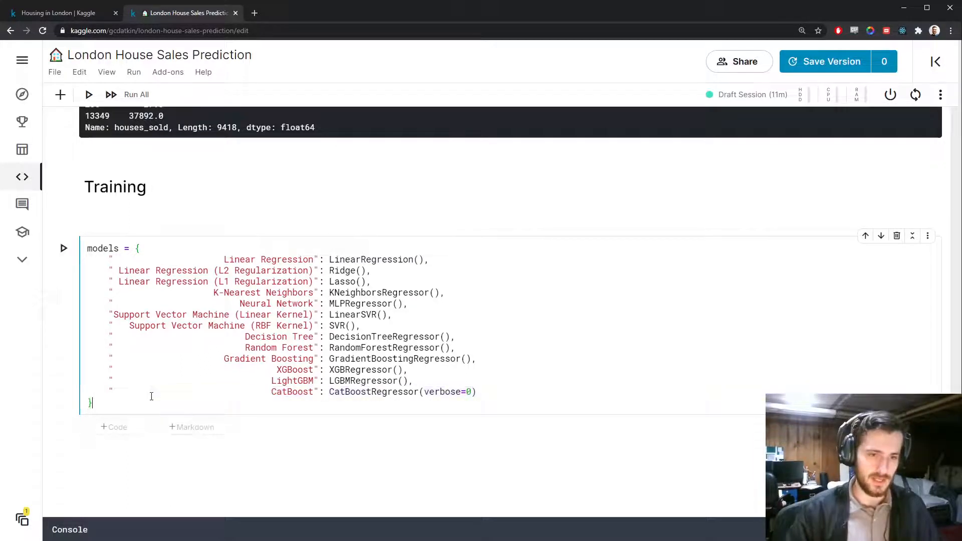
Loop over models.items(), fitting each on X_train, y_train and printing name + " trained."
text(f)
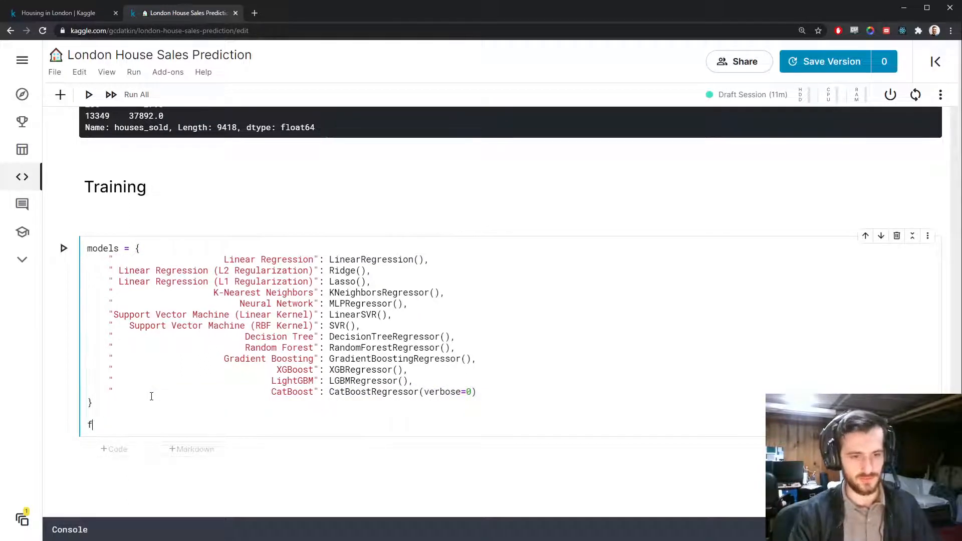
text(or name, .)
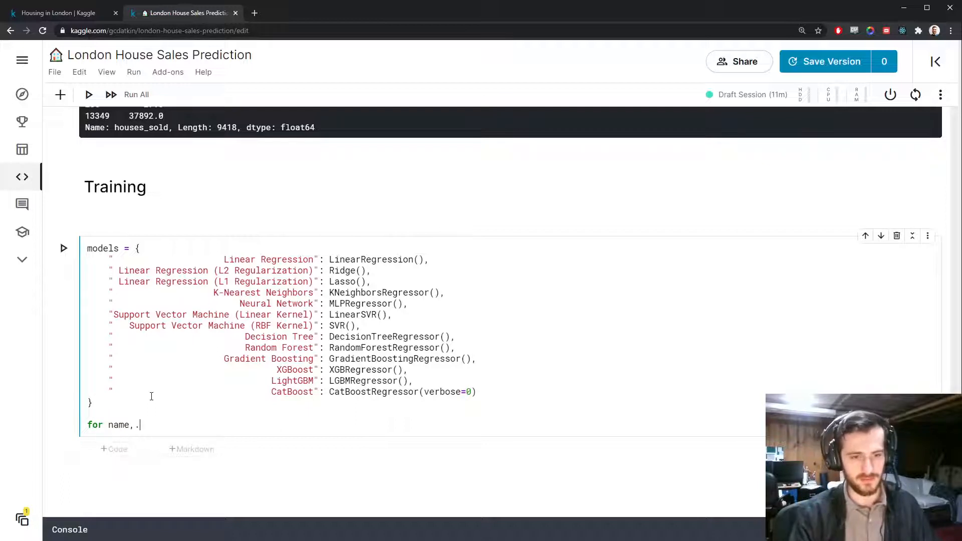
text(model in models.)
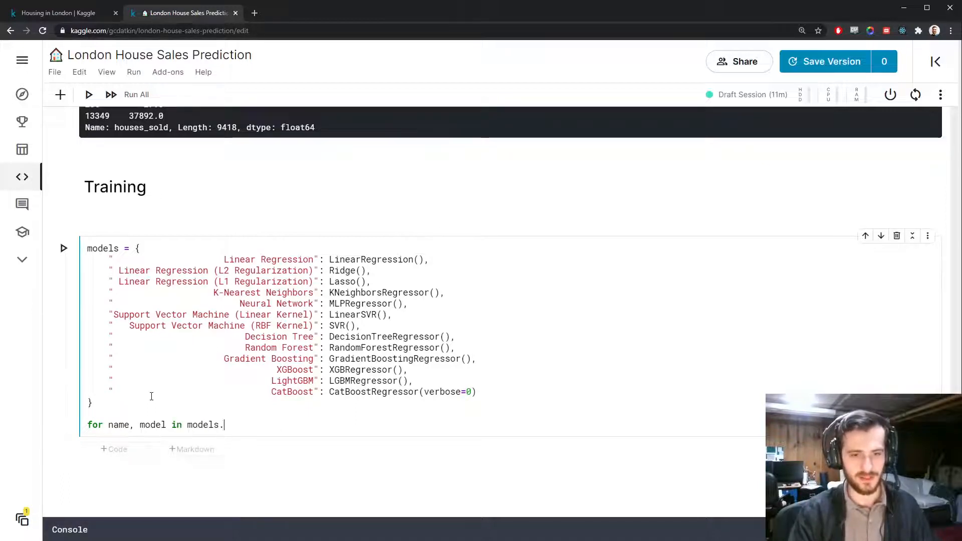
text(items():)
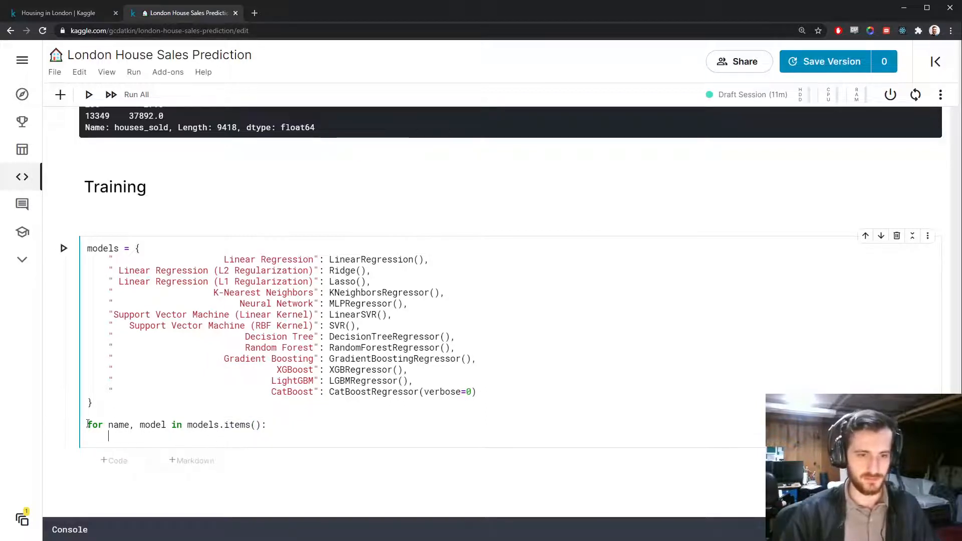
mouse_move(249, 468)
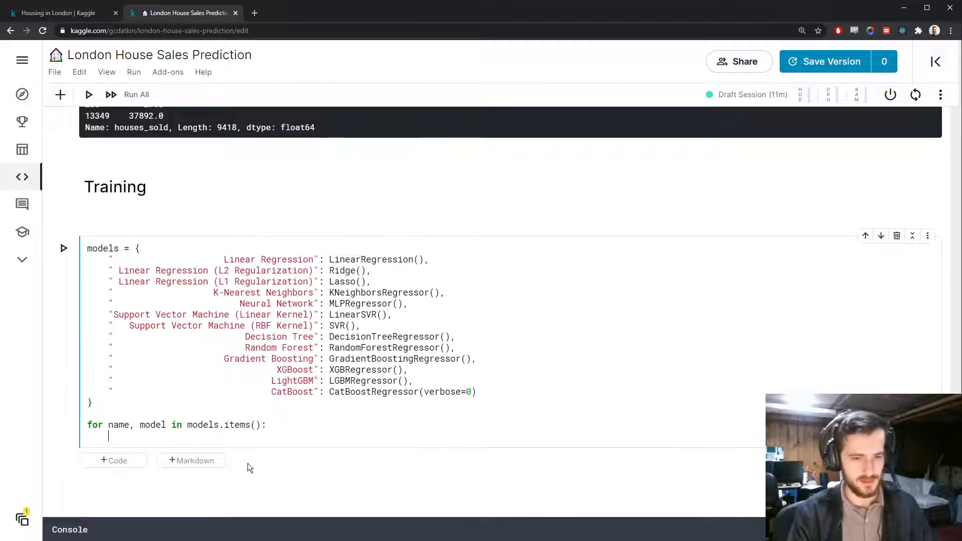
text(model.fit(X_train, y_train)
text(print(")
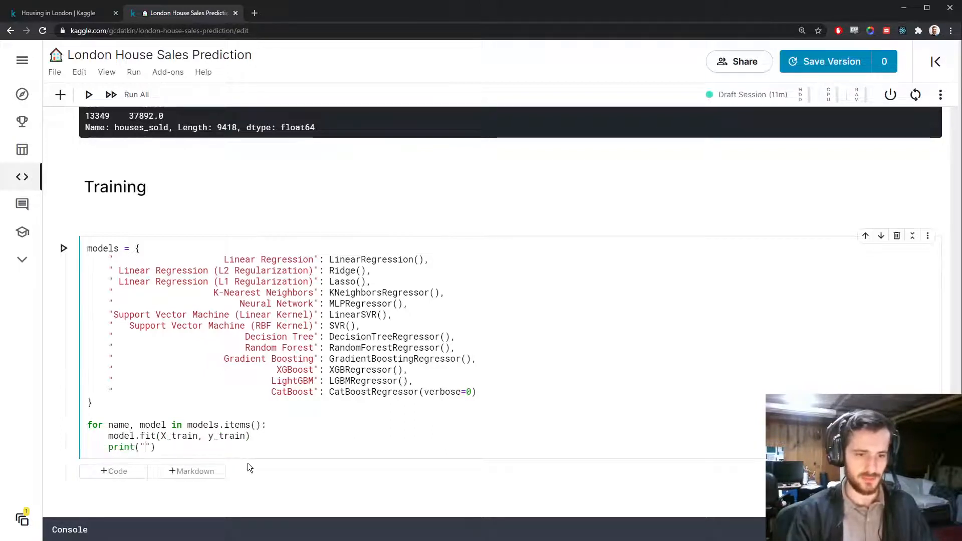
text(name +)
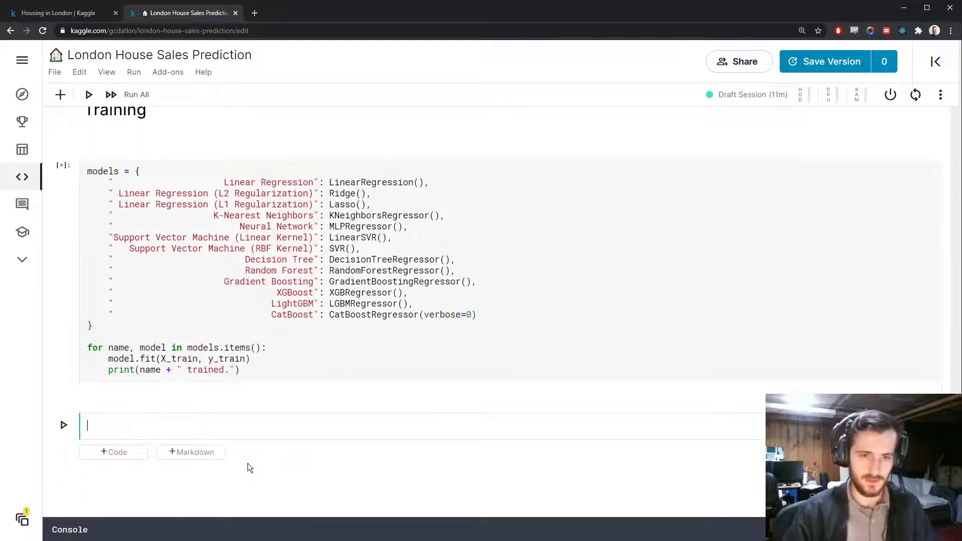
Let training finish through CatBoost, then add a '# Results' heading with a code cell
click(88, 94)
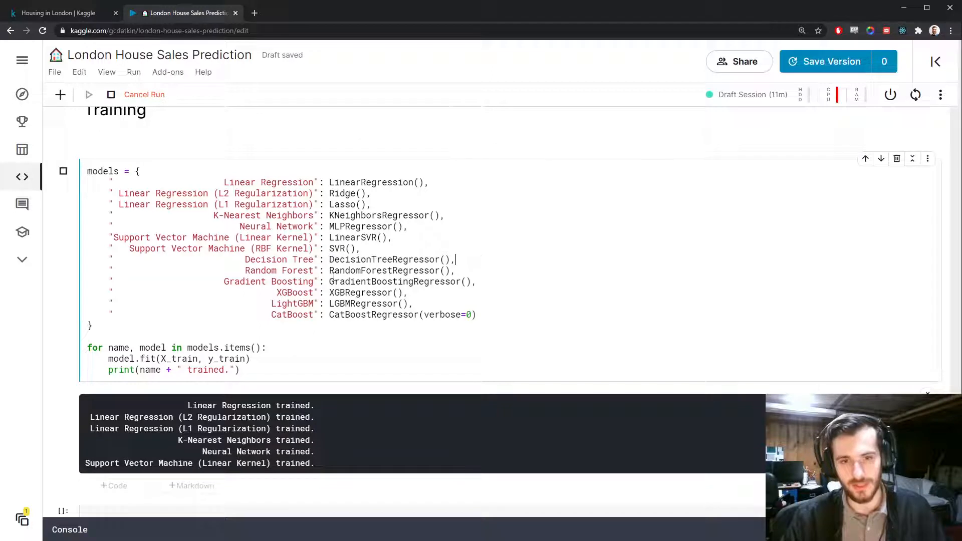
drag(245, 271, 476, 315)
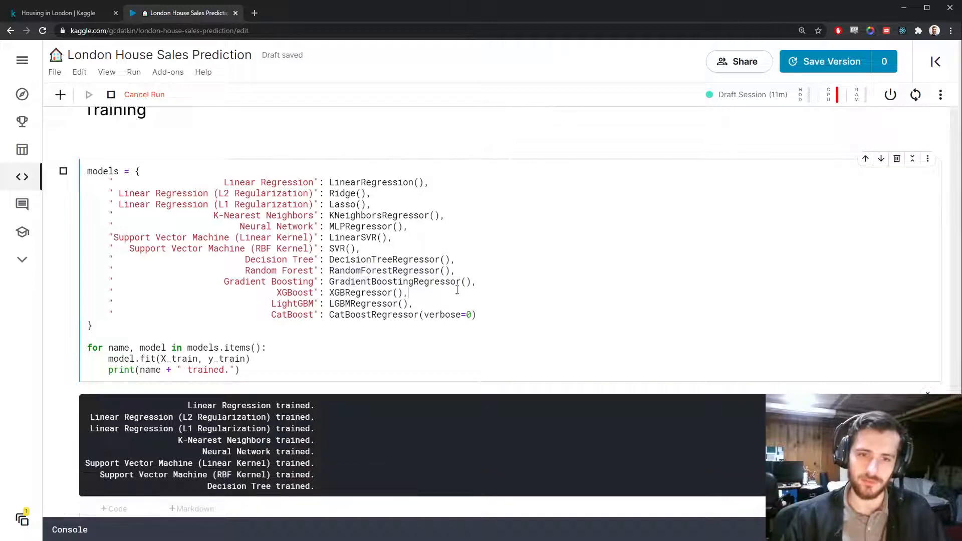
double_click(368, 292)
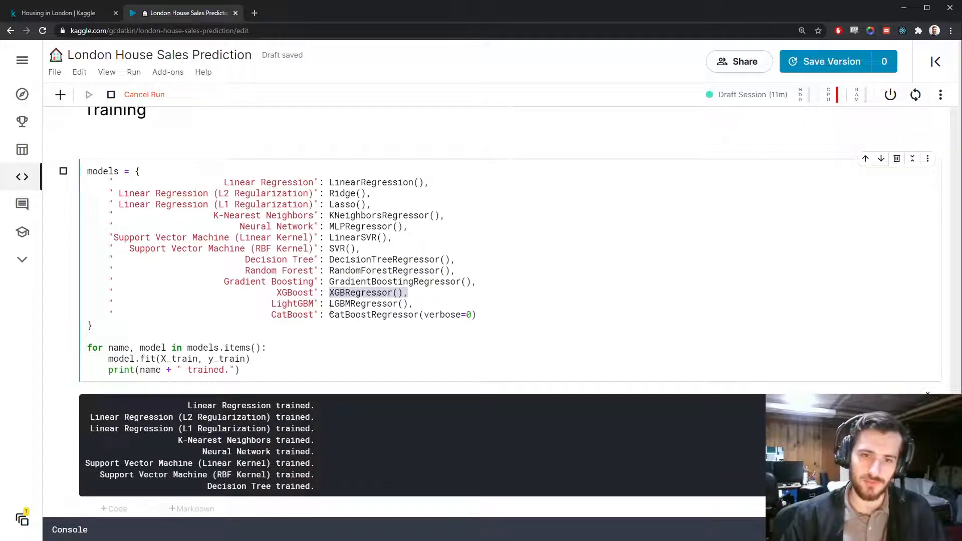
scroll(down, 3)
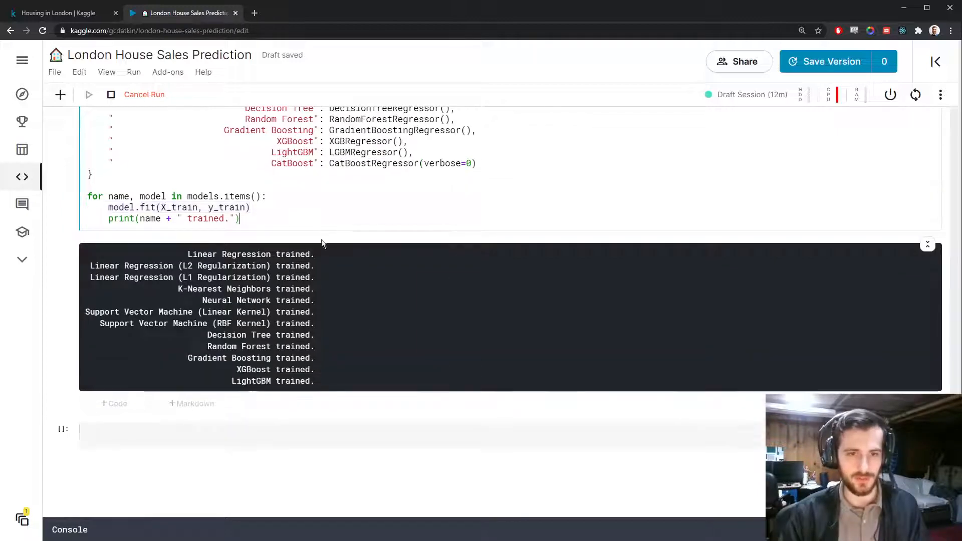
text(# Re)
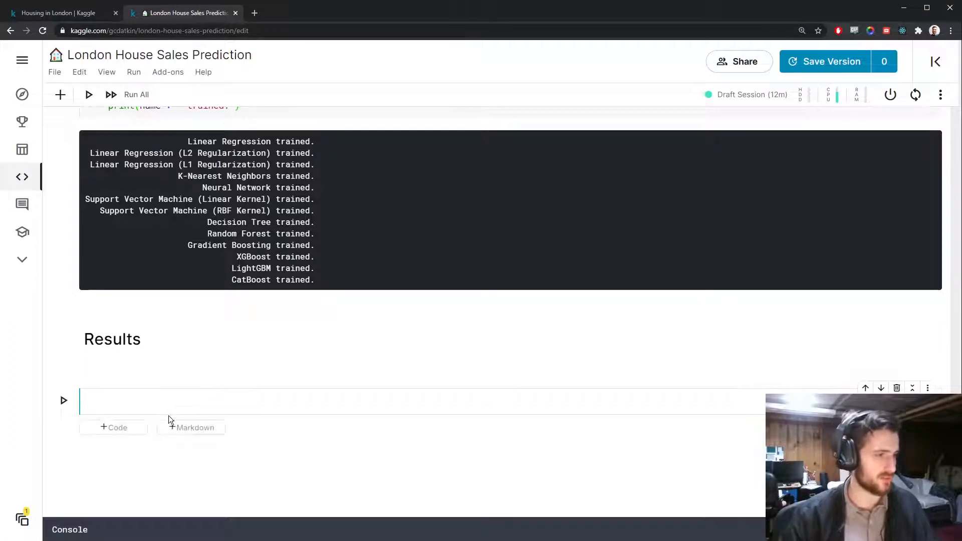
Write a loop over models.items() computing y_pred = model.predict(X_test)
text(for name, model in)
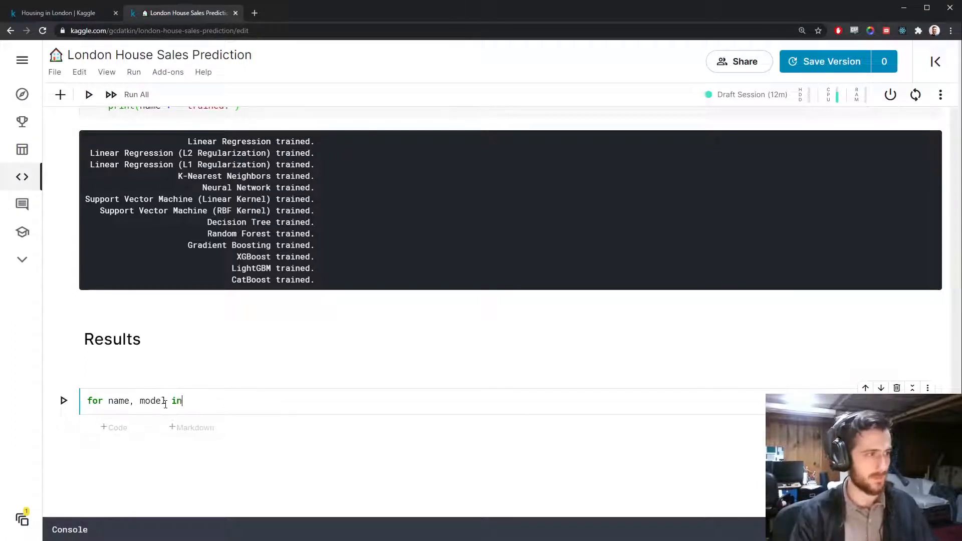
text(models.items():)
text(rms)
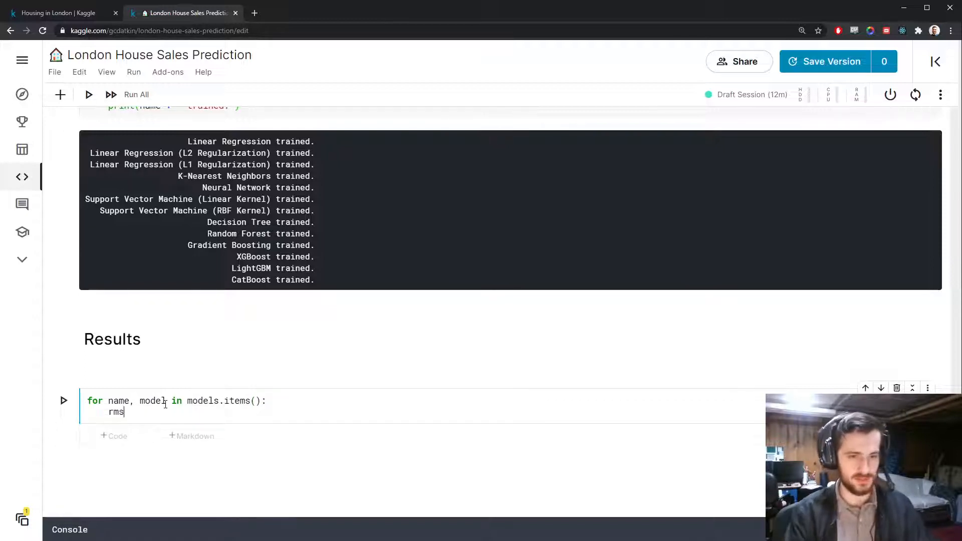
key(Backspace)
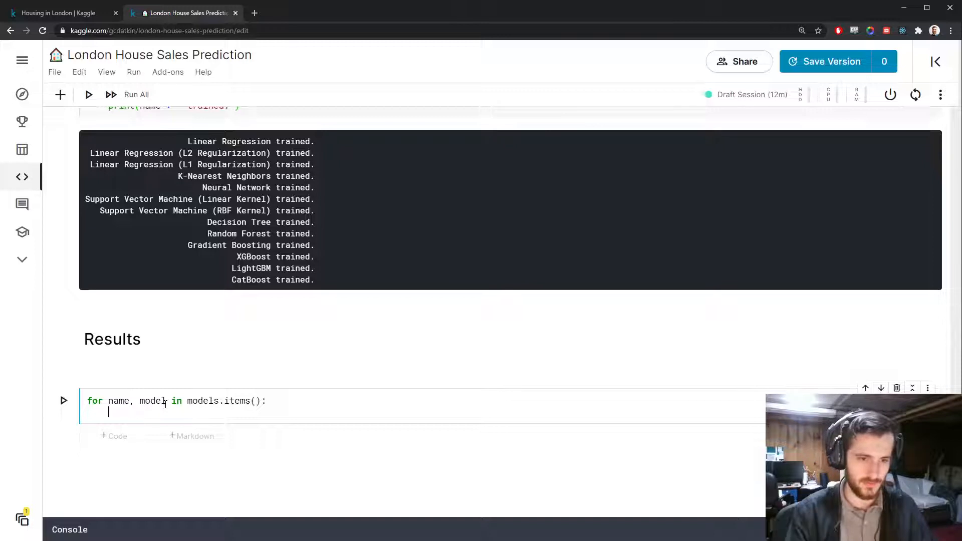
text(y_pred = model)
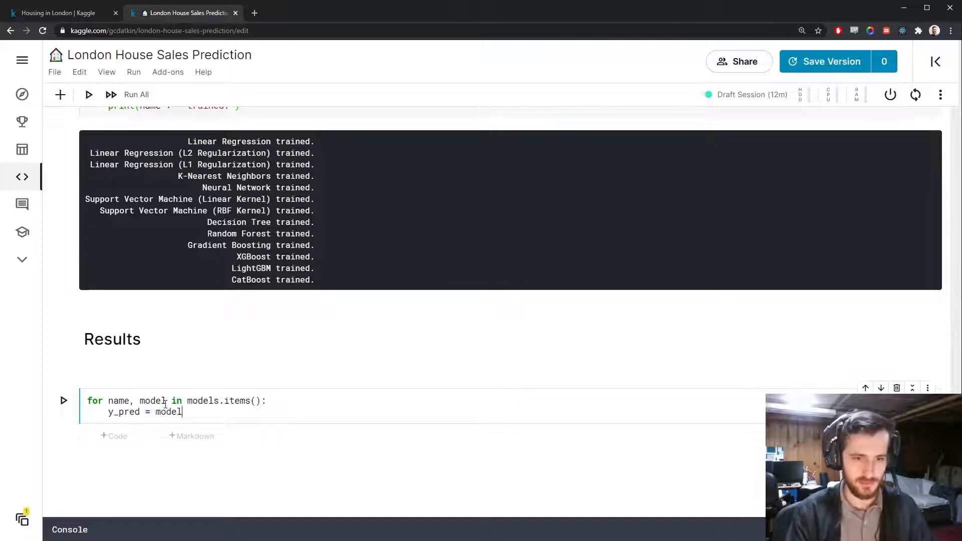
text(.predict(X_t)
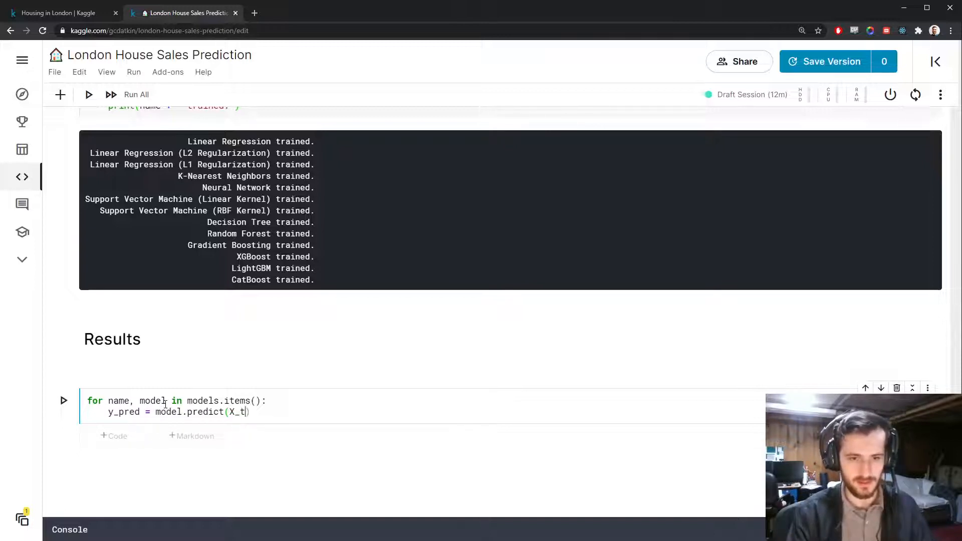
text(est))
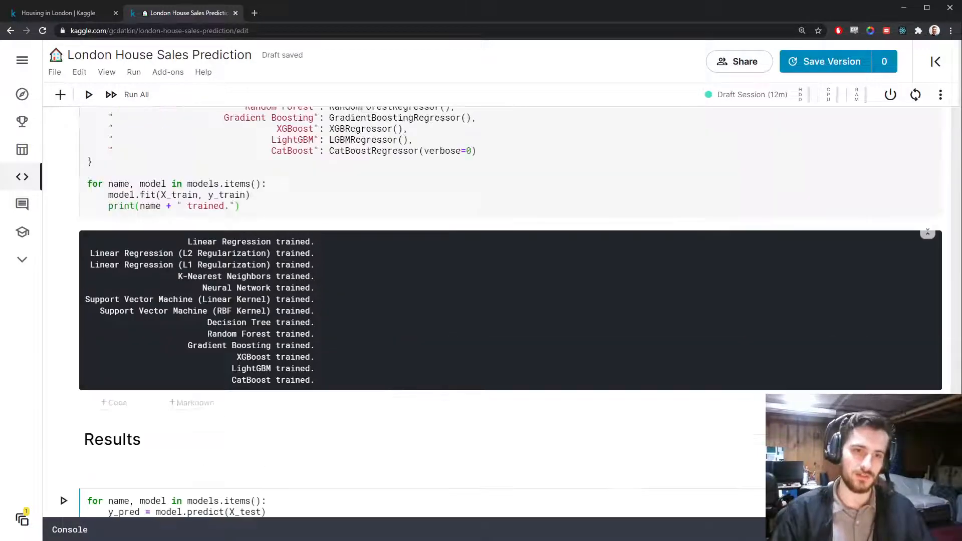
Compute rmse as np.sqrt(np.mean((y_test - y_pred)**2)) and print it with the model name
scroll(down, 3)
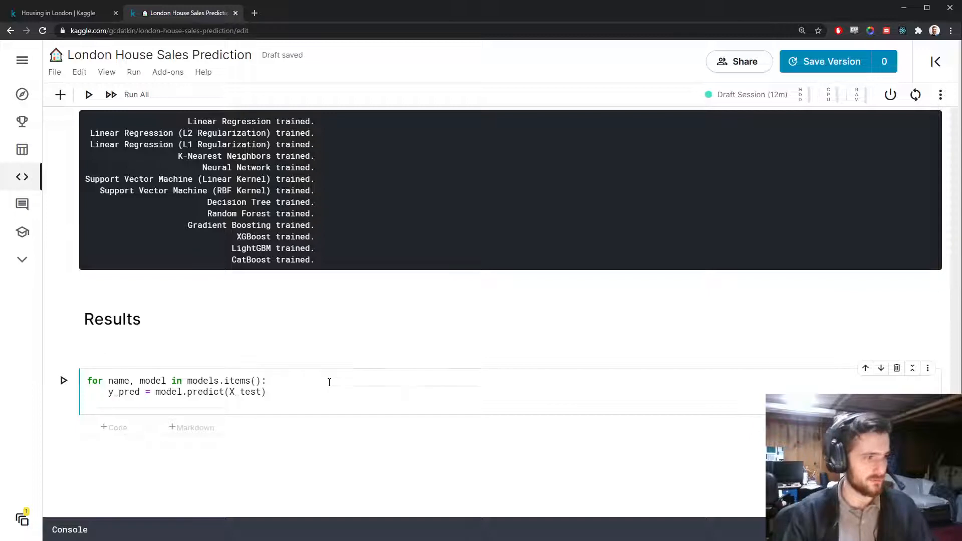
text(y_test)
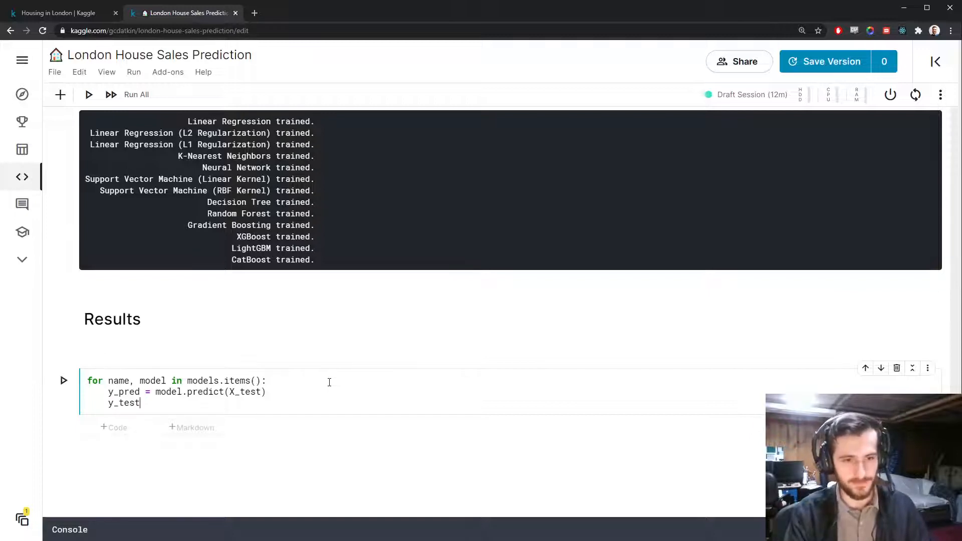
text(- y_pred)
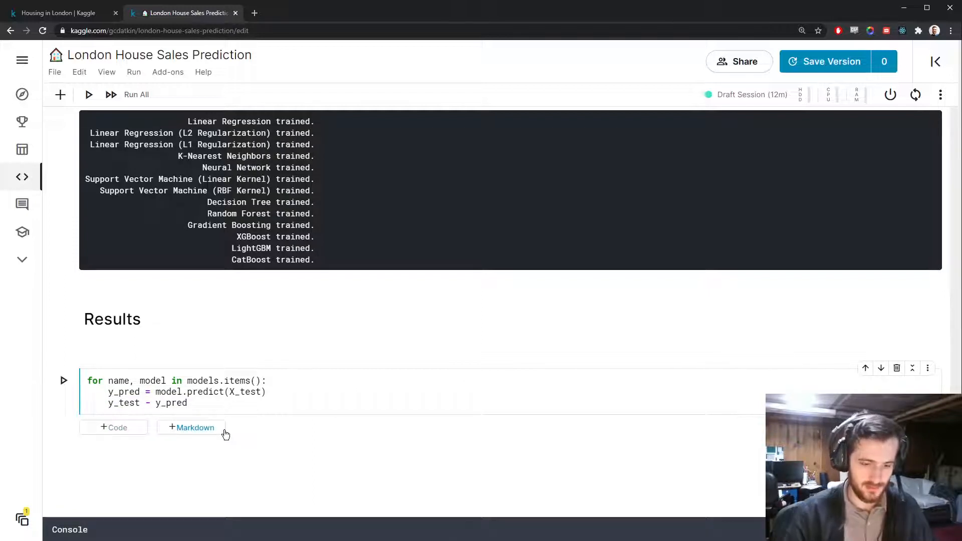
text((y_test - y_pred)**2)
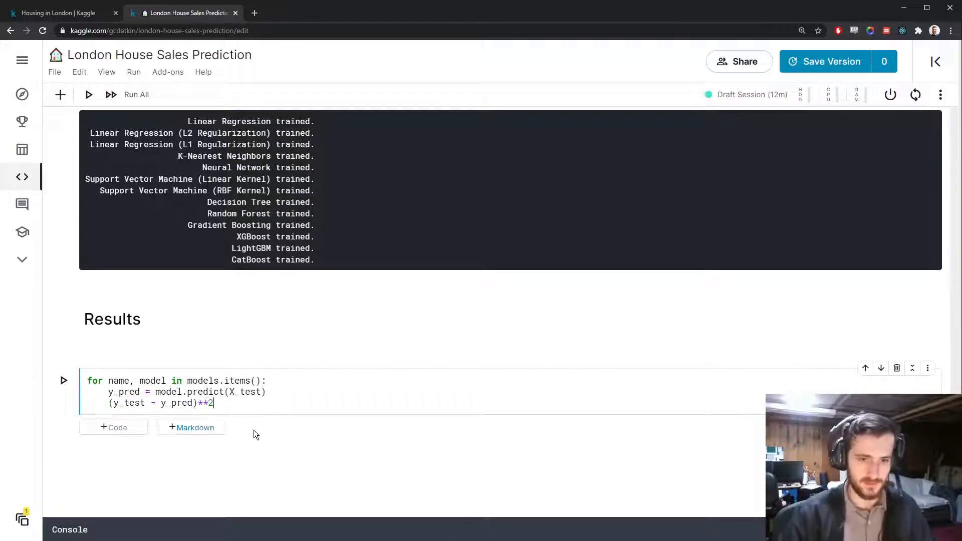
text(np.mean()
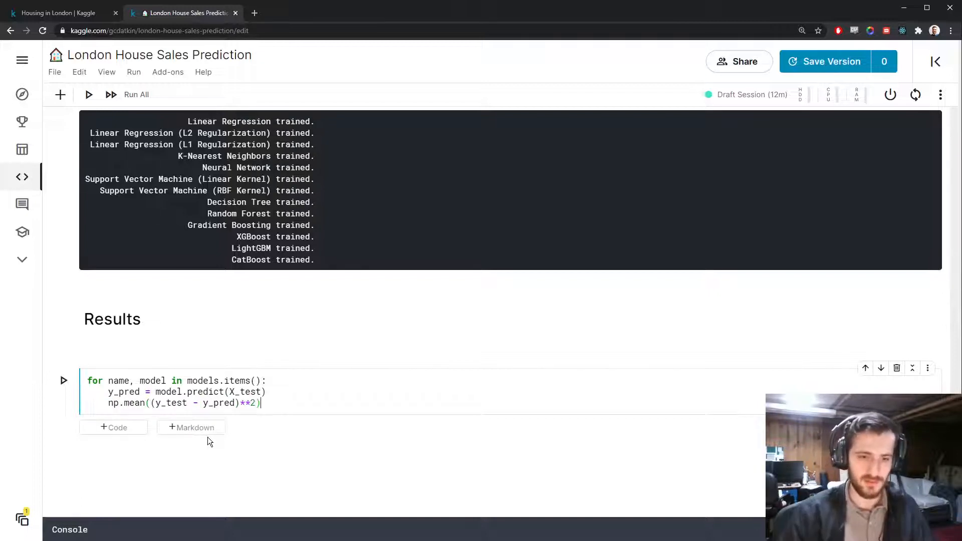
text(np.sqrt()
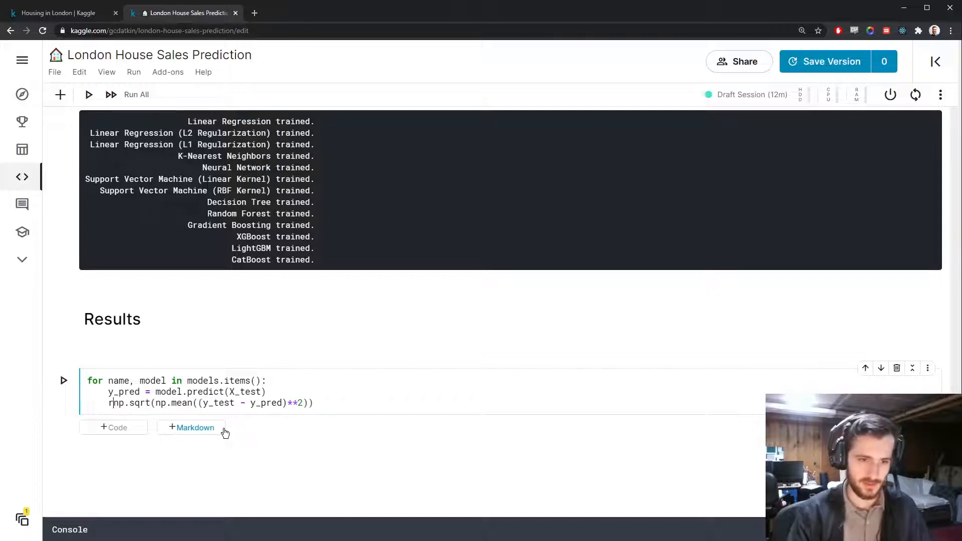
text(rmse =)
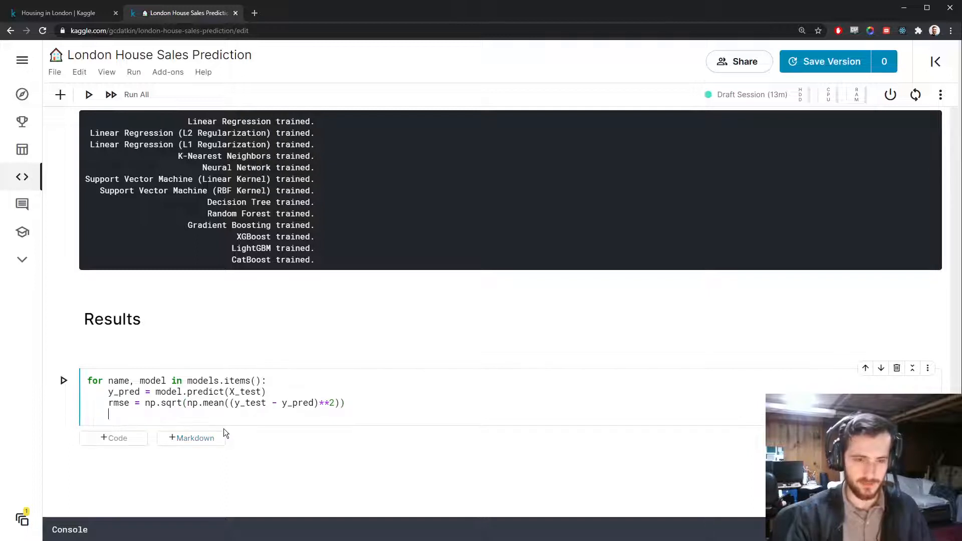
text(print("RMSE"))
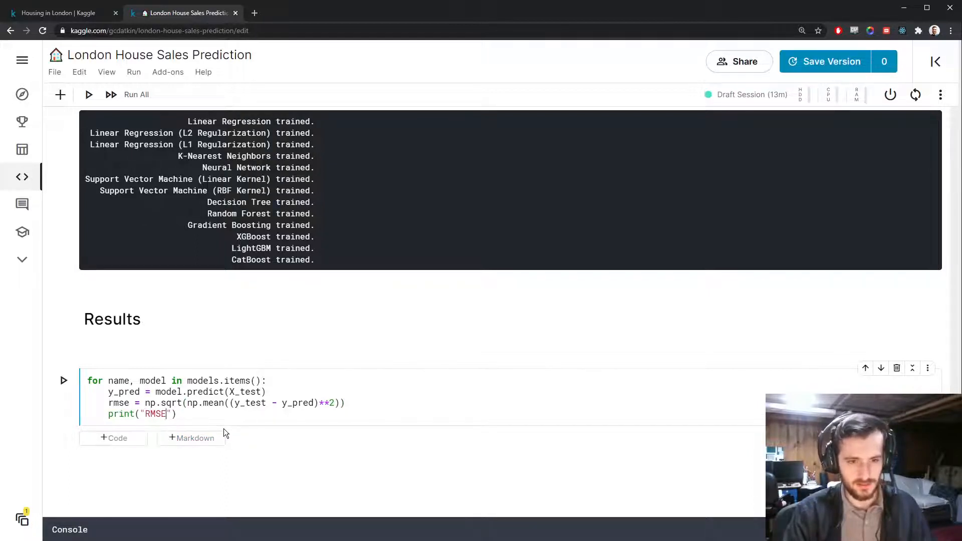
text(name +)
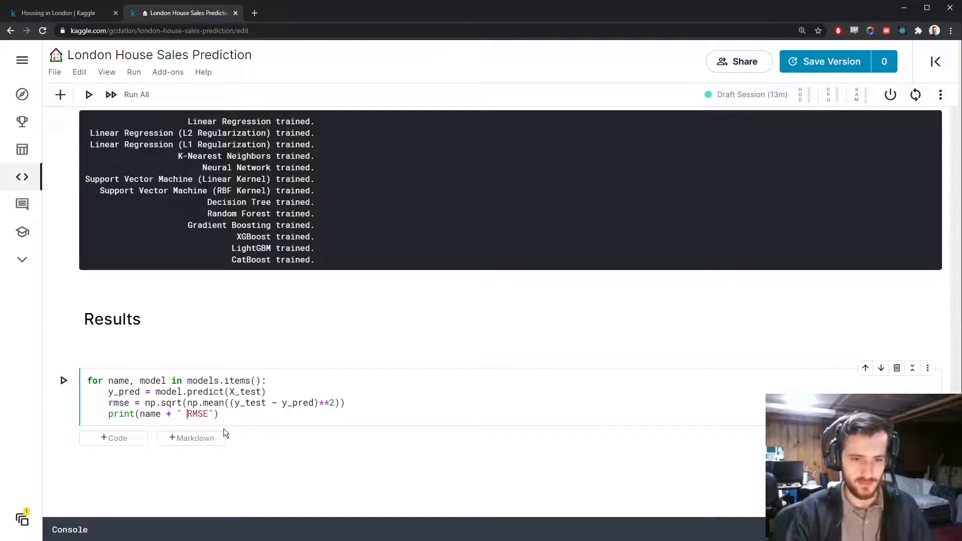
text(" ")
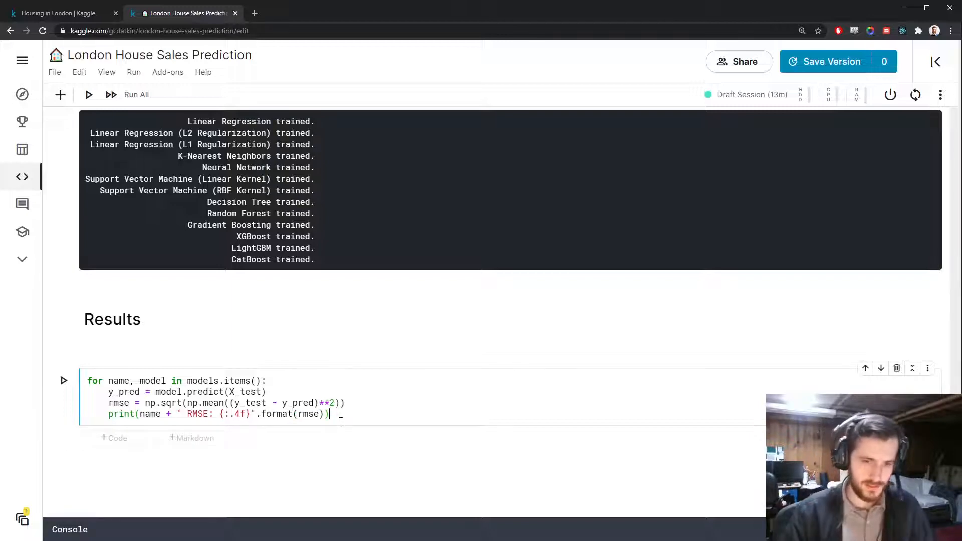
Run the RMSE cell, printing all models' RMSEs with CatBoost lowest at 1310.43
click(63, 381)
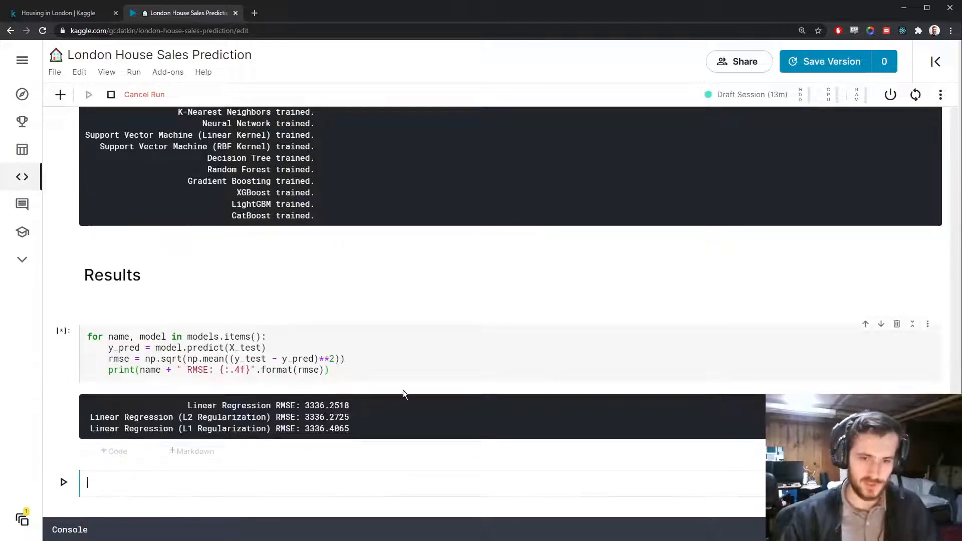
scroll(down, 3)
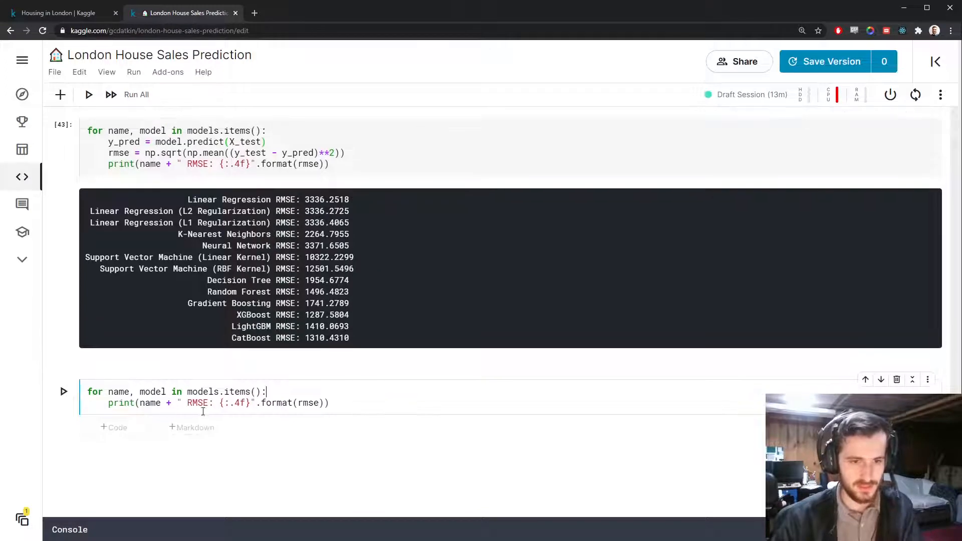
Print each model's R^2 from model.score(X_test, y_test) to four decimals and run the cell
text(R^2)
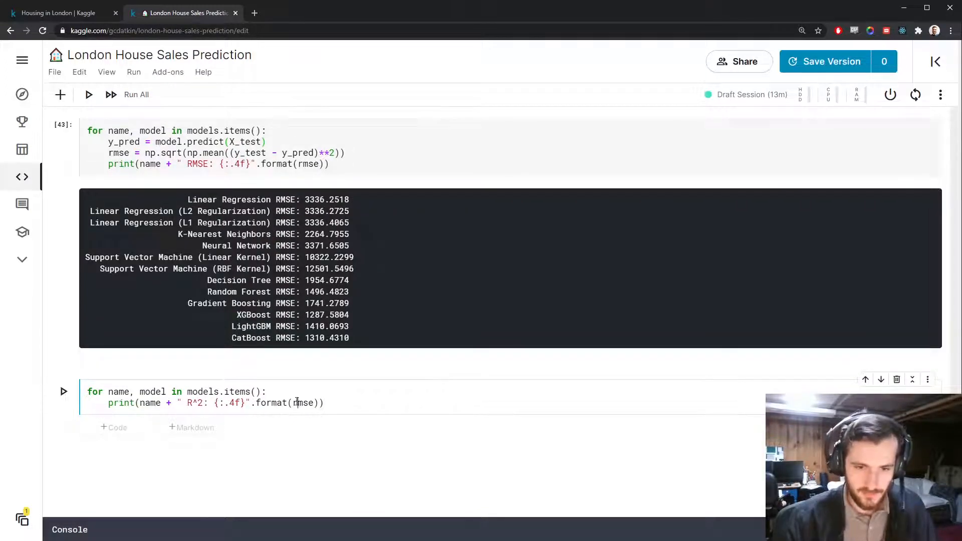
text(model.score(X_)
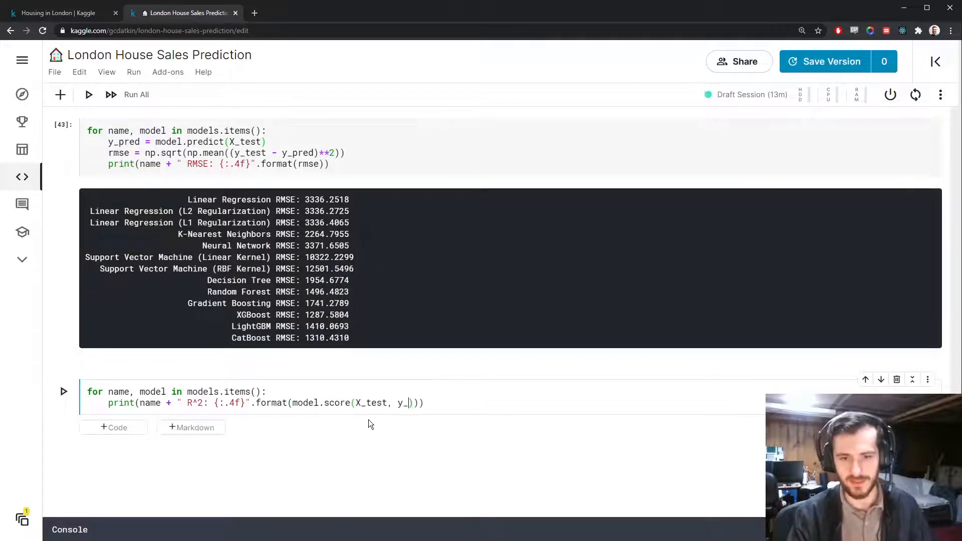
text(test)
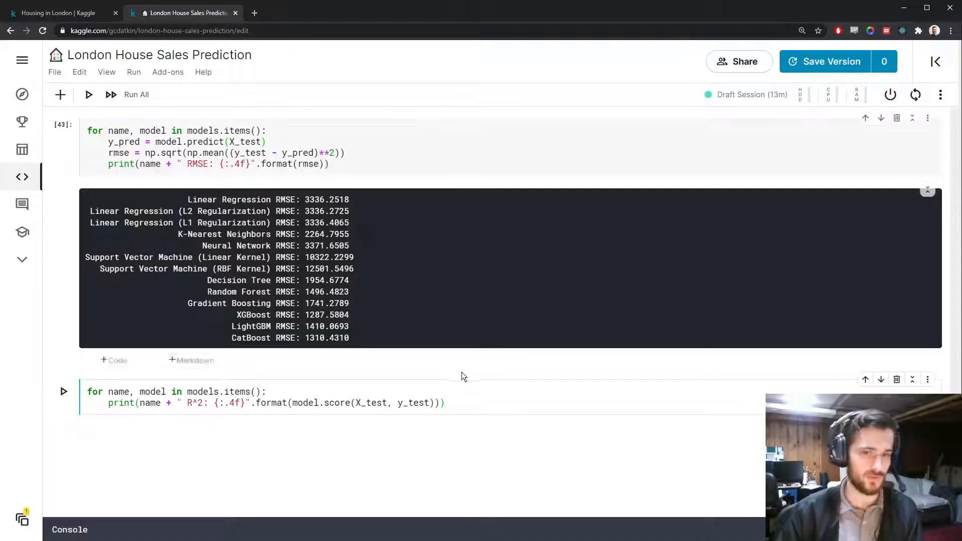
click(63, 392)
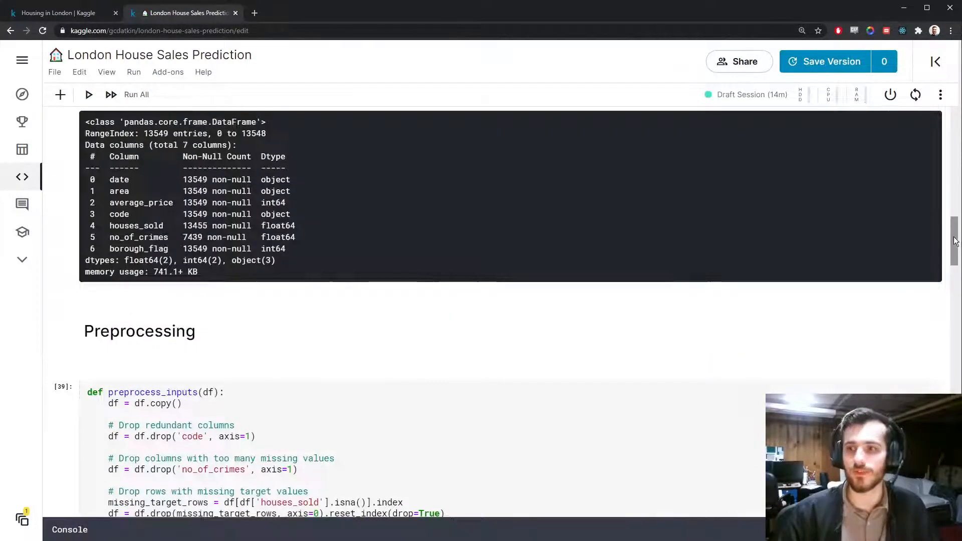
Review the RMSE and R² outputs, with XGBoost highest at 0.9886, then show the Housing in London dataset page
scroll(down, 3)
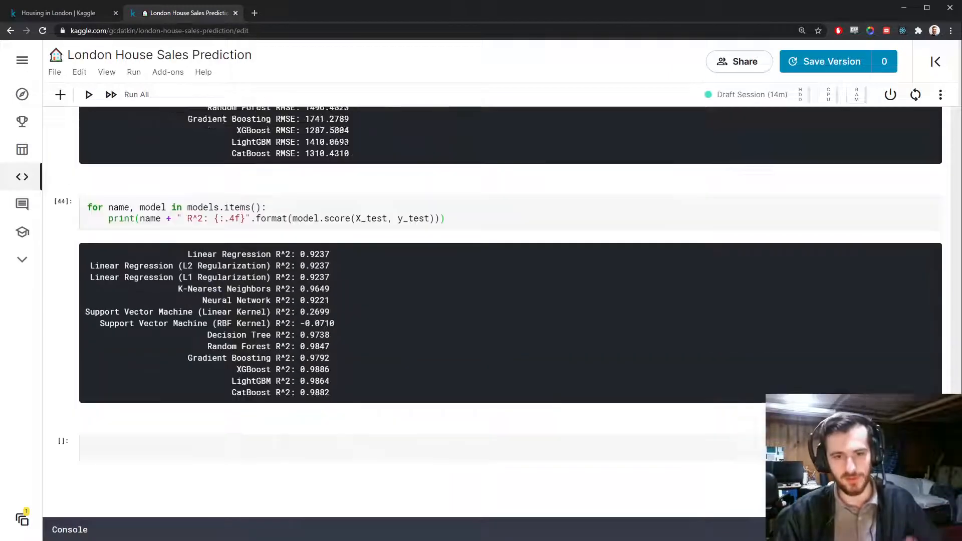
double_click(314, 269)
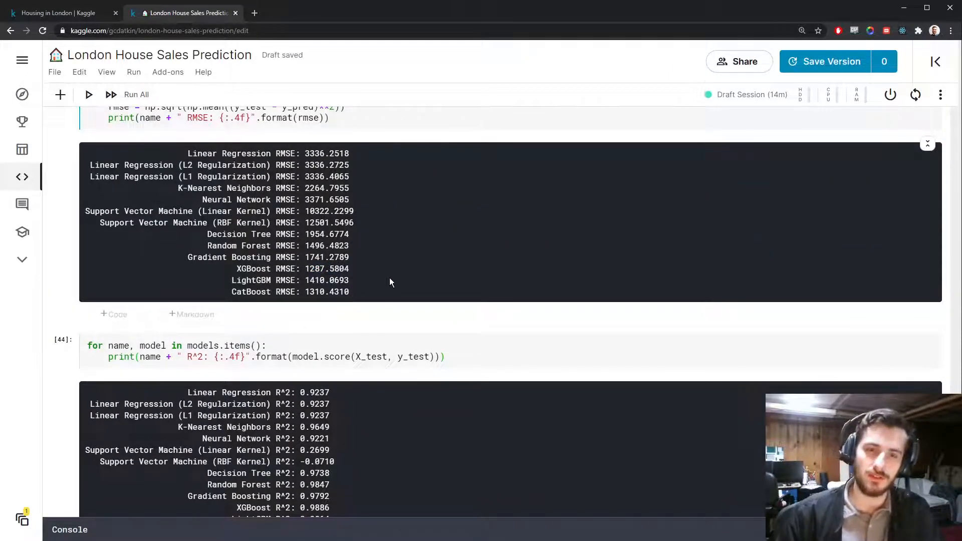
click(61, 13)
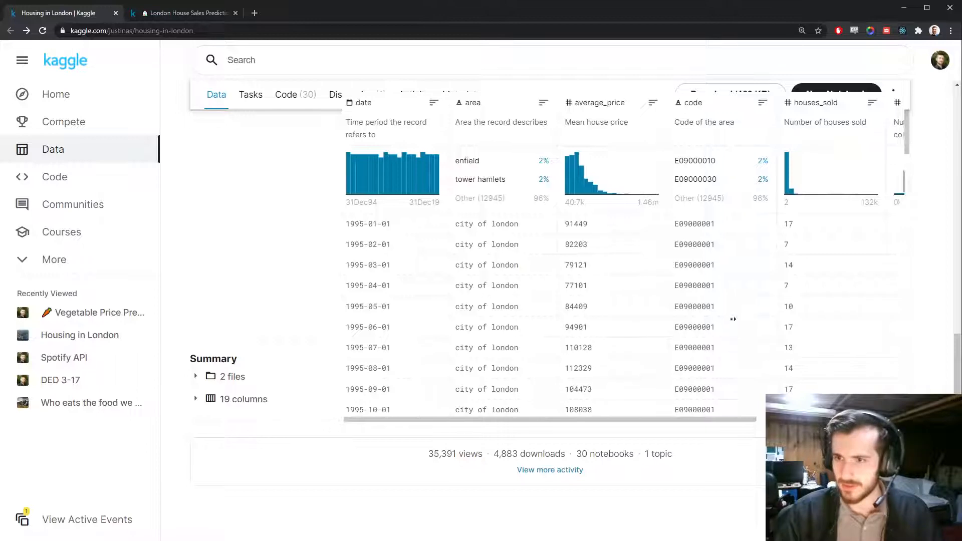
Browse housing_in_london_monthly_variables.csv, then return to the notebook's empty cell below the R² results
scroll(down, 3)
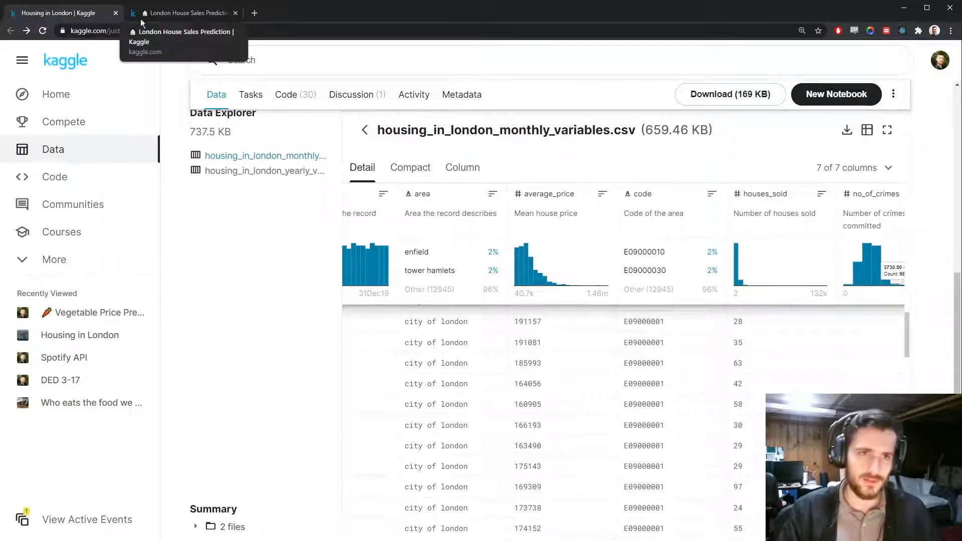
click(184, 13)
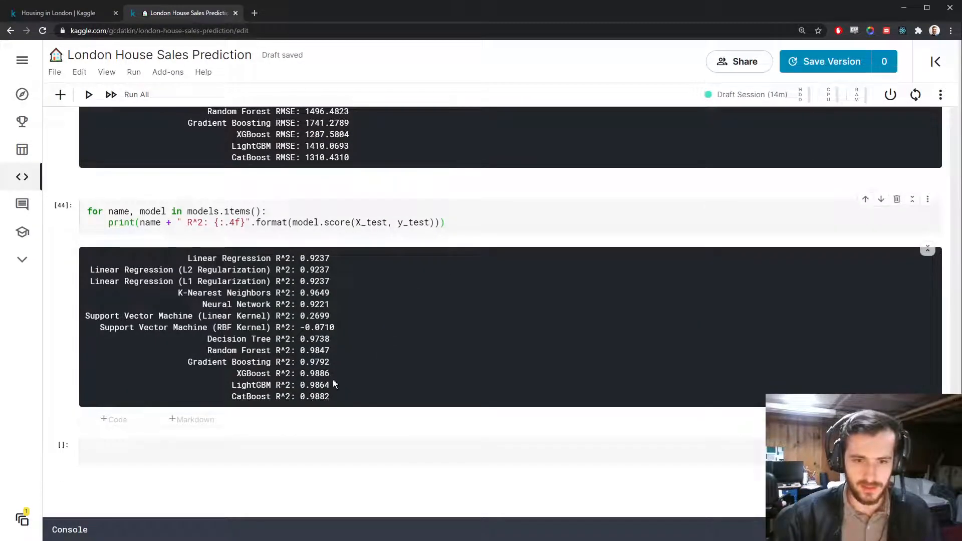
click(377, 453)
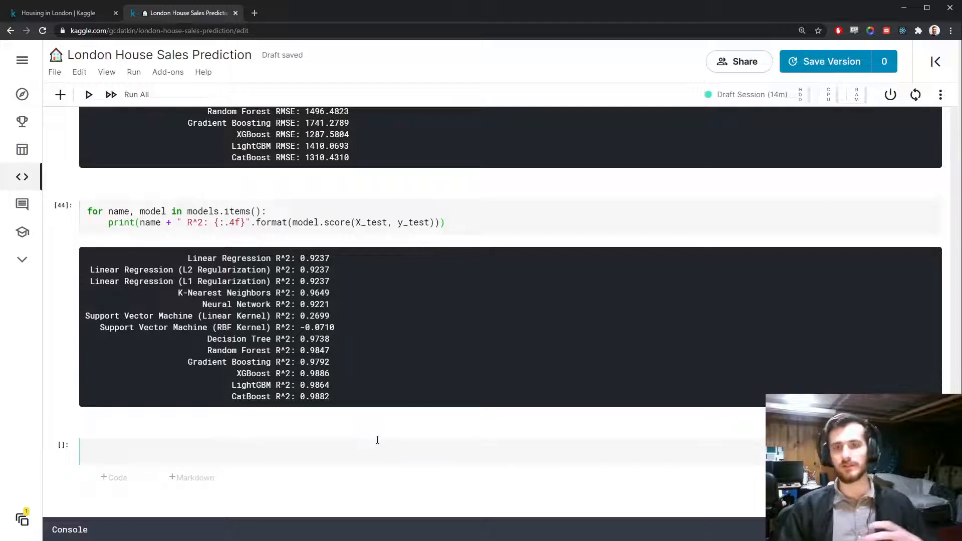